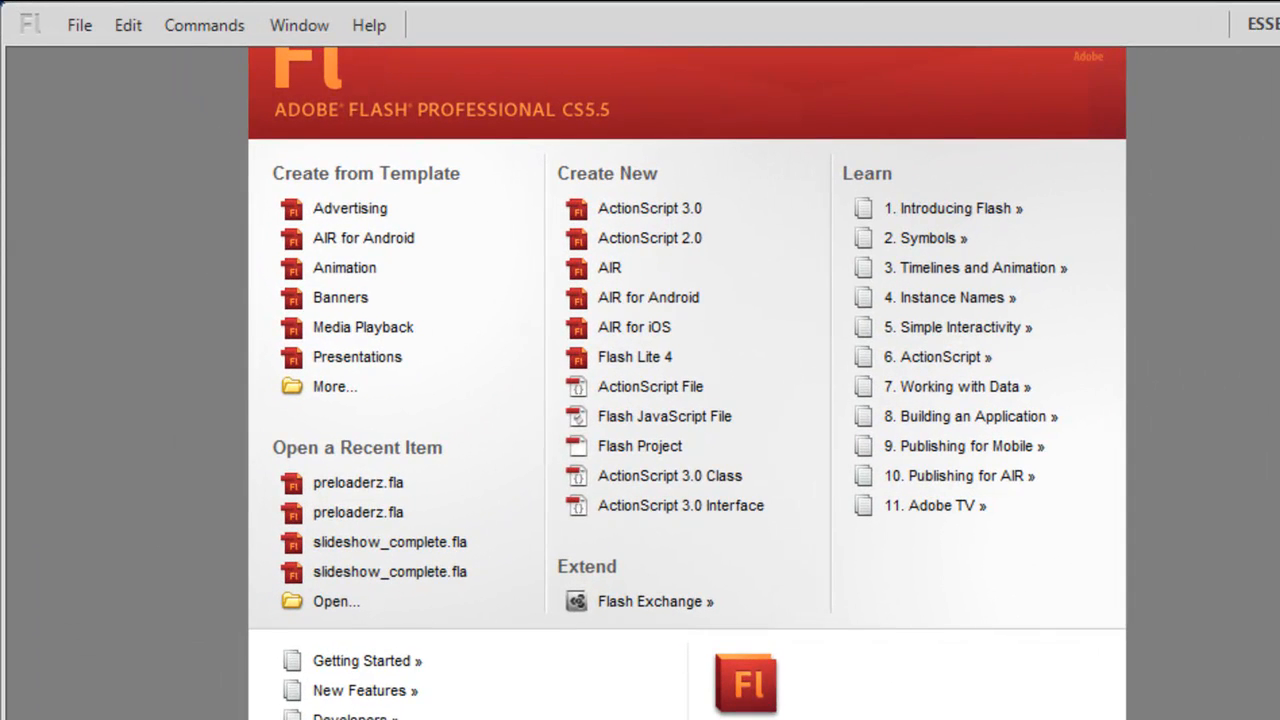
{"action": "mouse_move", "coordinate": [618, 156]}
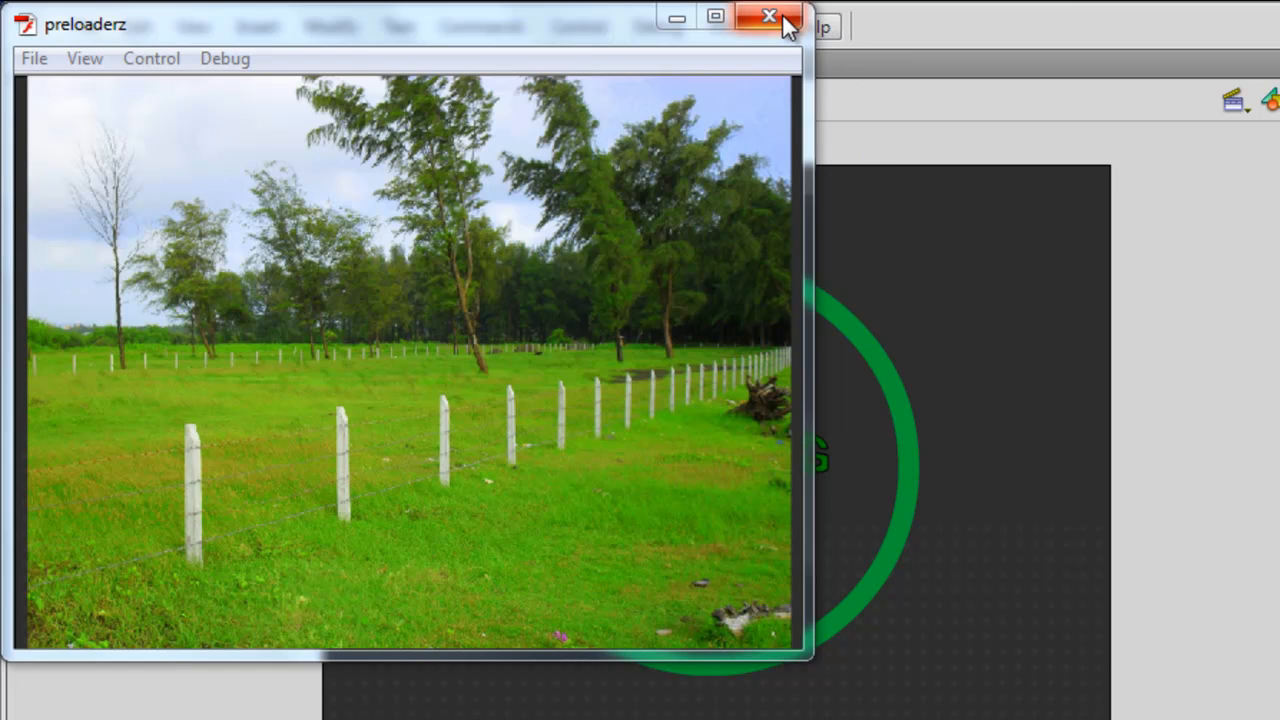
Close the finished-preloader test window and return to the preloaderz stage.
{"action": "left_click", "coordinate": [768, 18]}
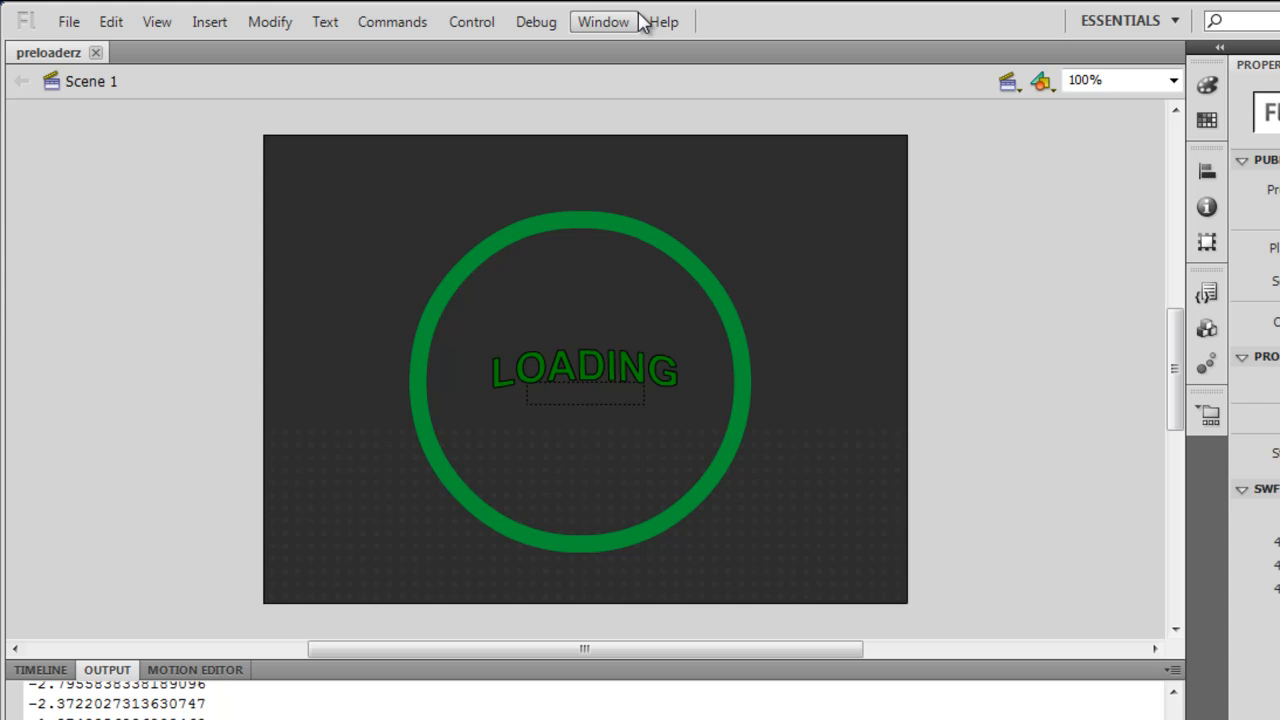
Create a new document from the Sample Files > Preloader for SWF template.
{"action": "left_click", "coordinate": [68, 20]}
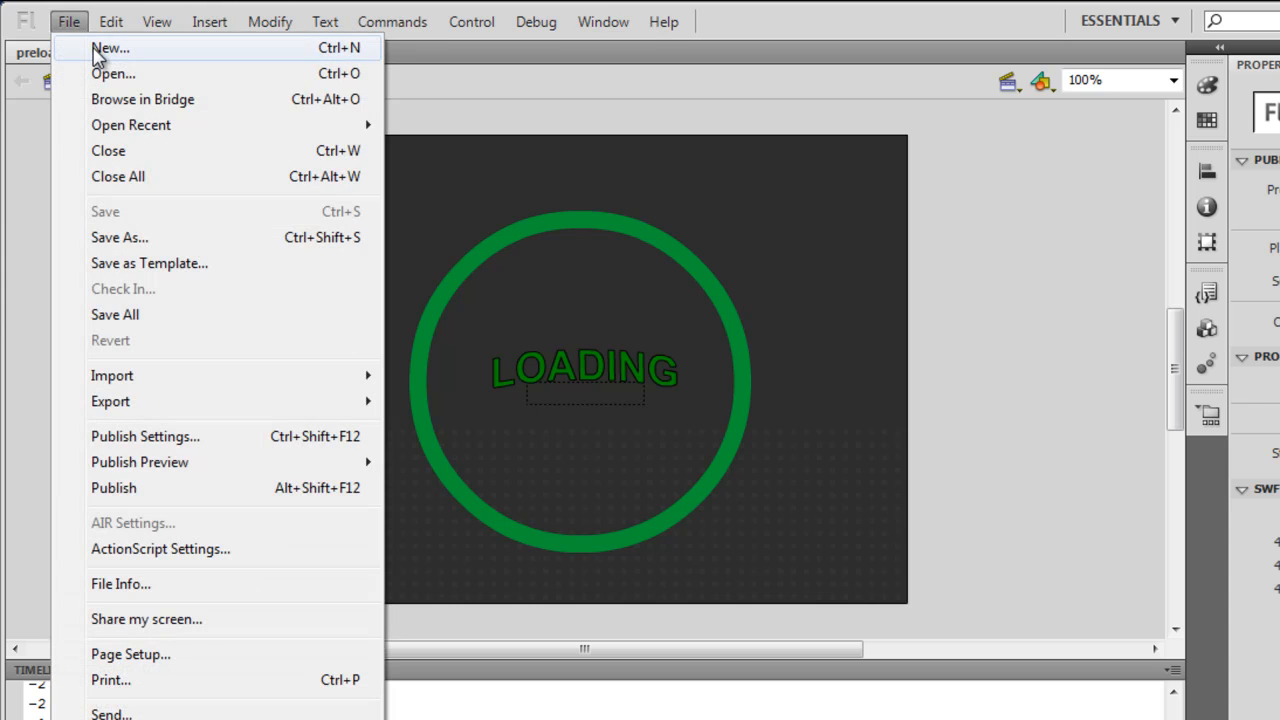
{"action": "left_click", "coordinate": [110, 48]}
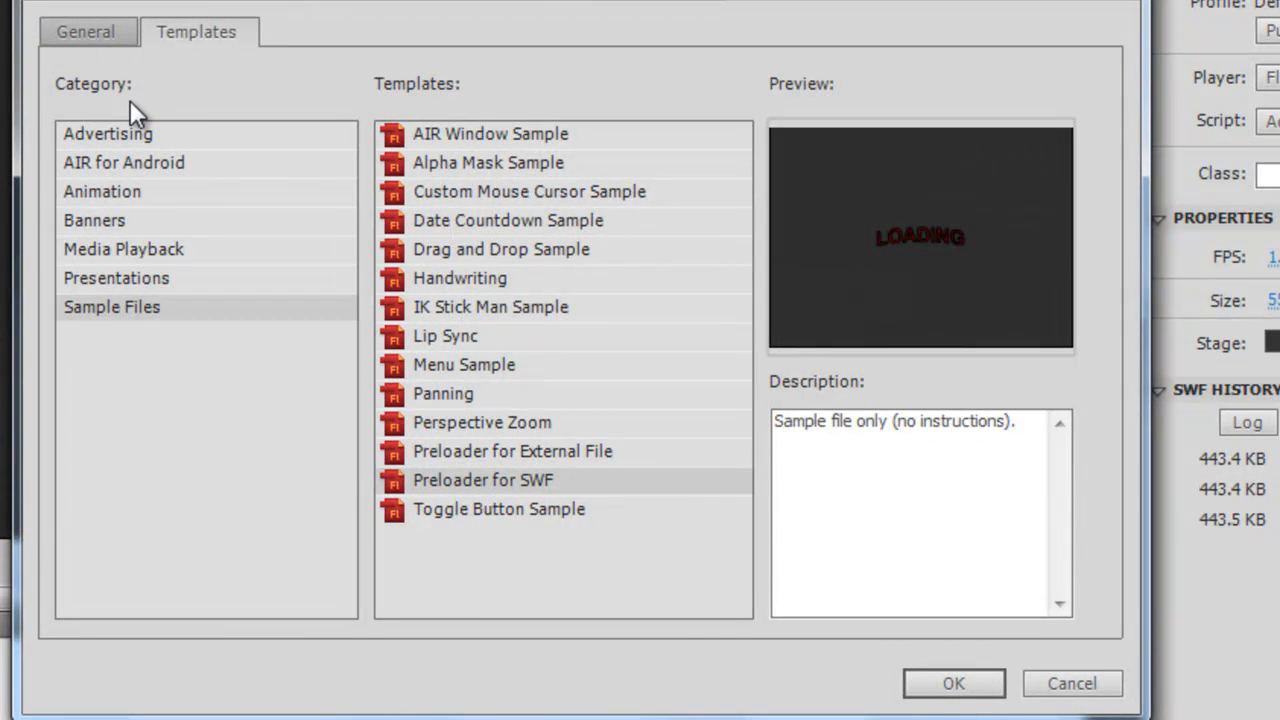
{"action": "left_click", "coordinate": [84, 32]}
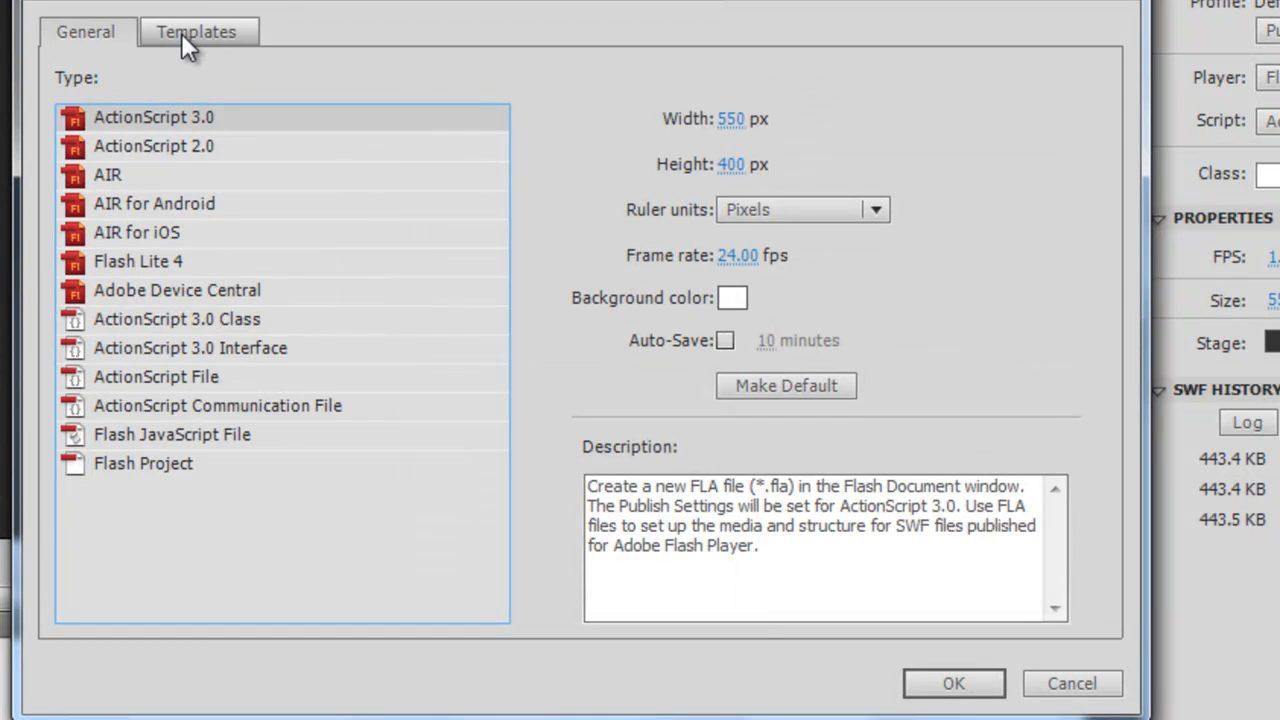
{"action": "left_click", "coordinate": [196, 32]}
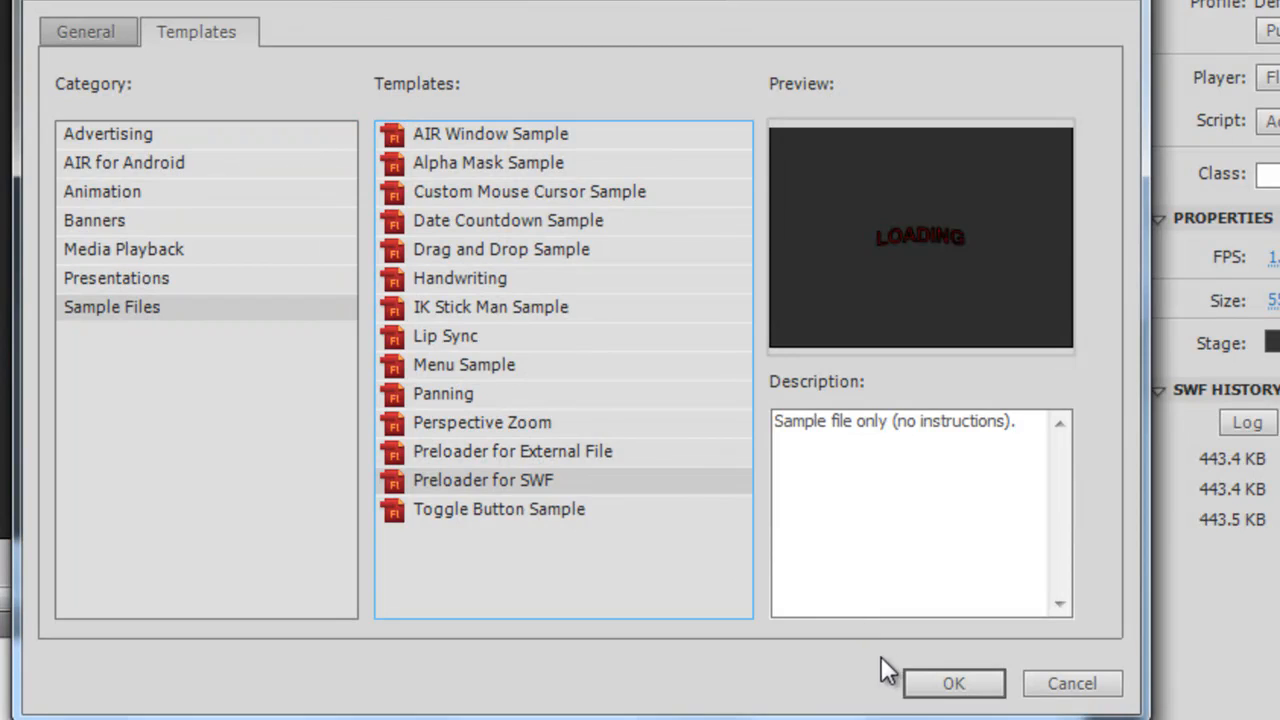
{"action": "left_click", "coordinate": [952, 684]}
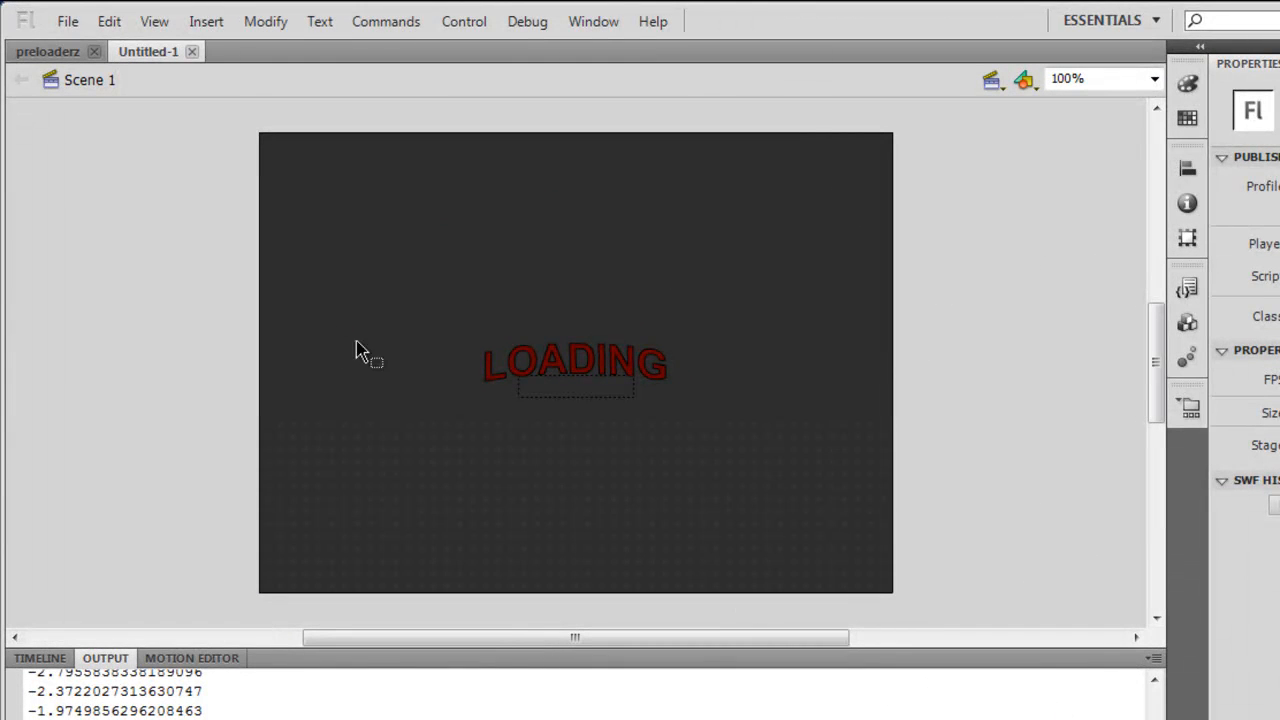
{"action": "mouse_move", "coordinate": [336, 288]}
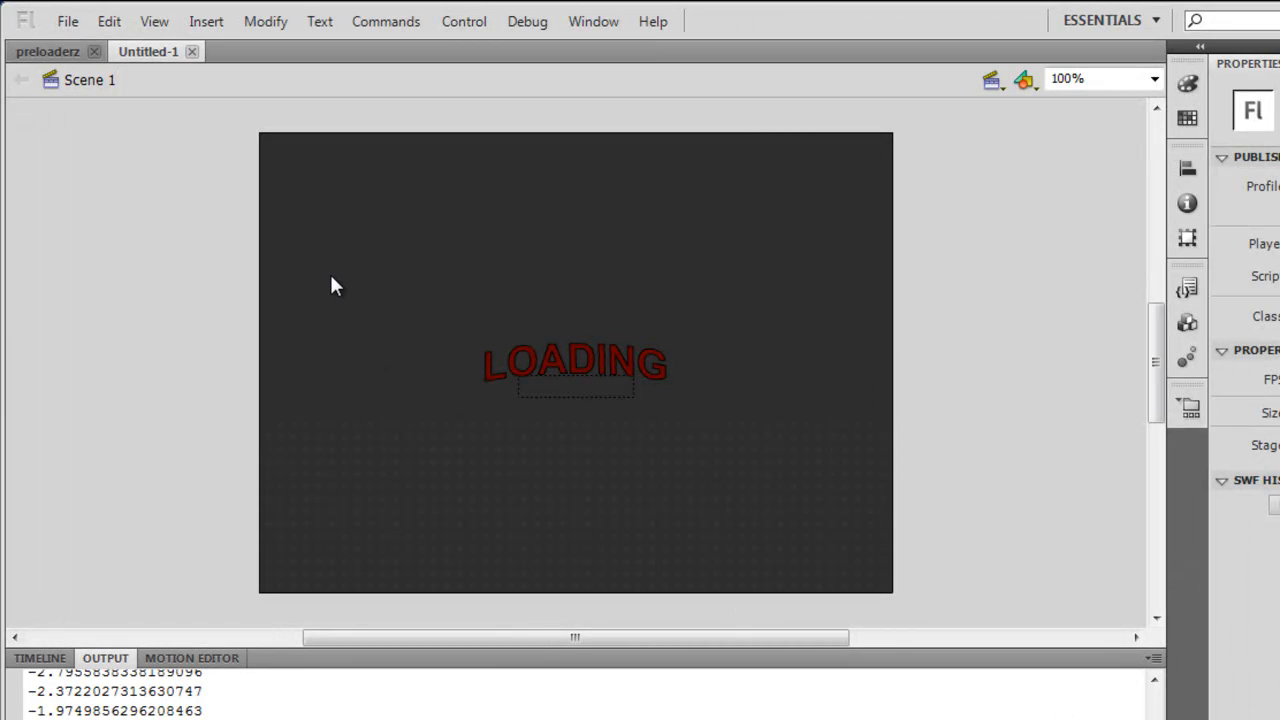
Import the vasai_suruchi_baug.jpg photo onto the empty frame's stage.
{"action": "left_click", "coordinate": [40, 656]}
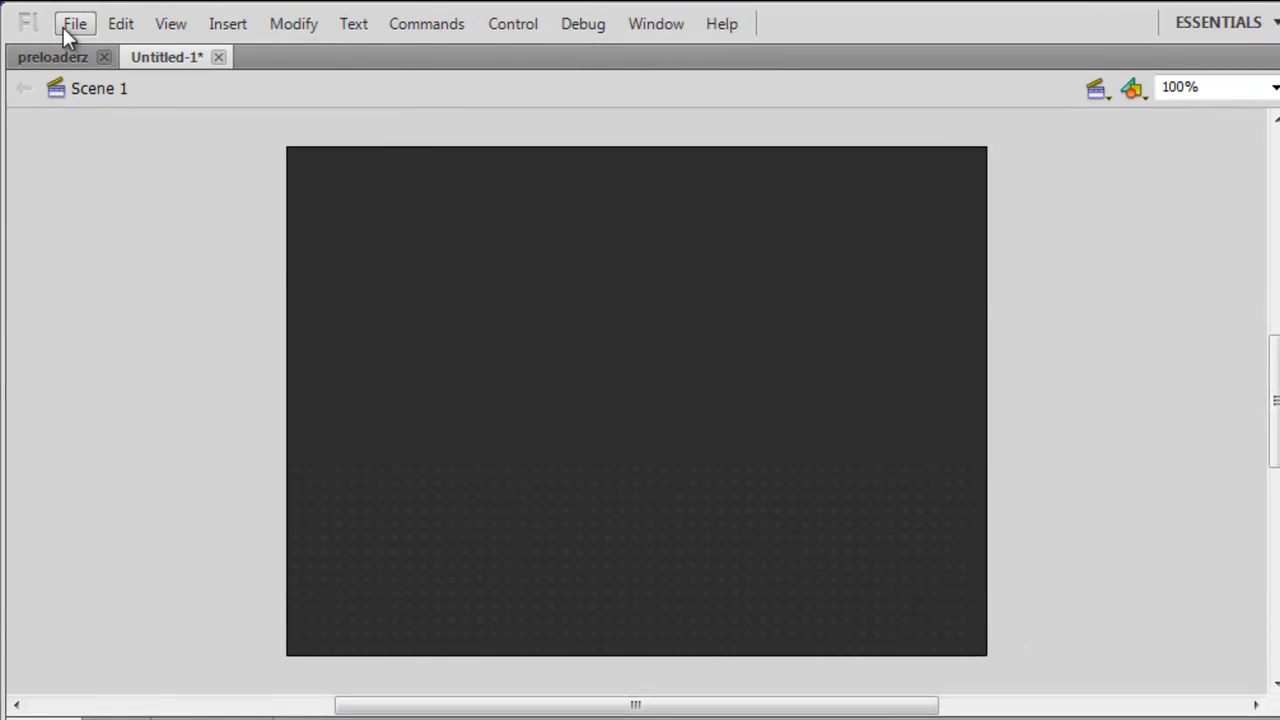
{"action": "left_click", "coordinate": [74, 24]}
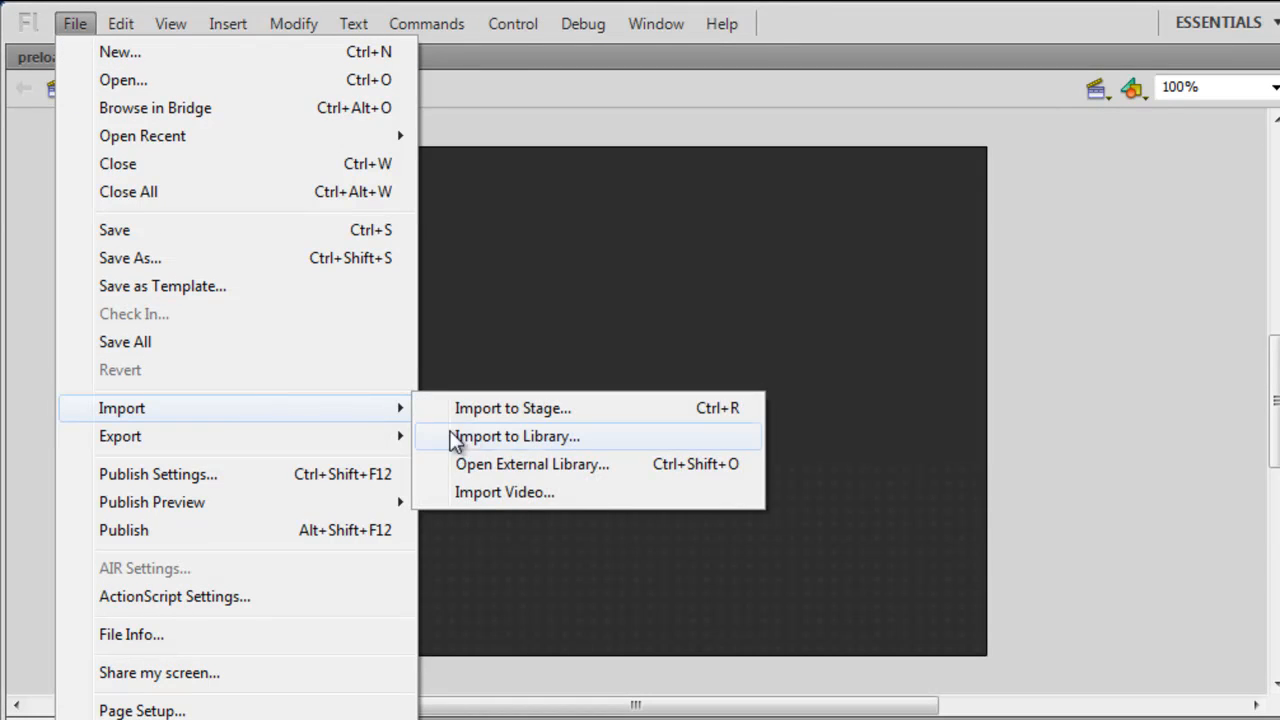
{"action": "left_click", "coordinate": [516, 436]}
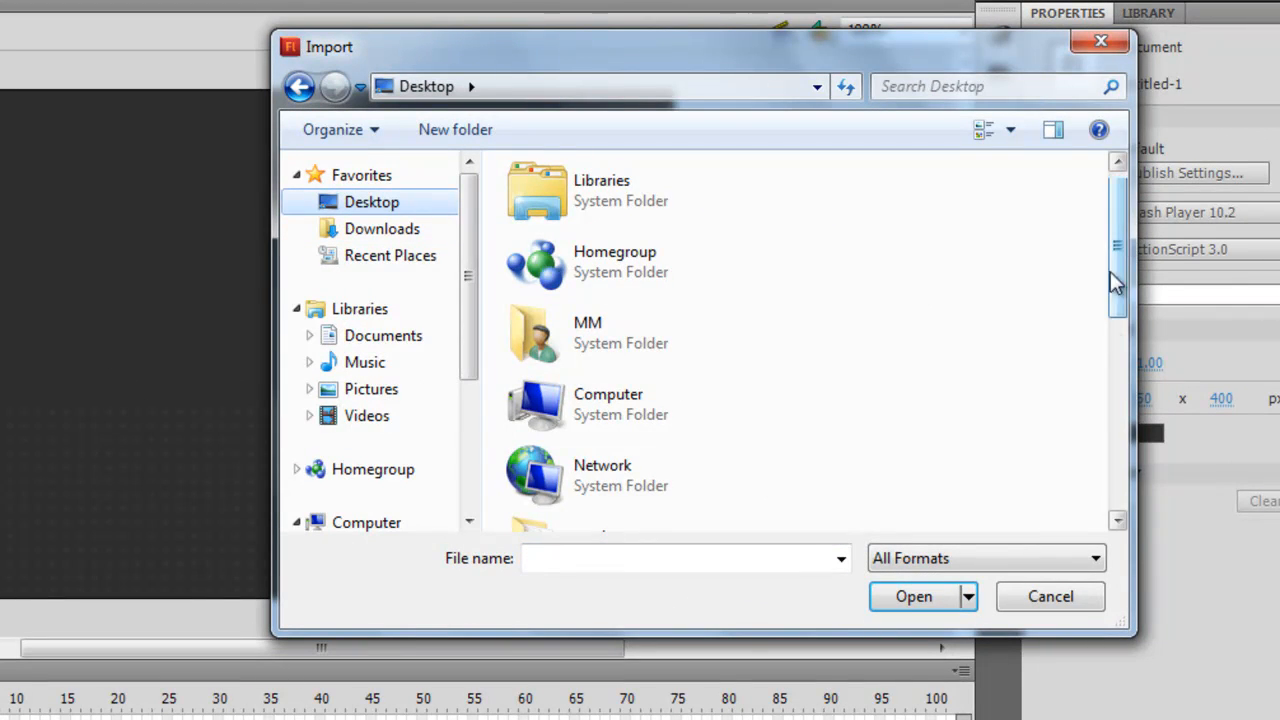
{"action": "left_click", "coordinate": [660, 498]}
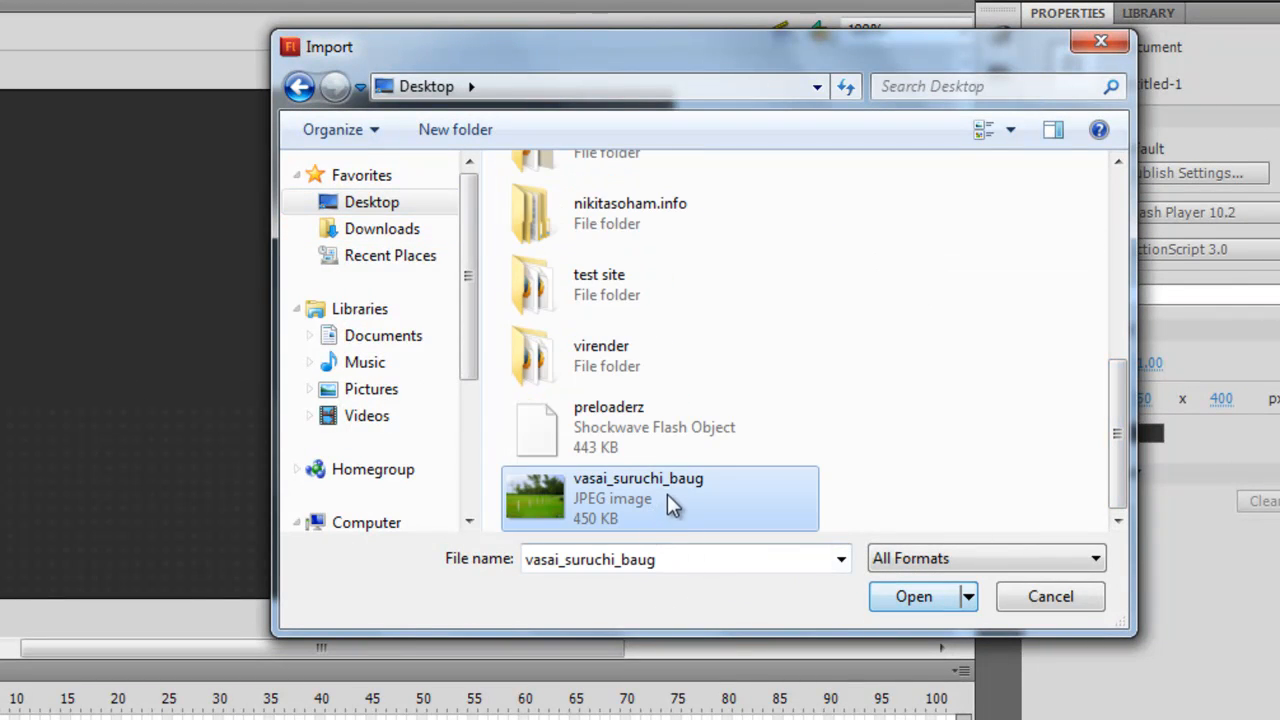
{"action": "left_click", "coordinate": [912, 596]}
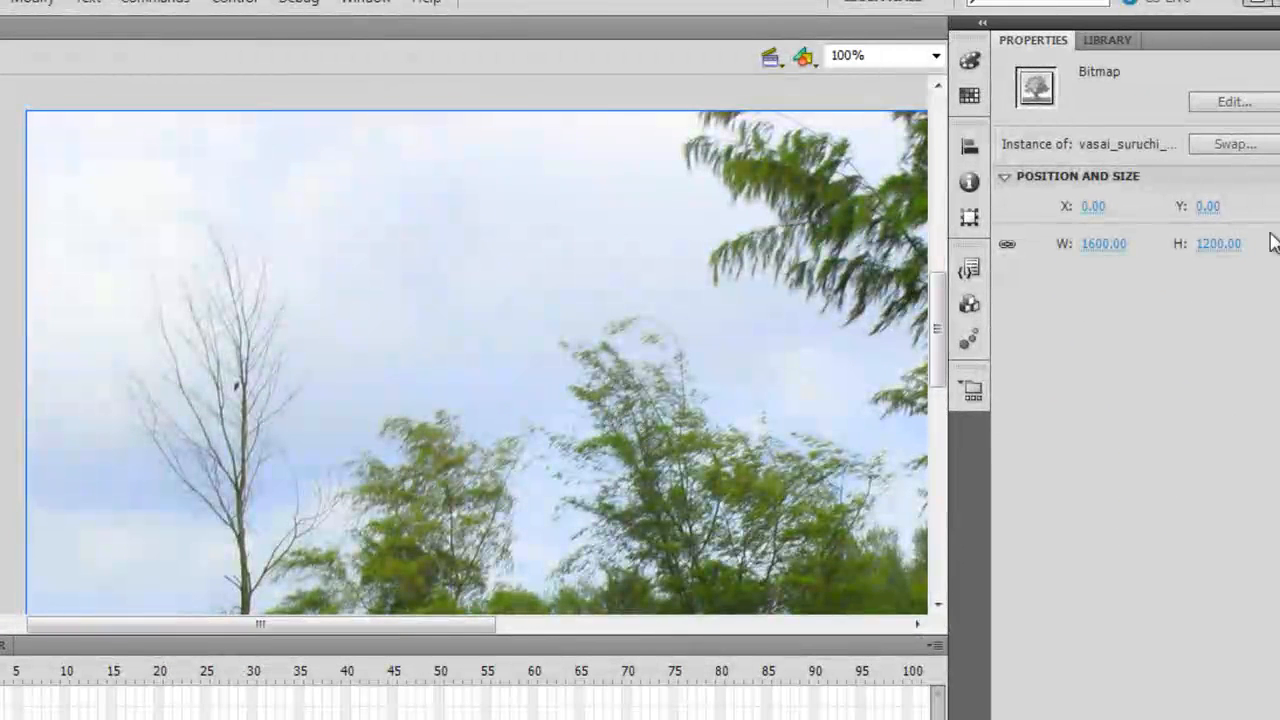
Resize the photo to 400 pixels tall (533.30 wide) and position it on the stage.
{"action": "type", "text": "400"}
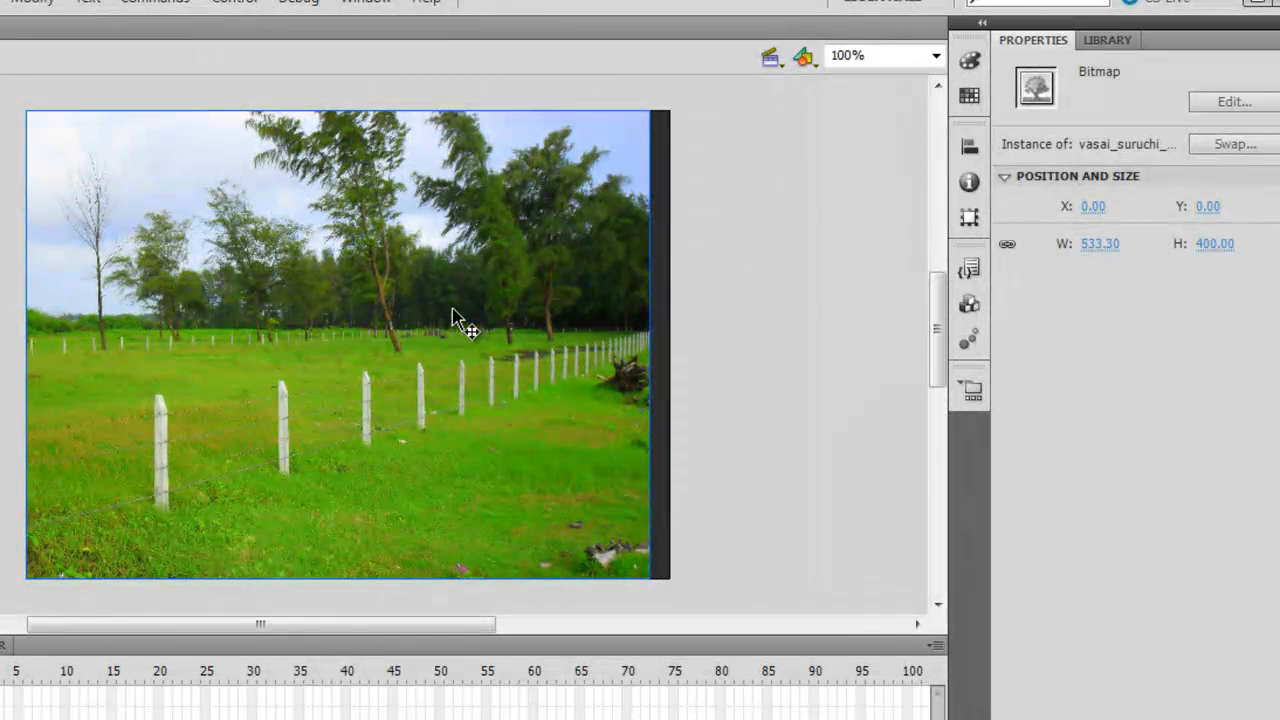
{"action": "left_click_drag", "start_coordinate": [340, 340], "coordinate": [348, 340]}
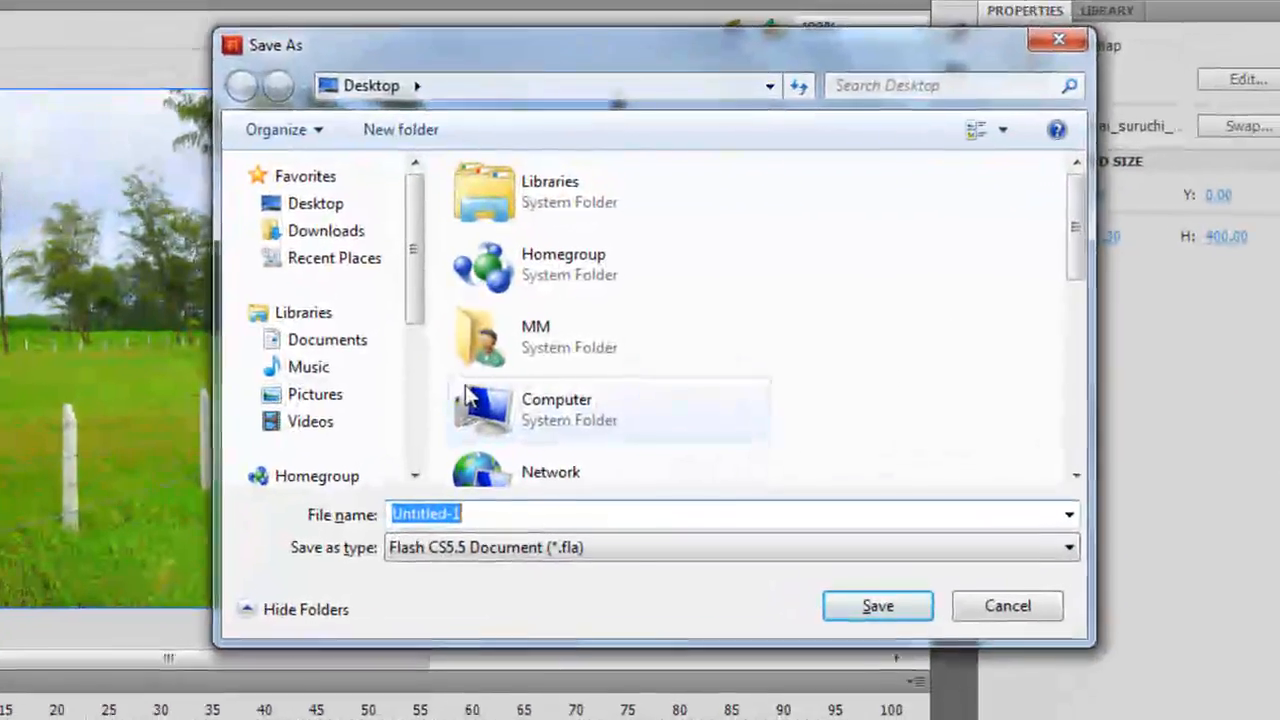
Save the document as preloader, test-play it through to the nature photo, and close the test window.
{"action": "type", "text": "pre"}
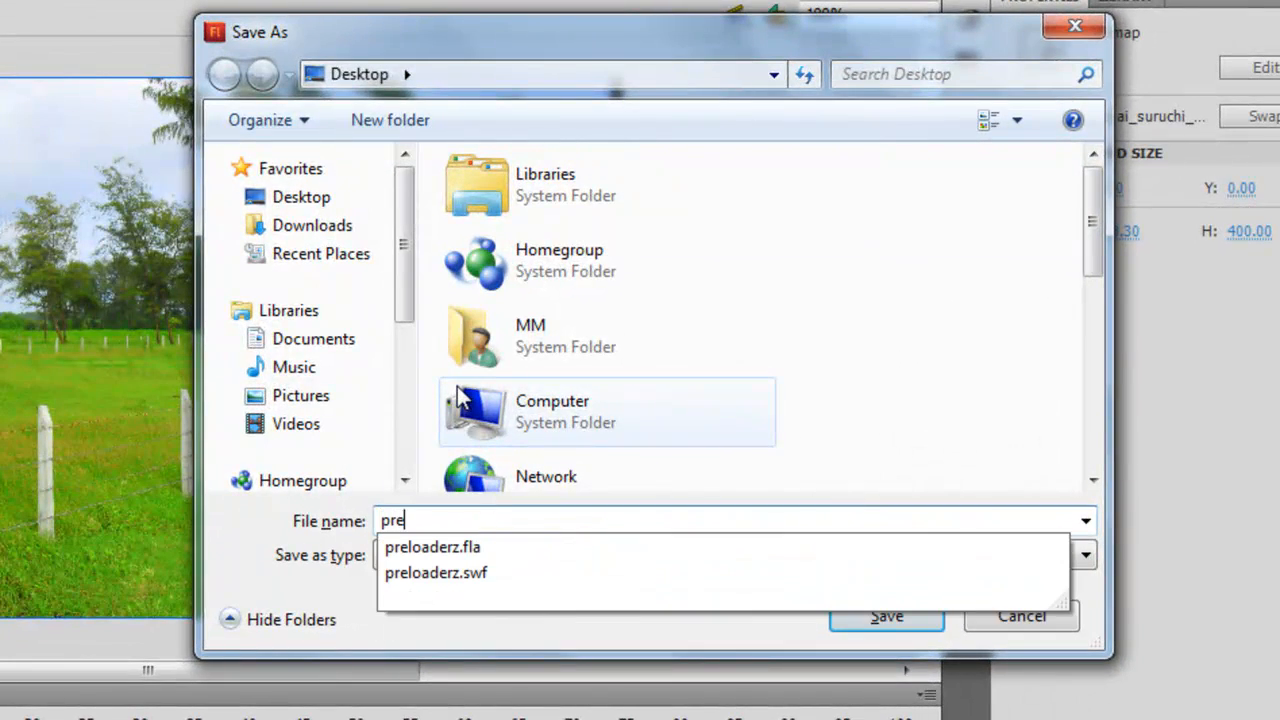
{"action": "left_click", "coordinate": [884, 616]}
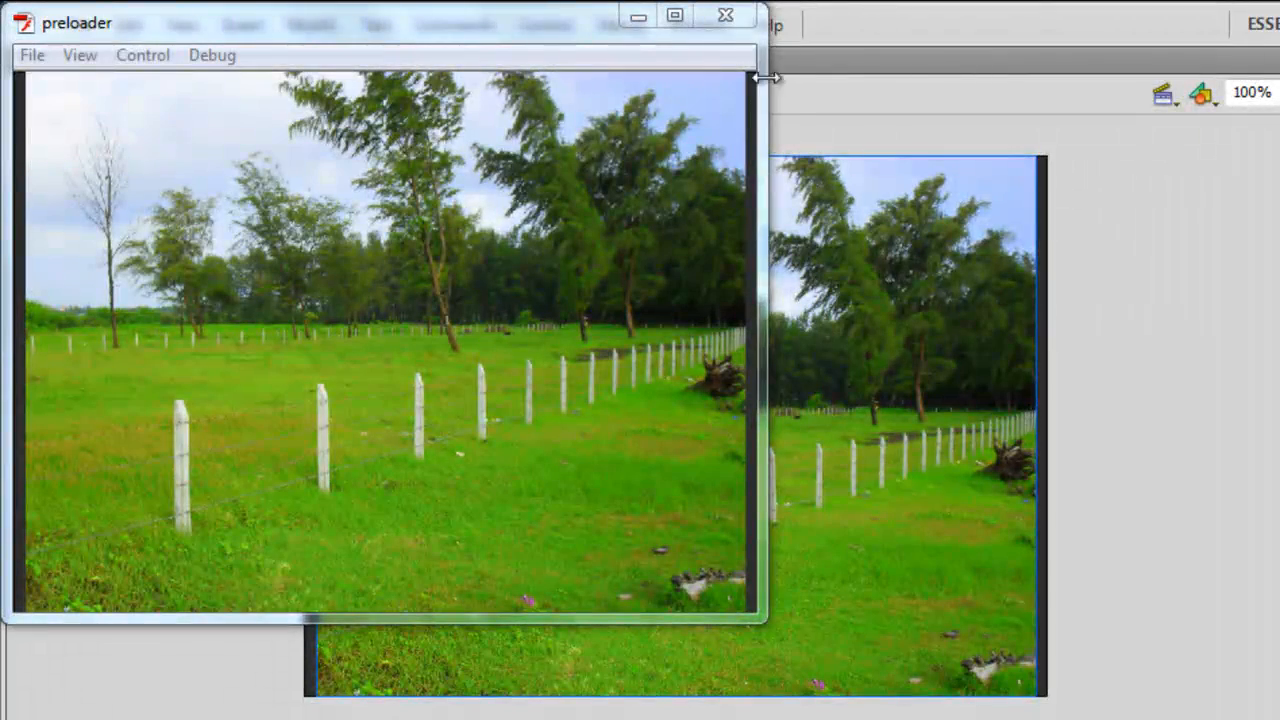
{"action": "left_click", "coordinate": [724, 16]}
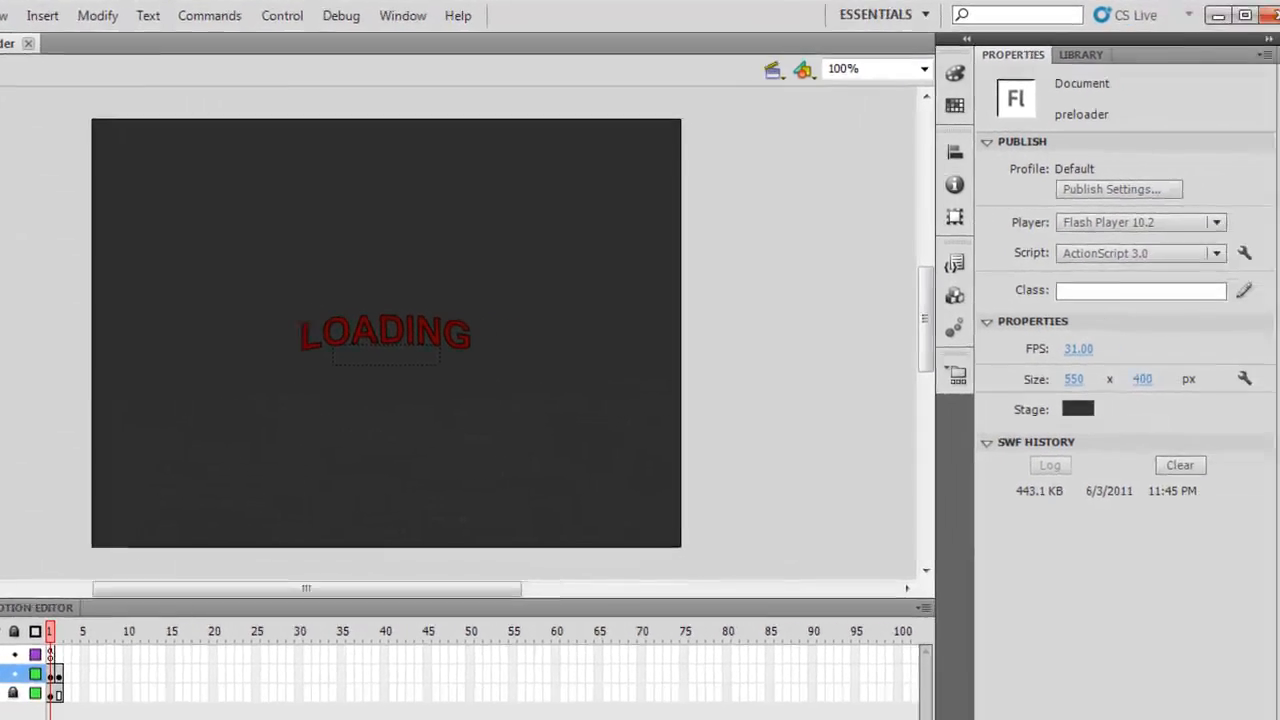
Draw a green 320×320 oval primitive with no stroke and move it over the LOADING text.
{"action": "left_click", "coordinate": [1260, 280]}
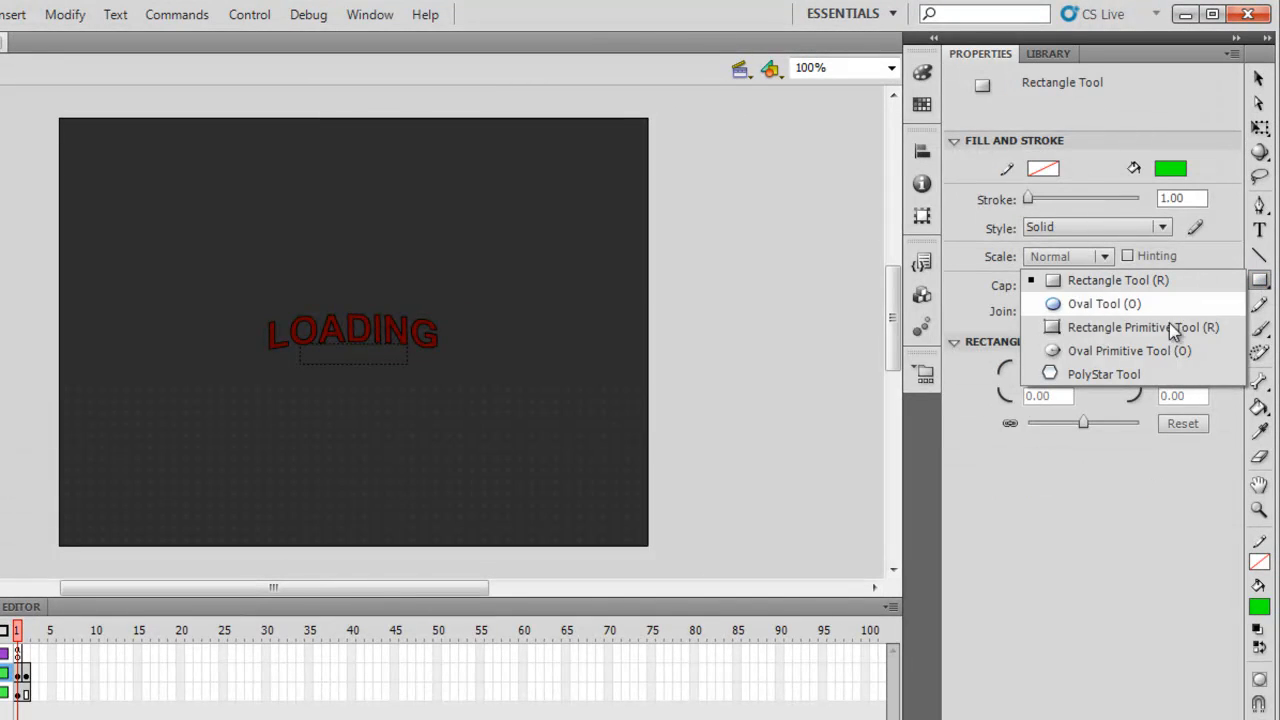
{"action": "left_click", "coordinate": [1128, 350]}
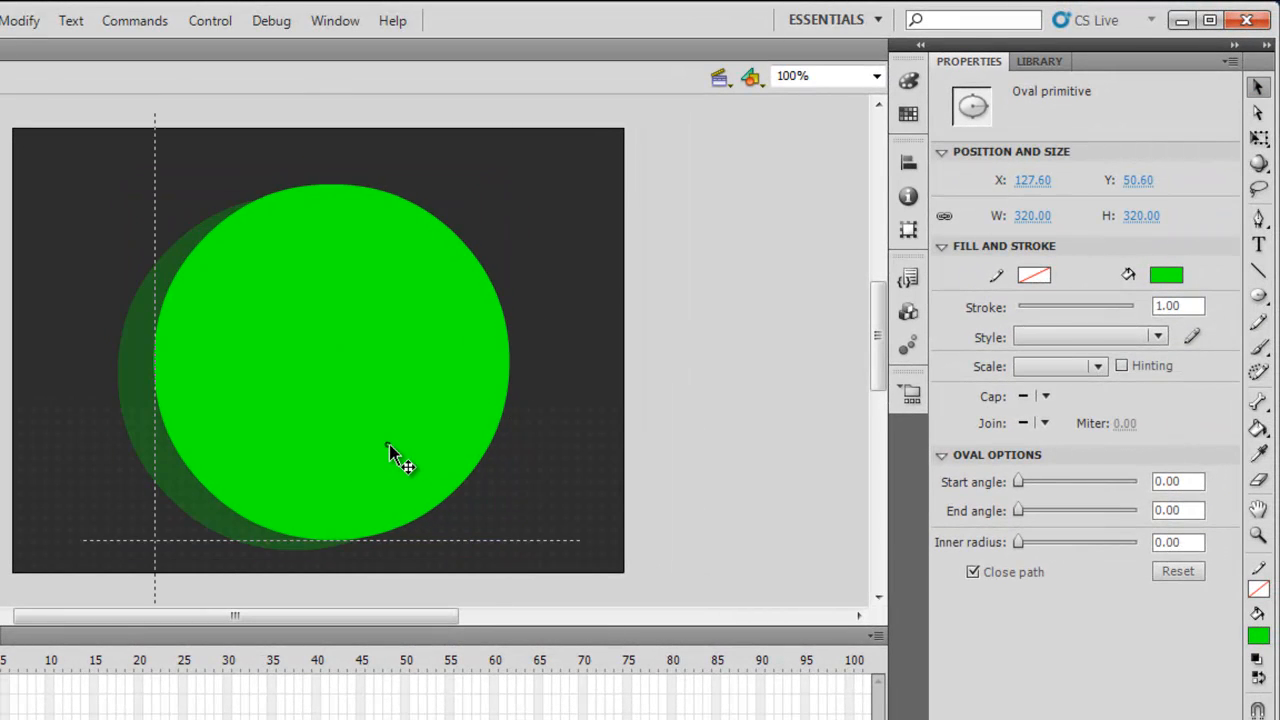
{"action": "left_click_drag", "start_coordinate": [400, 450], "coordinate": [392, 440]}
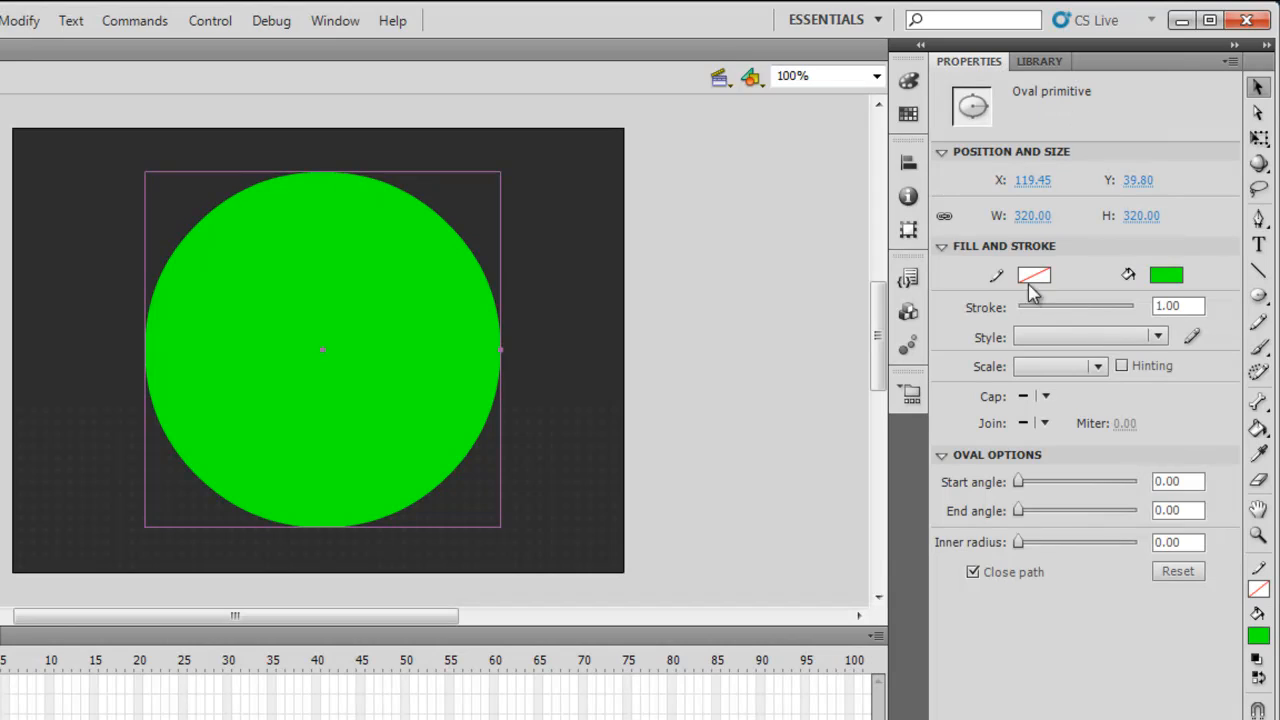
{"action": "mouse_move", "coordinate": [1088, 536]}
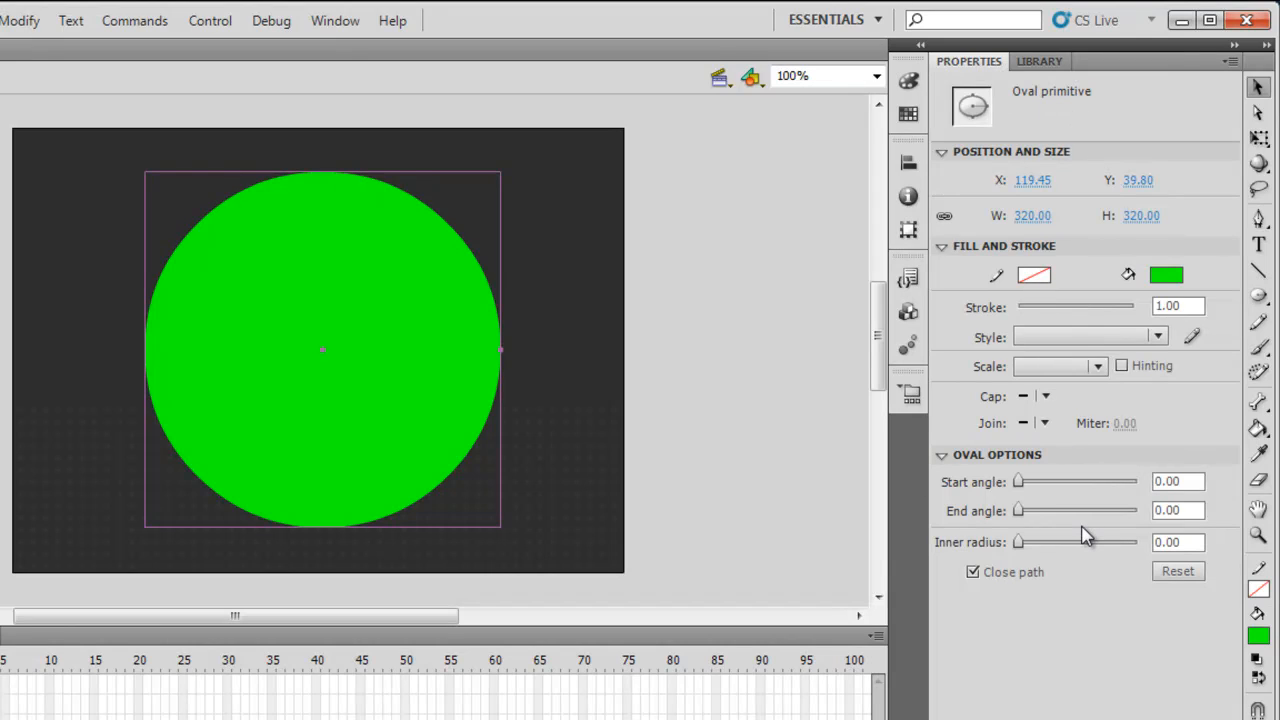
{"action": "mouse_move", "coordinate": [1036, 562]}
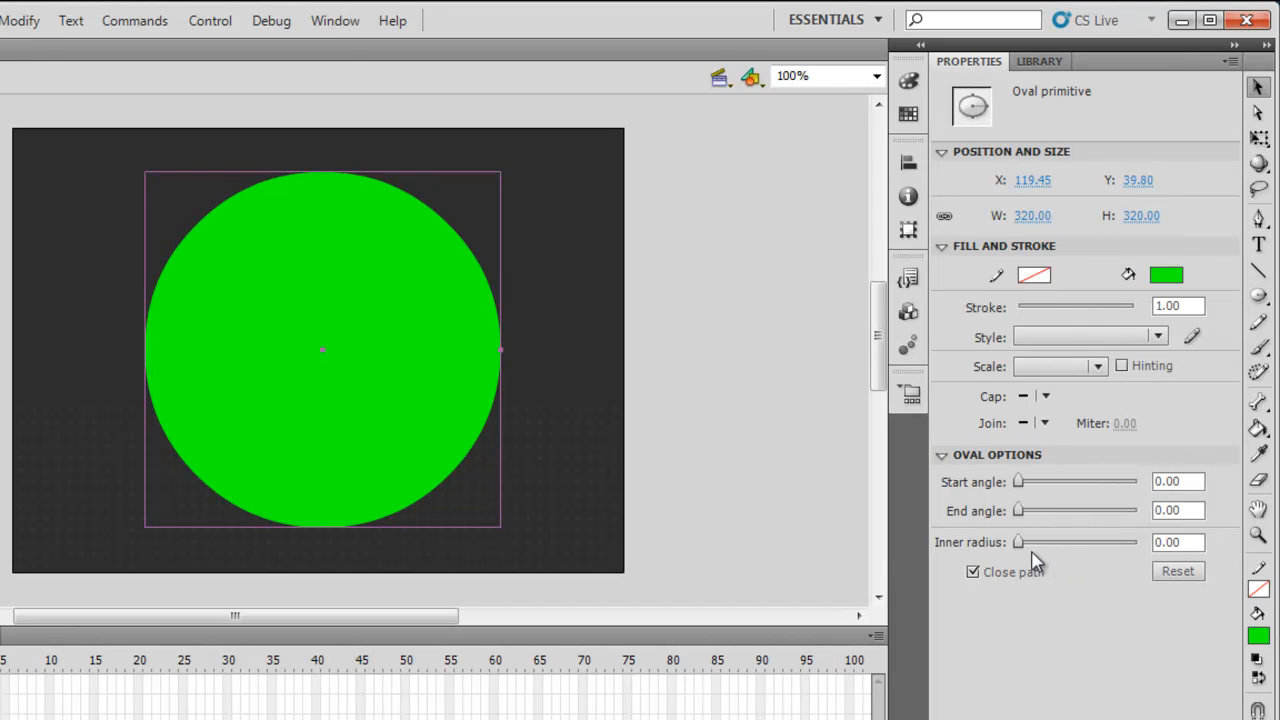
Set Inner radius 90 and Start angle 90 so the circle becomes a thin three-quarter ring arc.
{"action": "left_click_drag", "start_coordinate": [1018, 542], "coordinate": [1036, 542]}
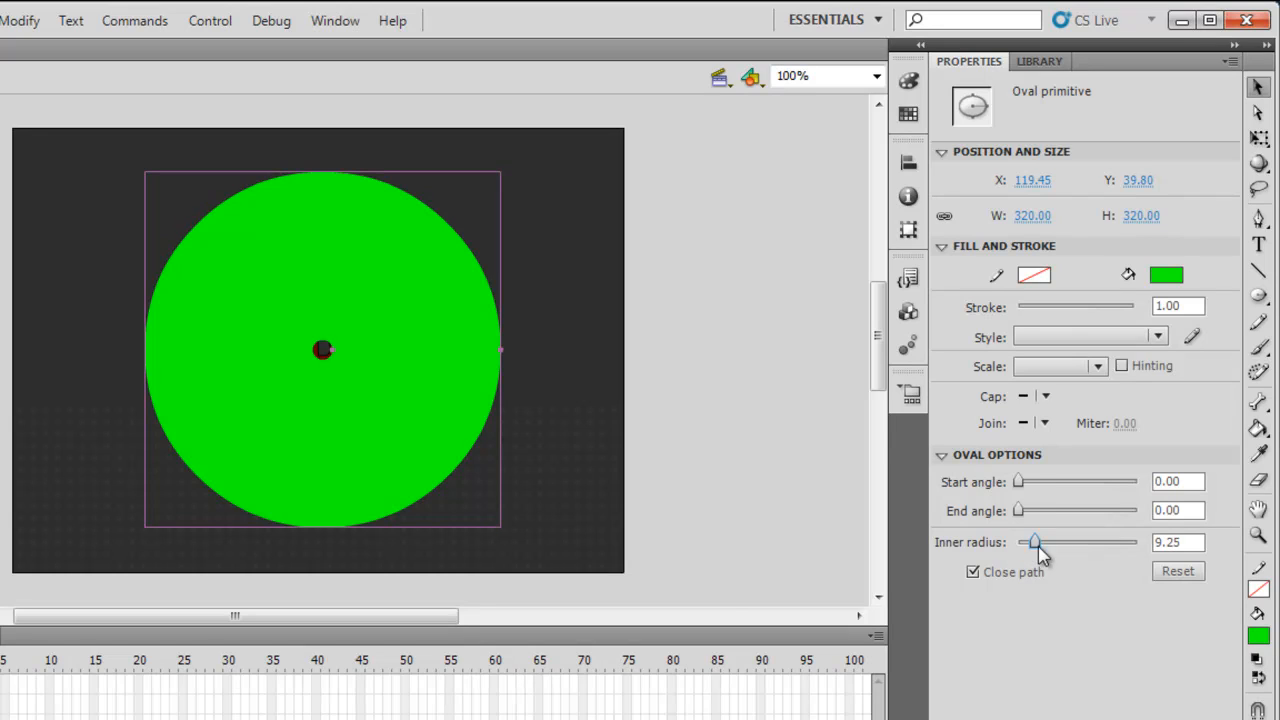
{"action": "left_click_drag", "start_coordinate": [1036, 540], "coordinate": [1104, 540]}
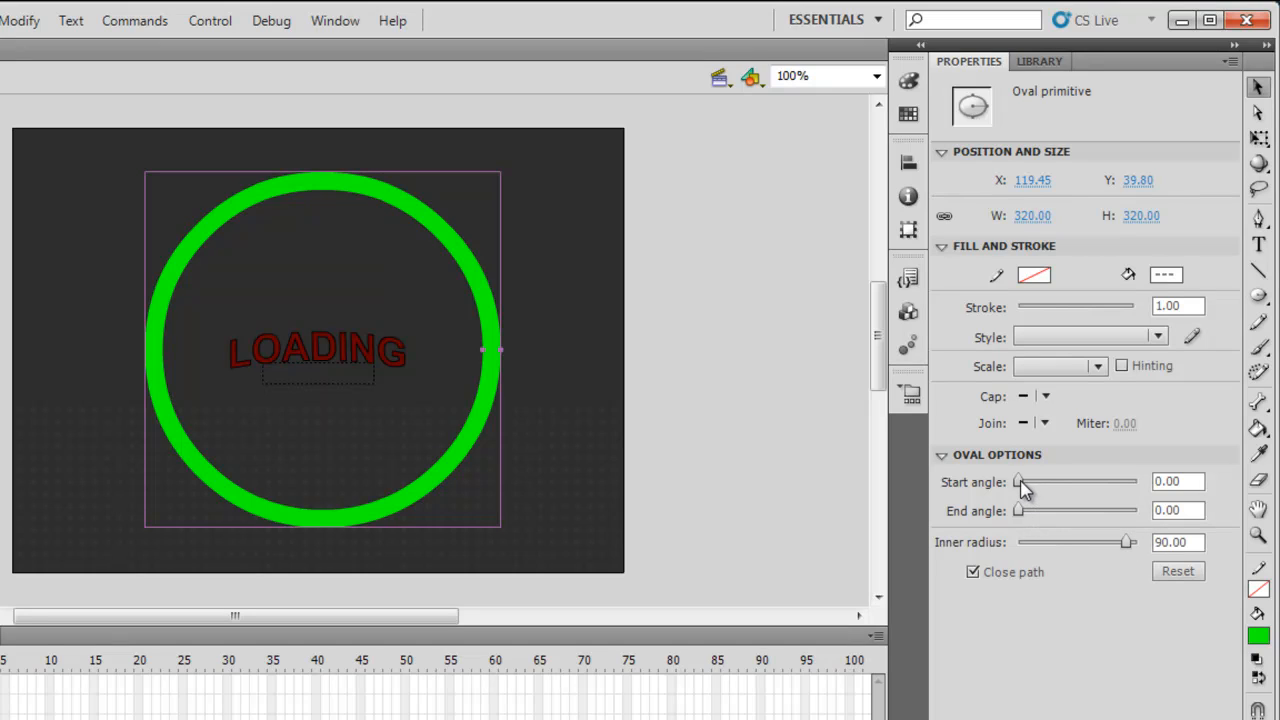
{"action": "left_click_drag", "start_coordinate": [1020, 480], "coordinate": [1058, 480]}
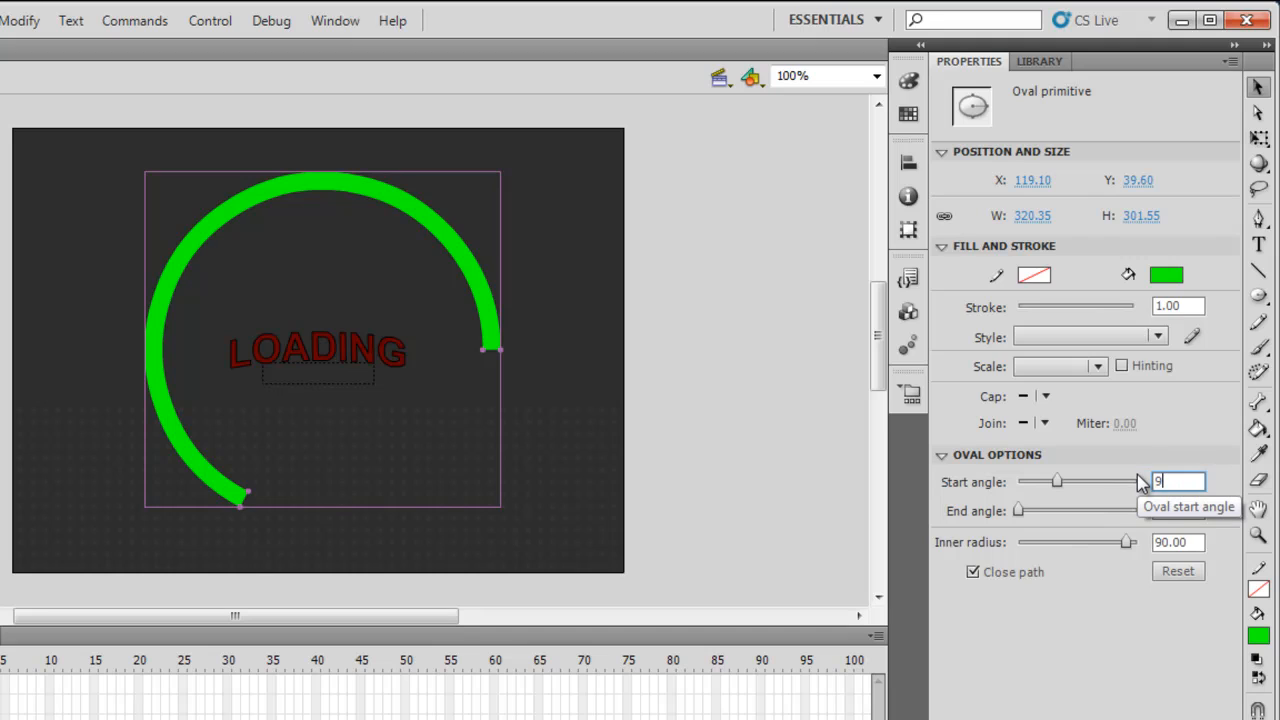
{"action": "type", "text": "90.00"}
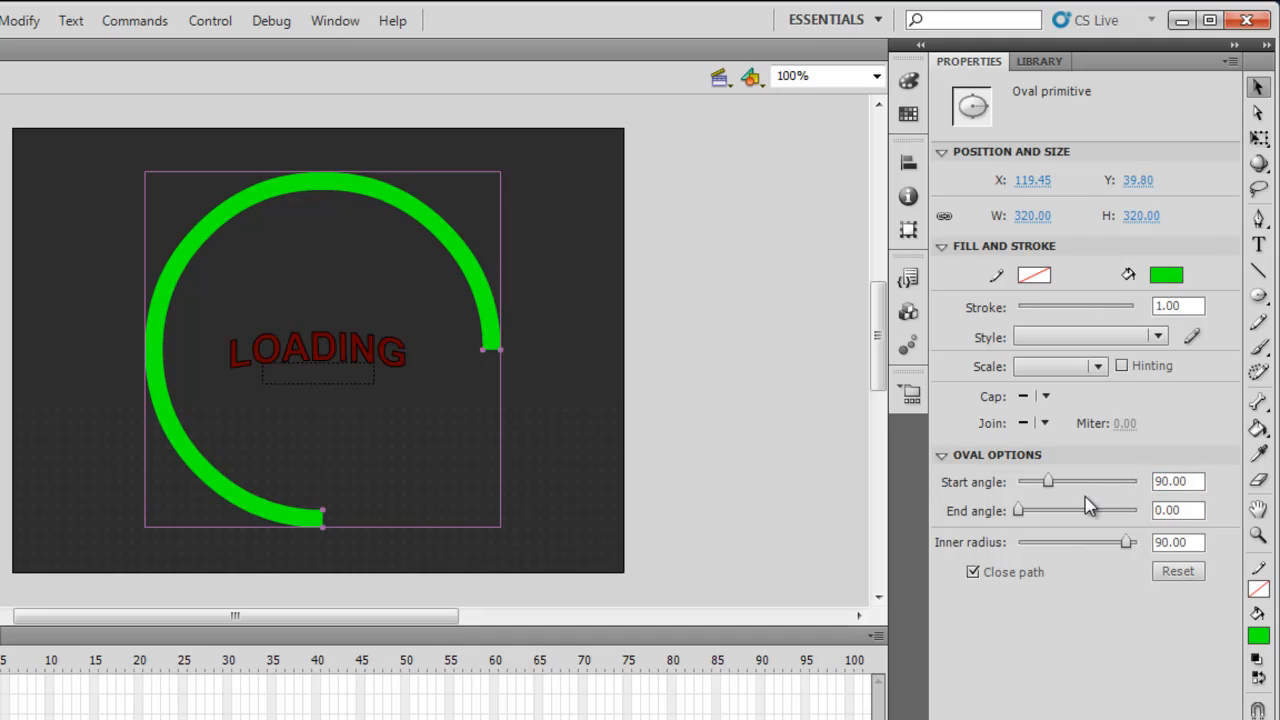
{"action": "left_click", "coordinate": [1178, 510]}
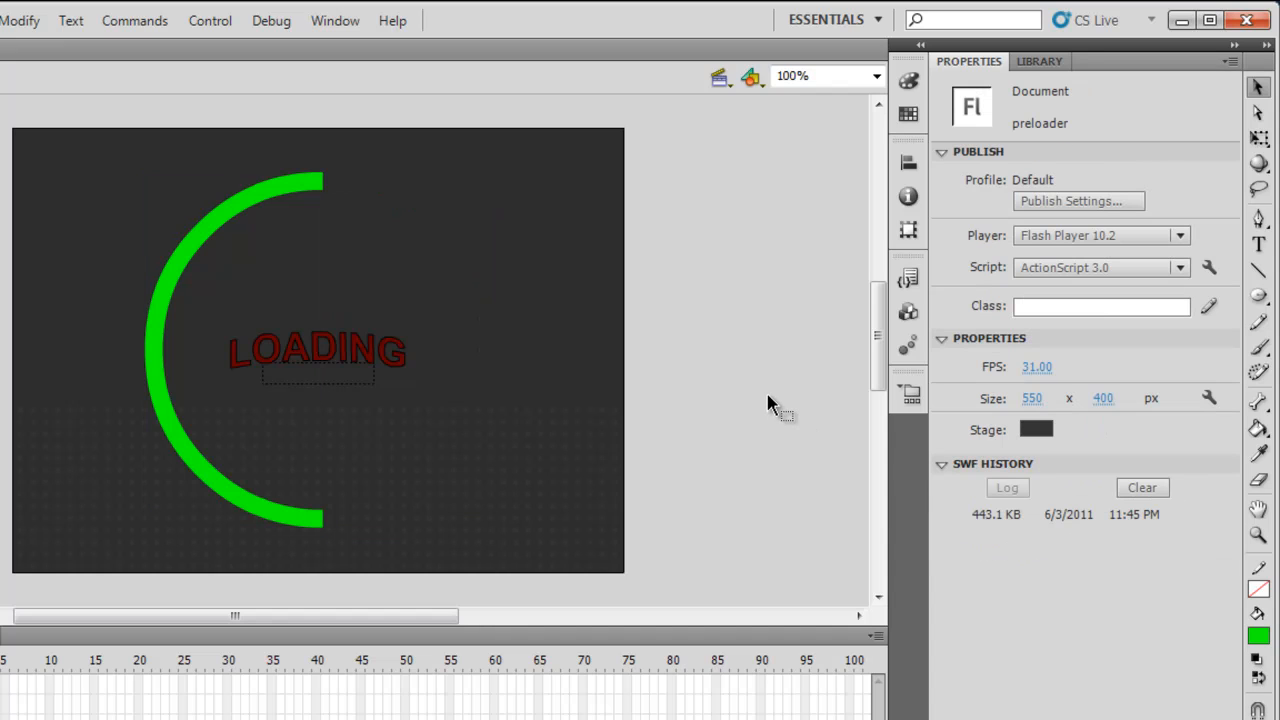
Duplicate the green half-ring arc and flip the copy horizontally to the right side.
{"action": "left_click", "coordinate": [170, 390]}
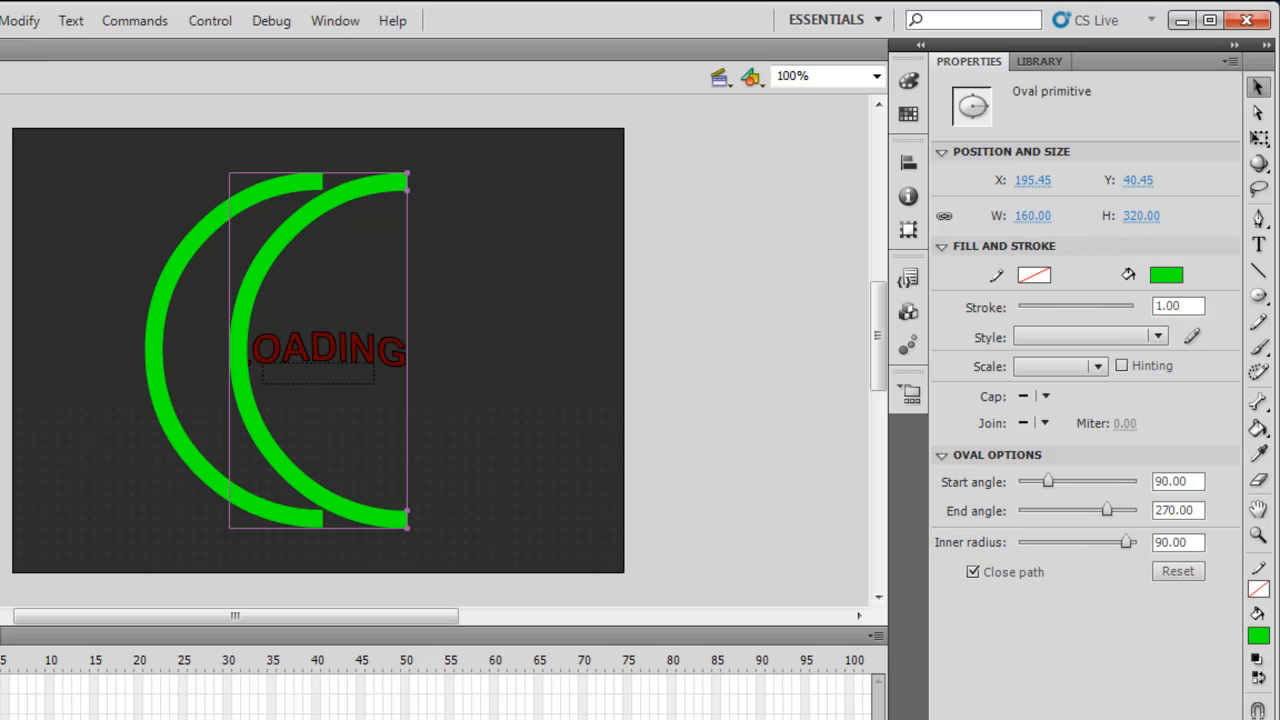
{"action": "mouse_move", "coordinate": [1260, 168]}
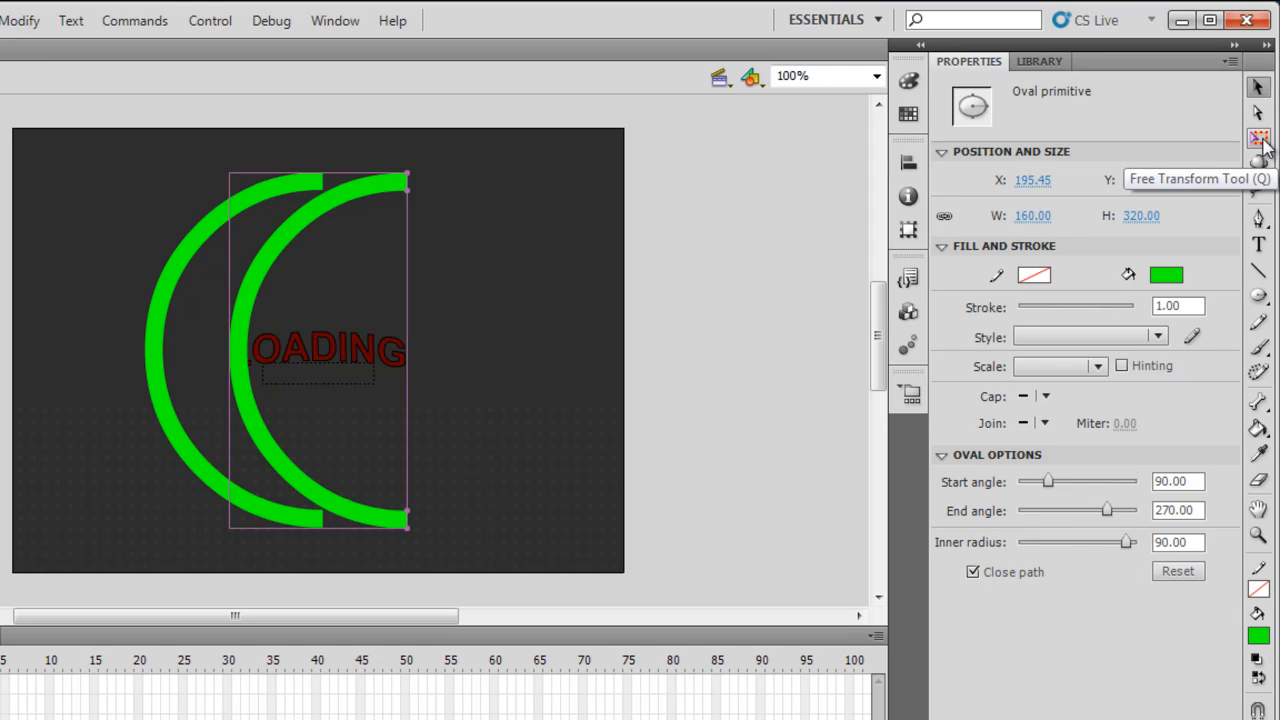
{"action": "left_click", "coordinate": [1258, 138]}
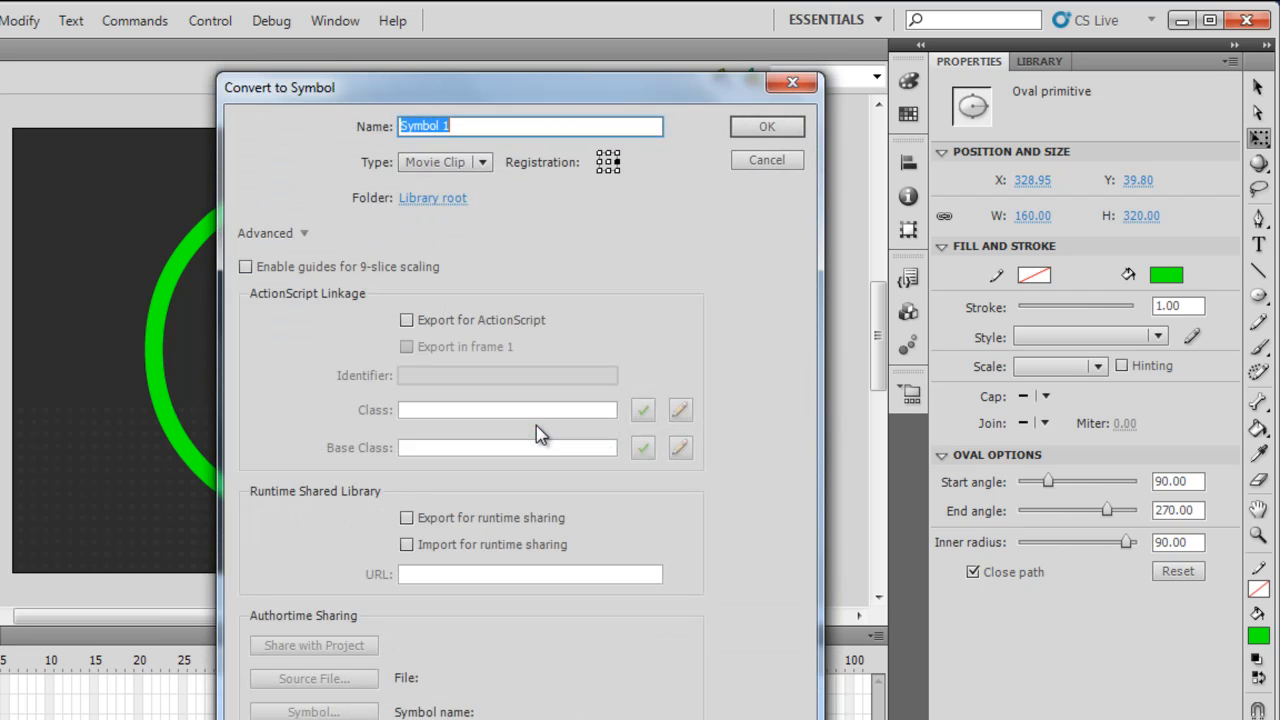
{"action": "mouse_move", "coordinate": [540, 200]}
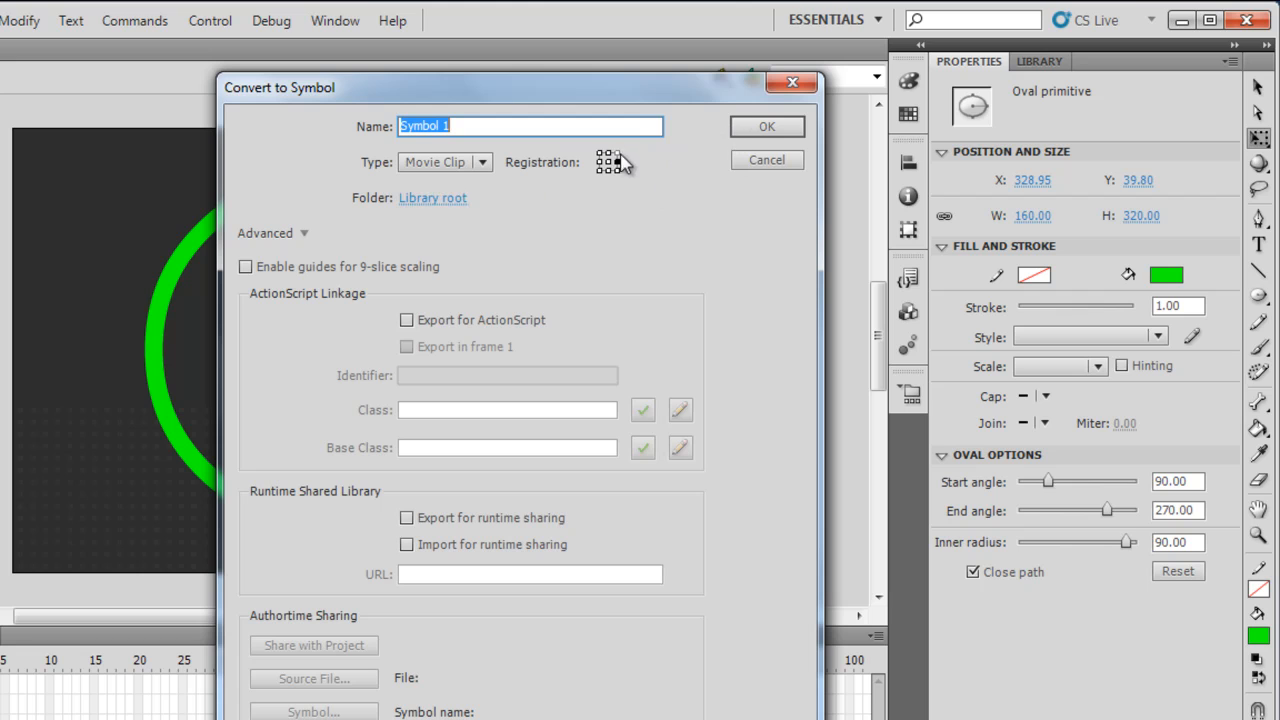
{"action": "mouse_move", "coordinate": [768, 126]}
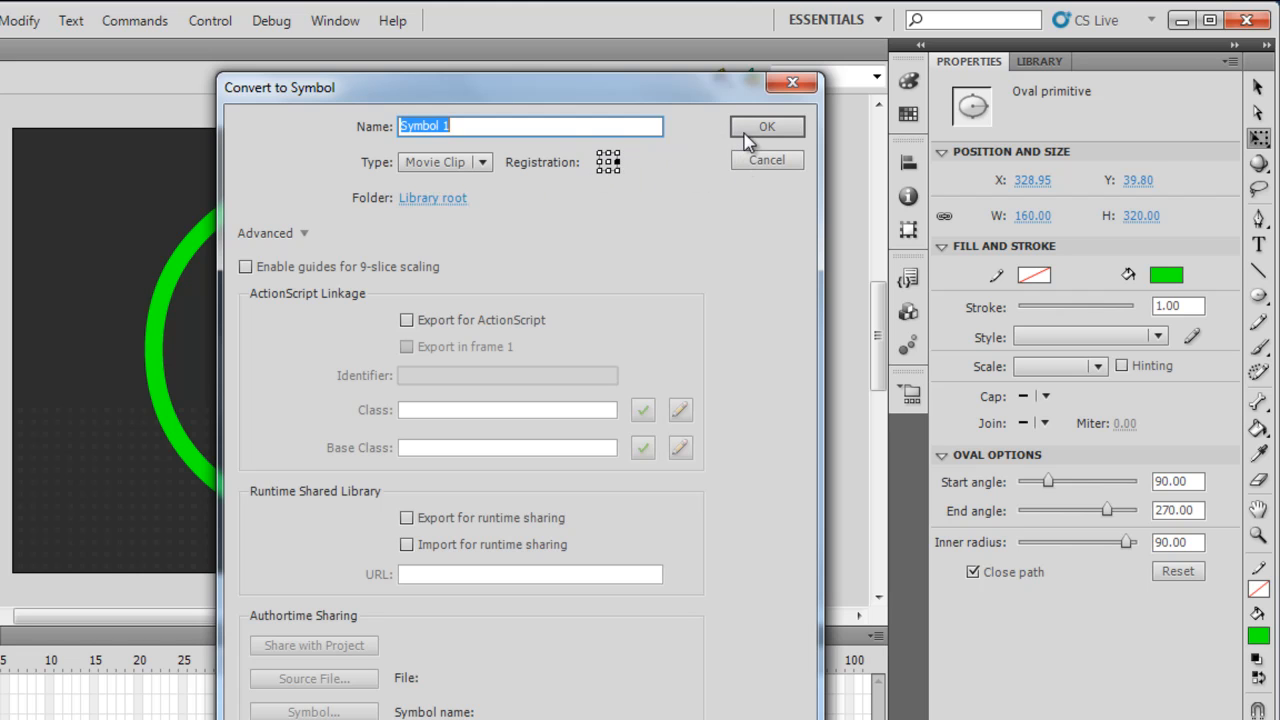
Convert the right and left half-ring arcs into movie clip Symbol 1 and Symbol 2.
{"action": "left_click", "coordinate": [768, 126]}
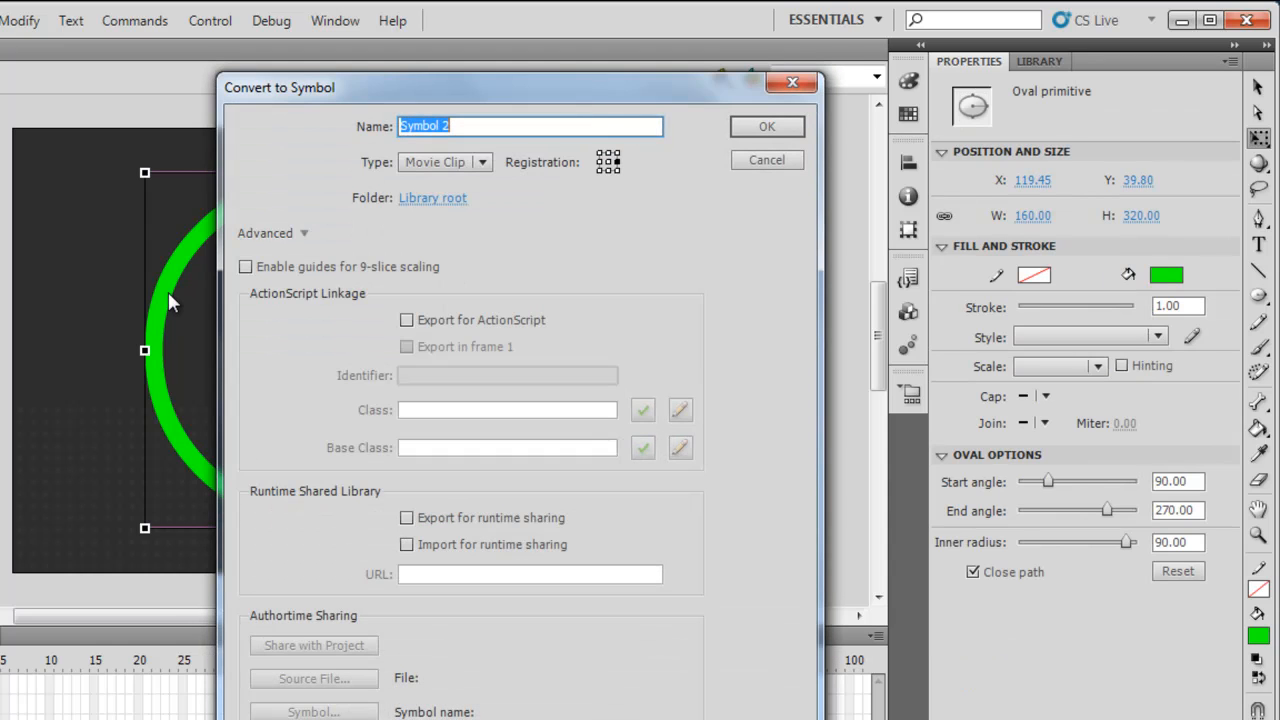
{"action": "mouse_move", "coordinate": [624, 176]}
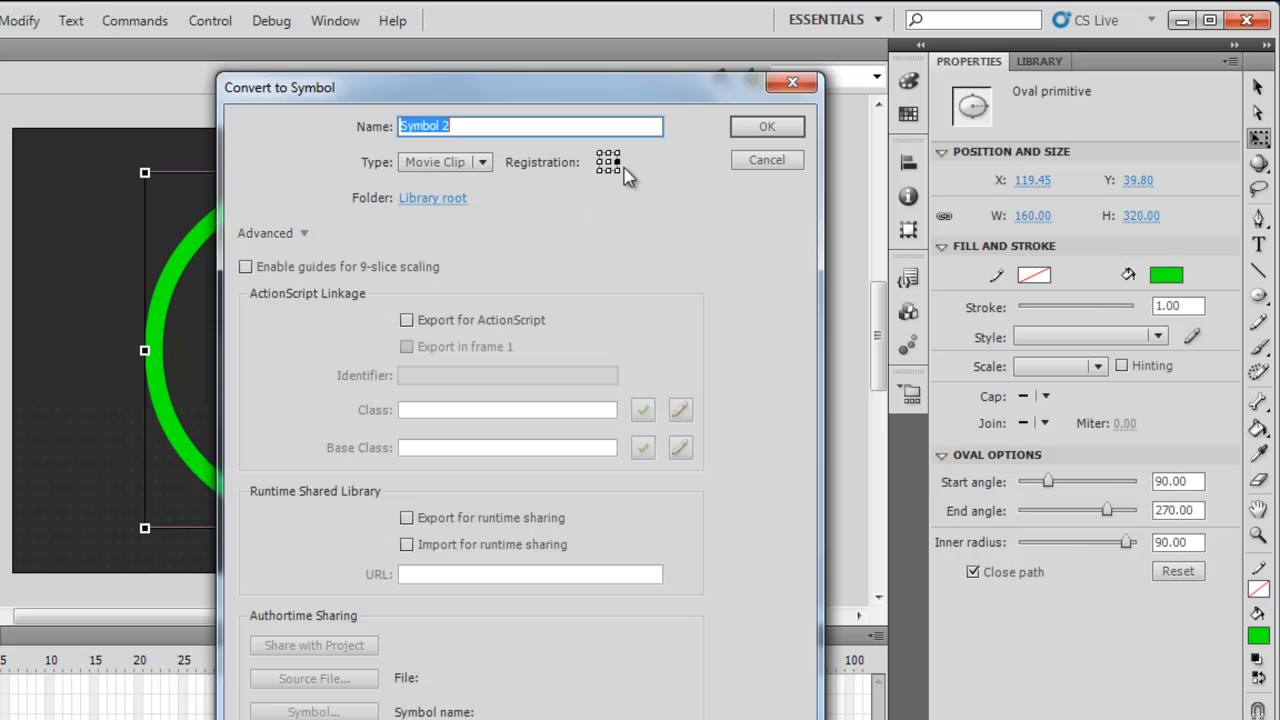
{"action": "mouse_move", "coordinate": [624, 172]}
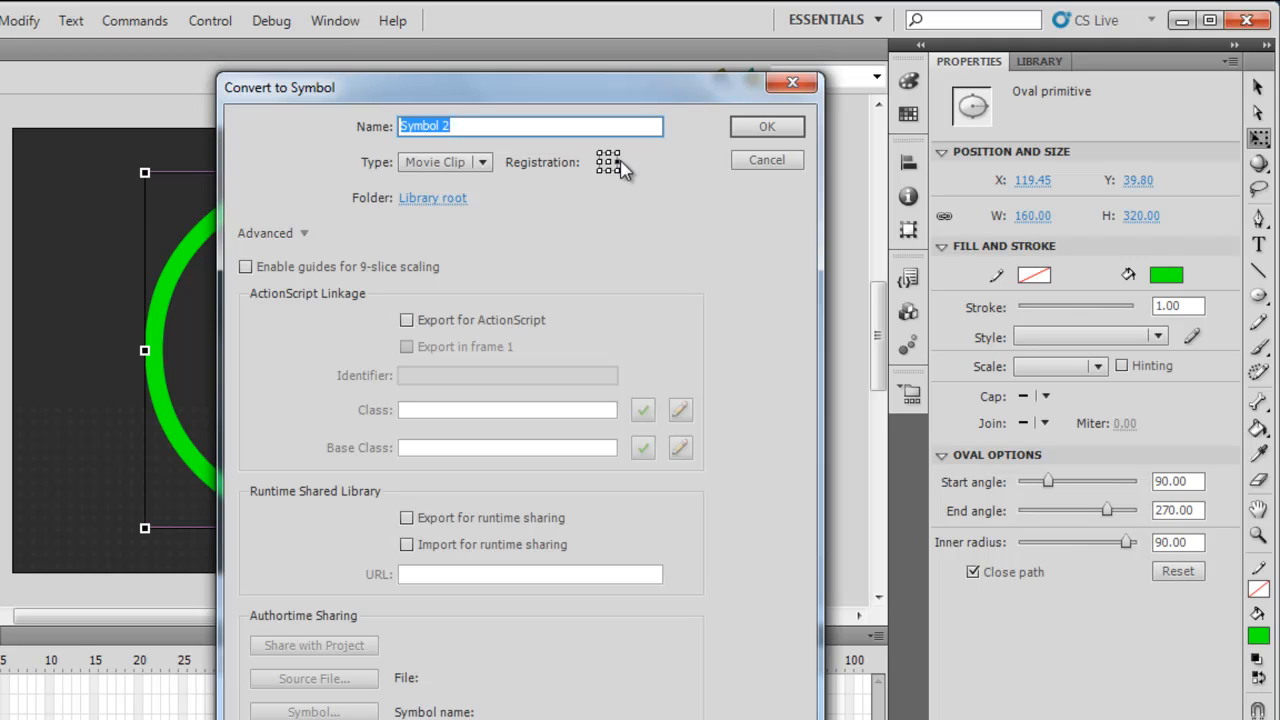
{"action": "mouse_move", "coordinate": [628, 184]}
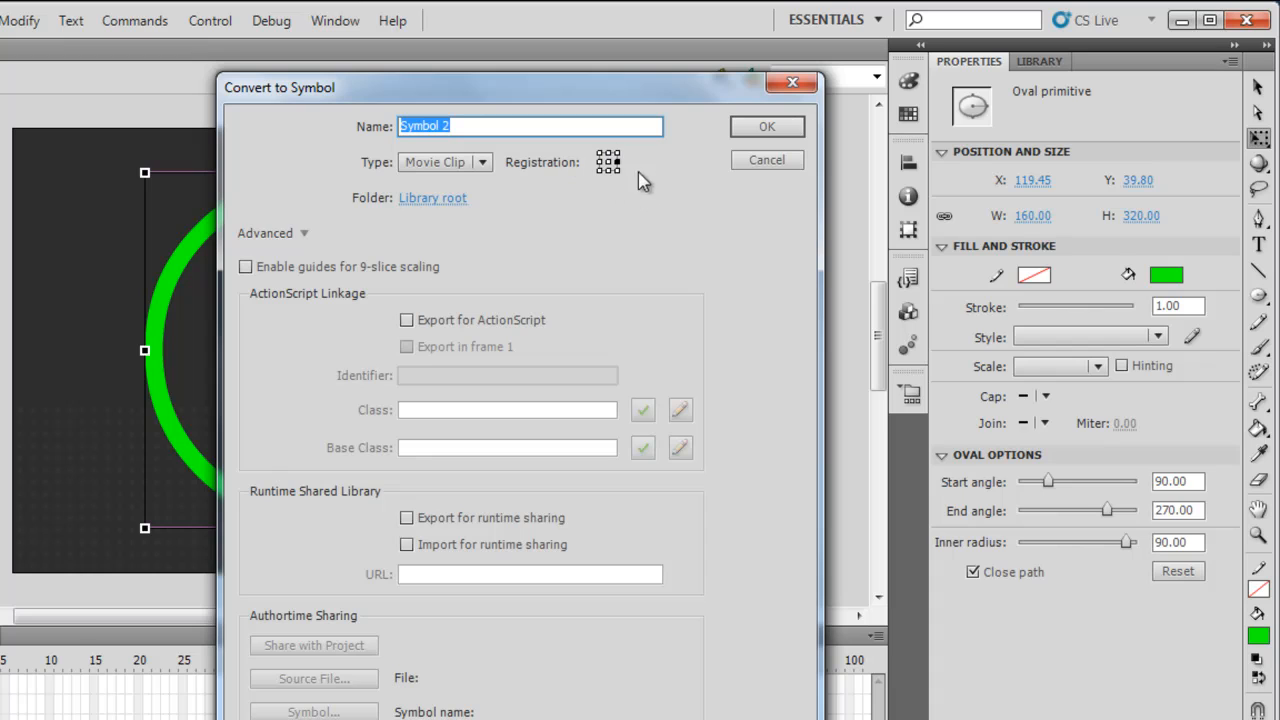
{"action": "left_click", "coordinate": [768, 126]}
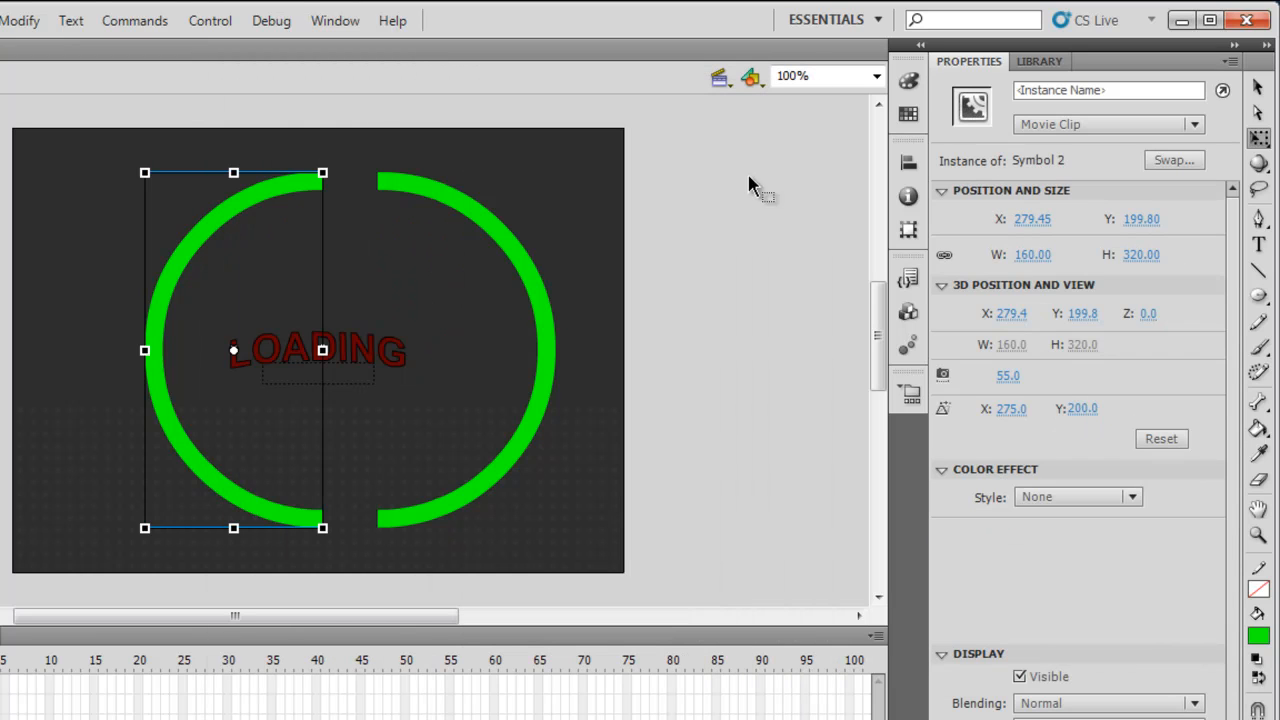
Drag the right half-ring instance to meet the left half, forming a full circle around LOADING.
{"action": "left_click", "coordinate": [560, 336]}
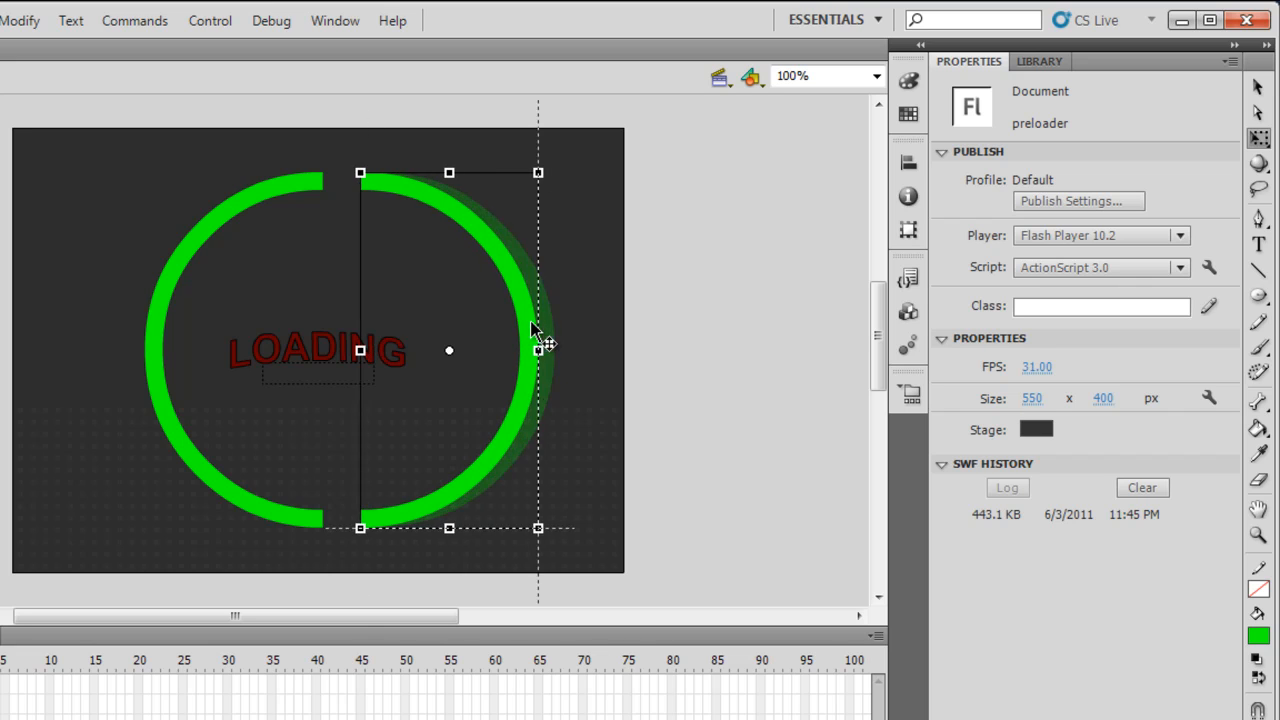
{"action": "left_click_drag", "start_coordinate": [540, 344], "coordinate": [410, 344]}
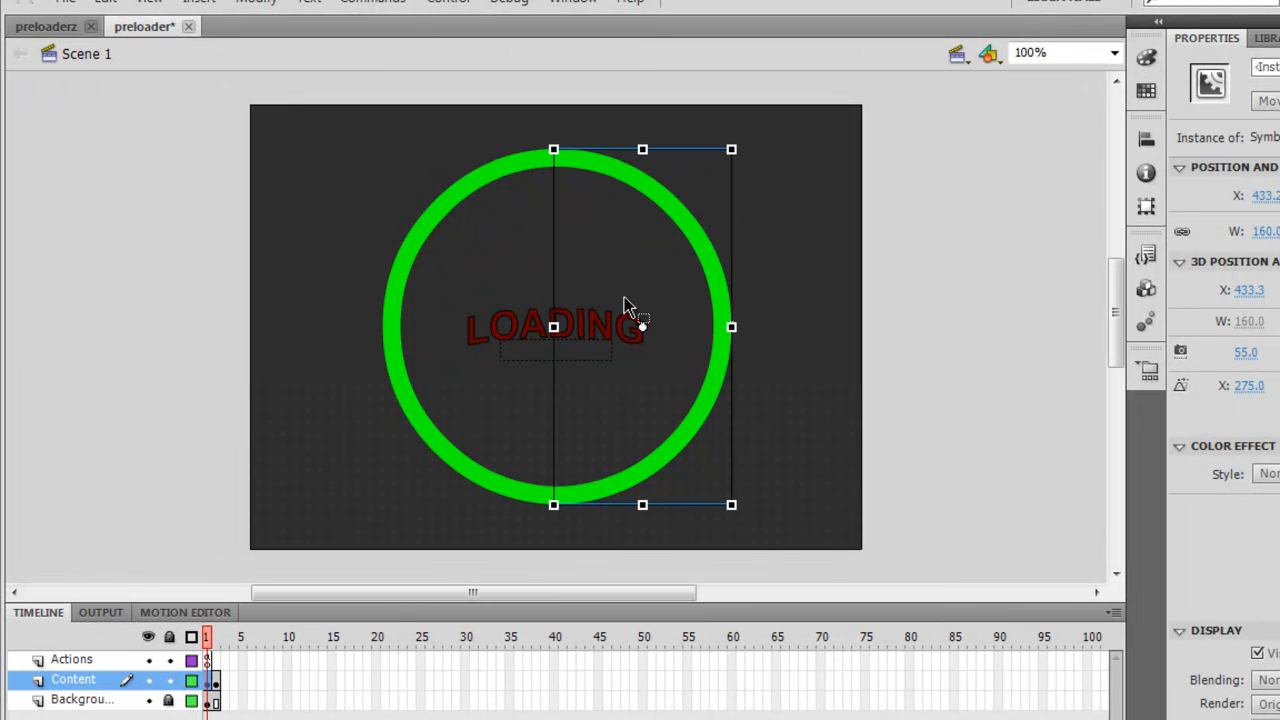
{"action": "left_click_drag", "start_coordinate": [642, 324], "coordinate": [410, 304]}
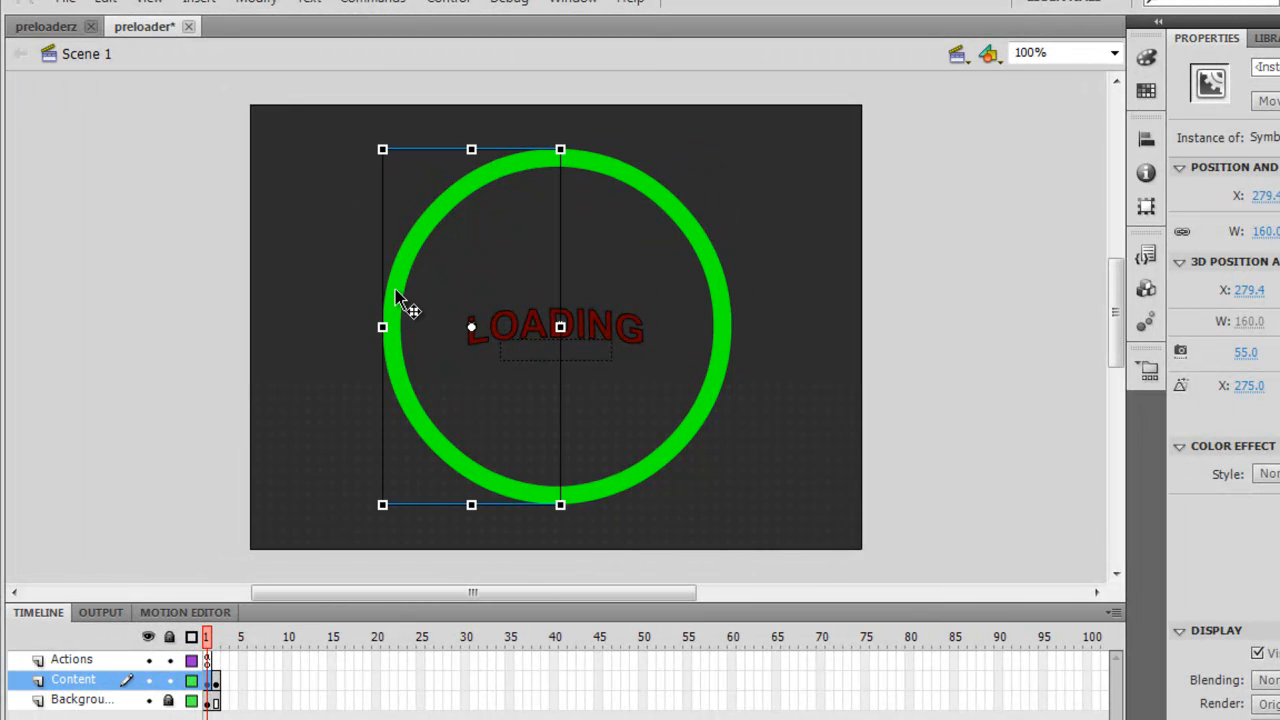
{"action": "mouse_move", "coordinate": [744, 330]}
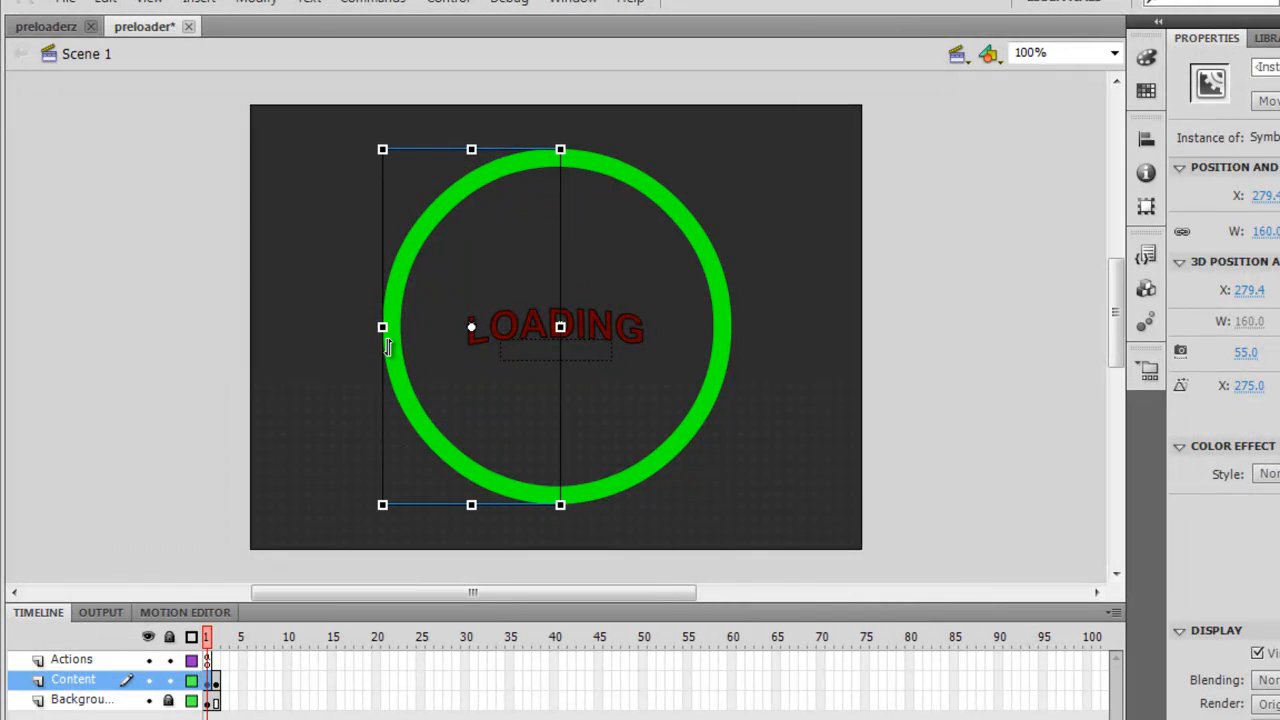
{"action": "mouse_move", "coordinate": [458, 384]}
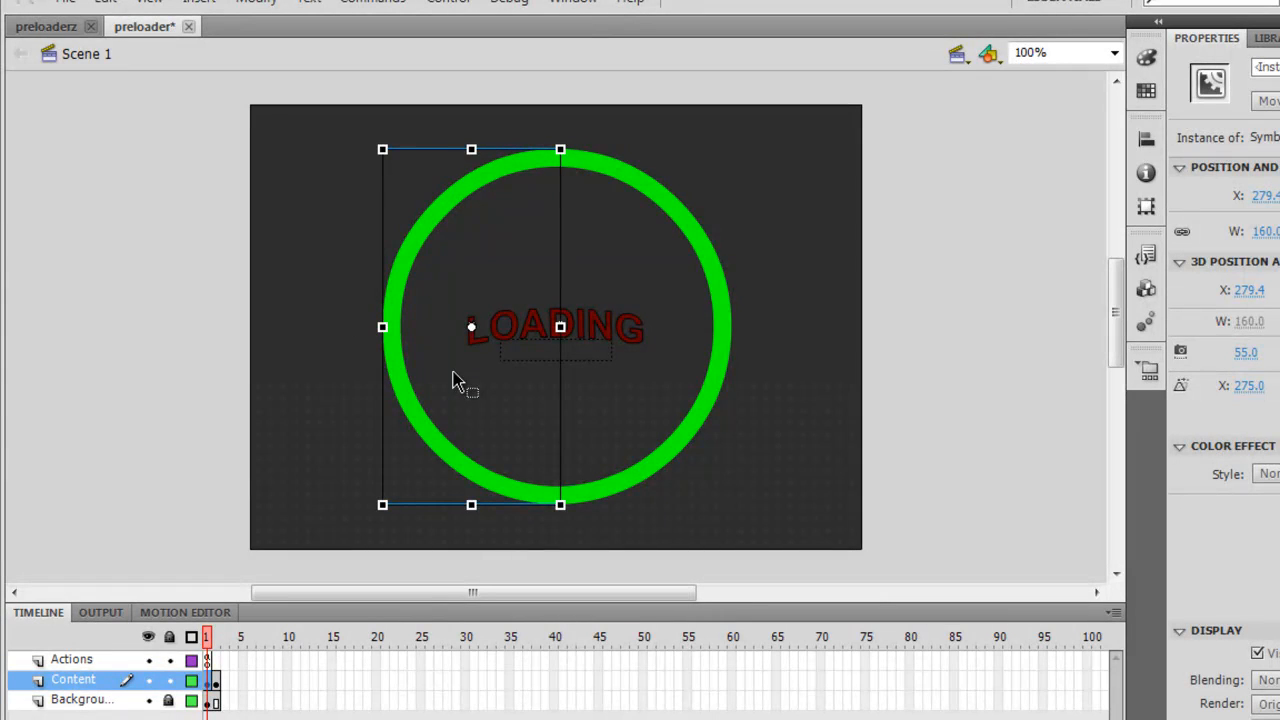
{"action": "mouse_move", "coordinate": [644, 196]}
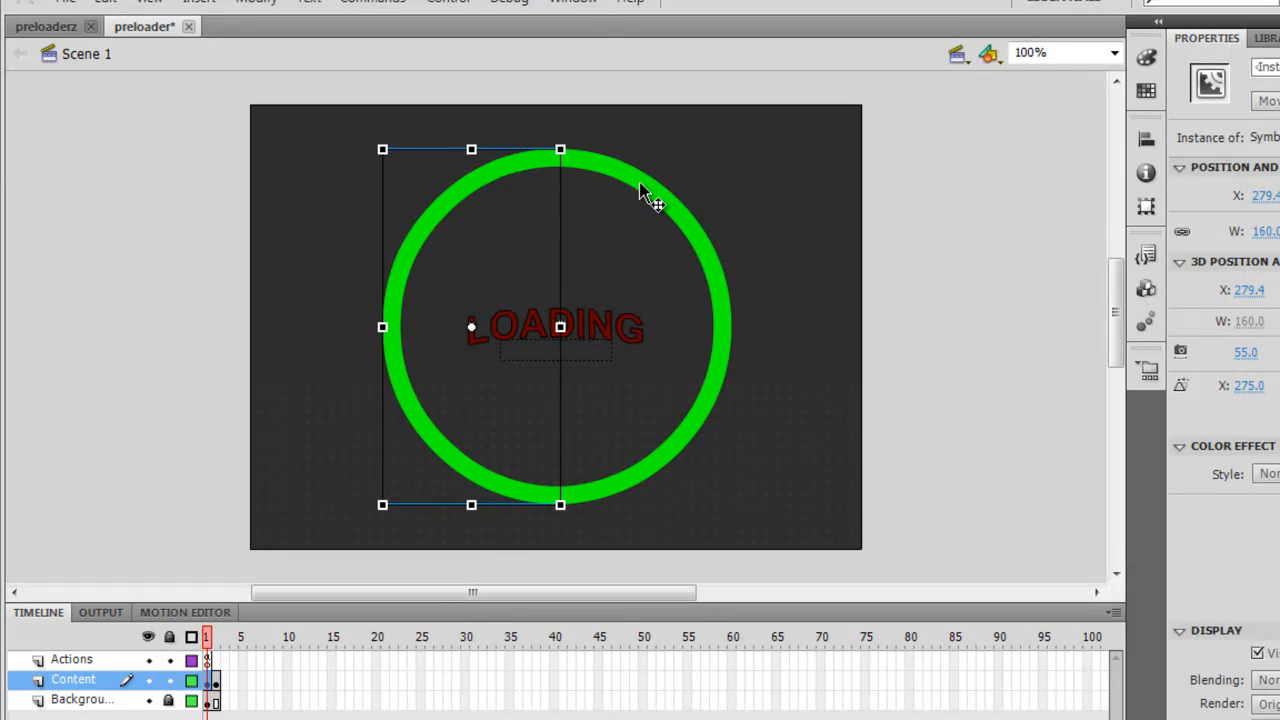
{"action": "mouse_move", "coordinate": [404, 304]}
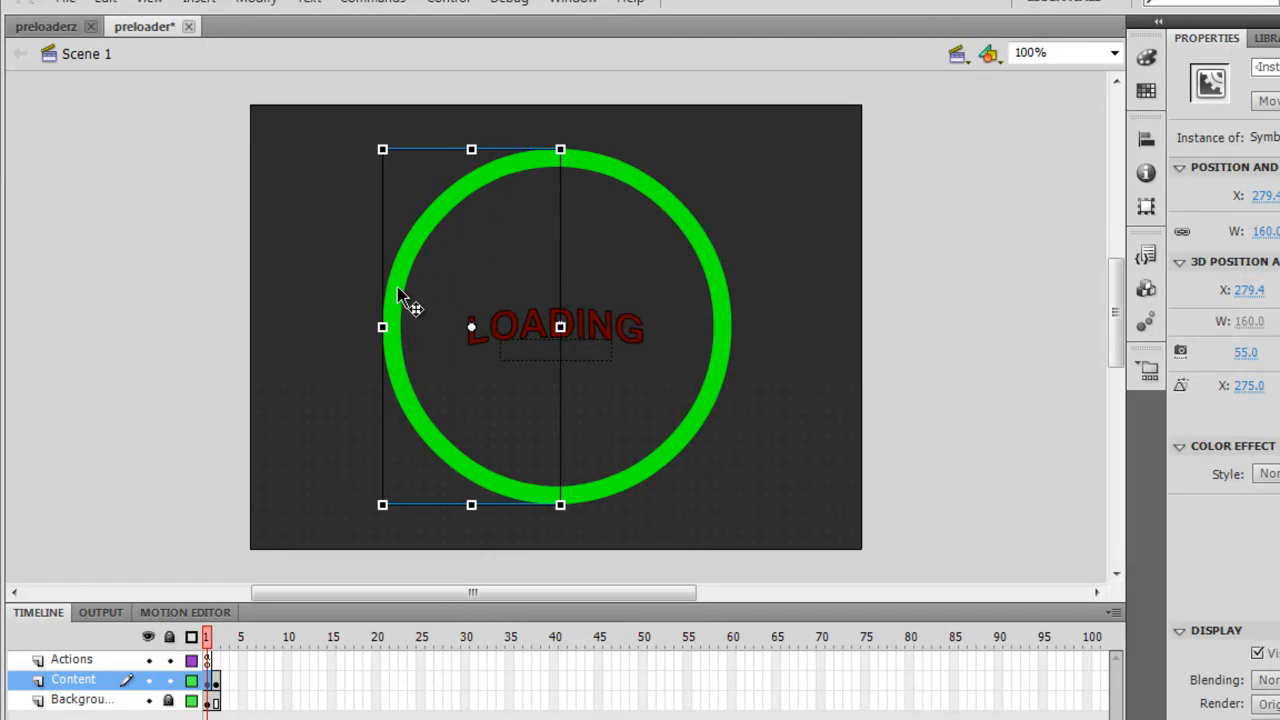
{"action": "mouse_move", "coordinate": [744, 330]}
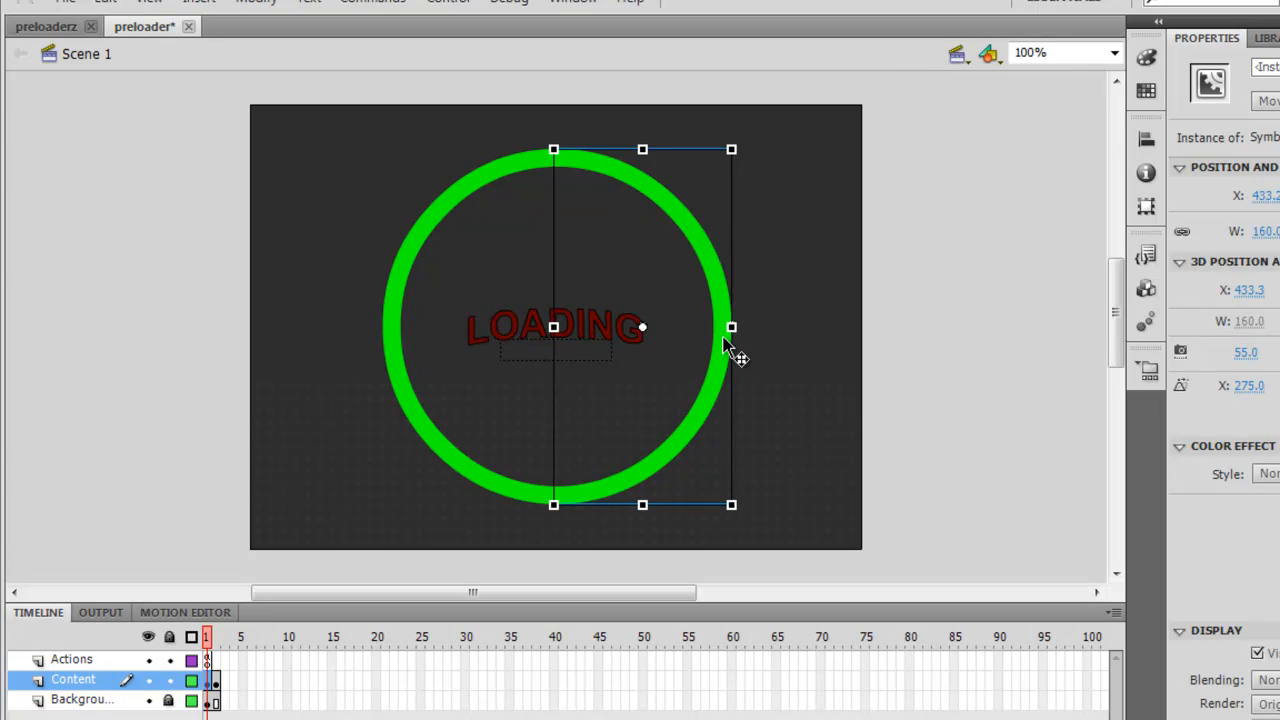
{"action": "mouse_move", "coordinate": [672, 376]}
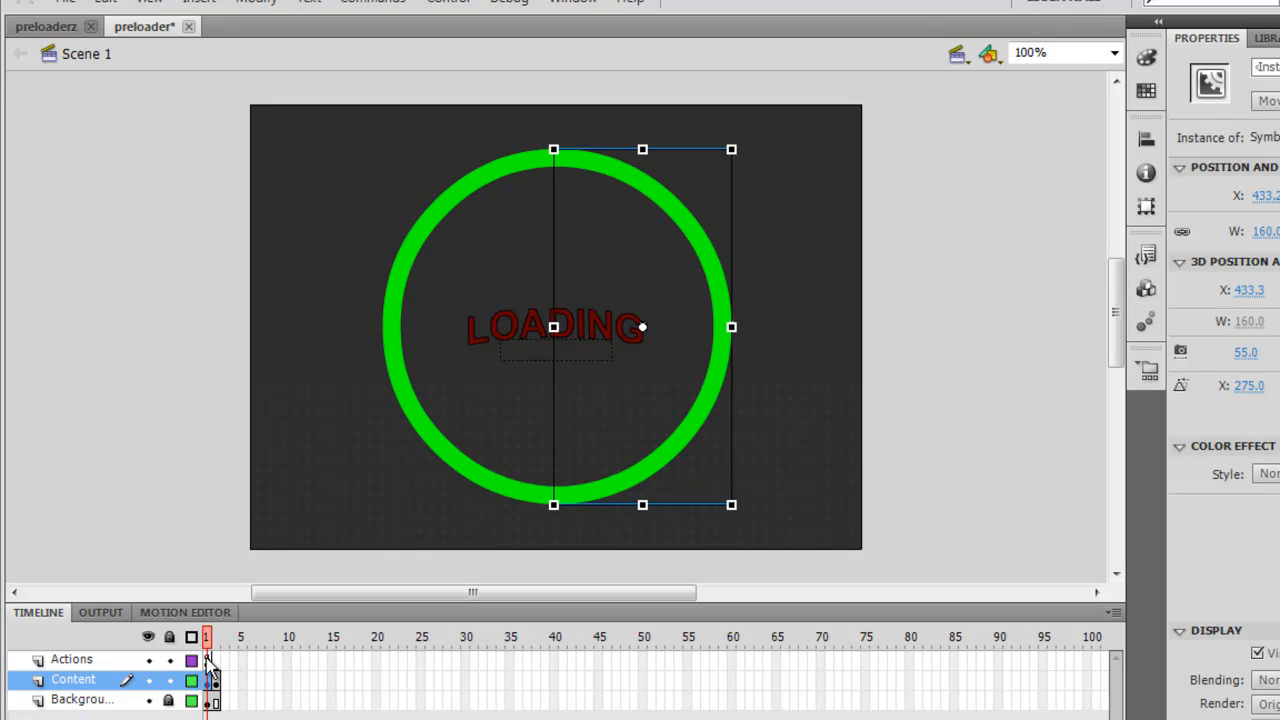
Open the frame 1 script on the Actions layer showing the onLoading masked_mc code.
{"action": "right_click", "coordinate": [208, 660]}
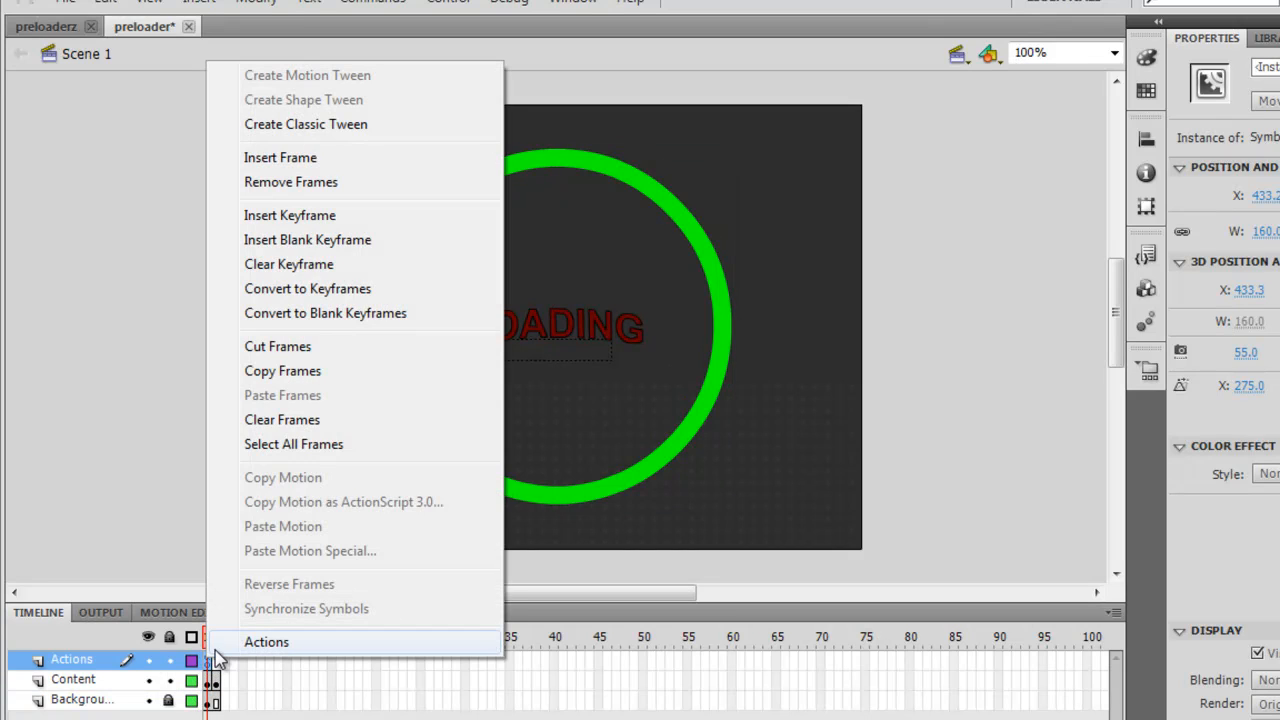
{"action": "left_click", "coordinate": [266, 640]}
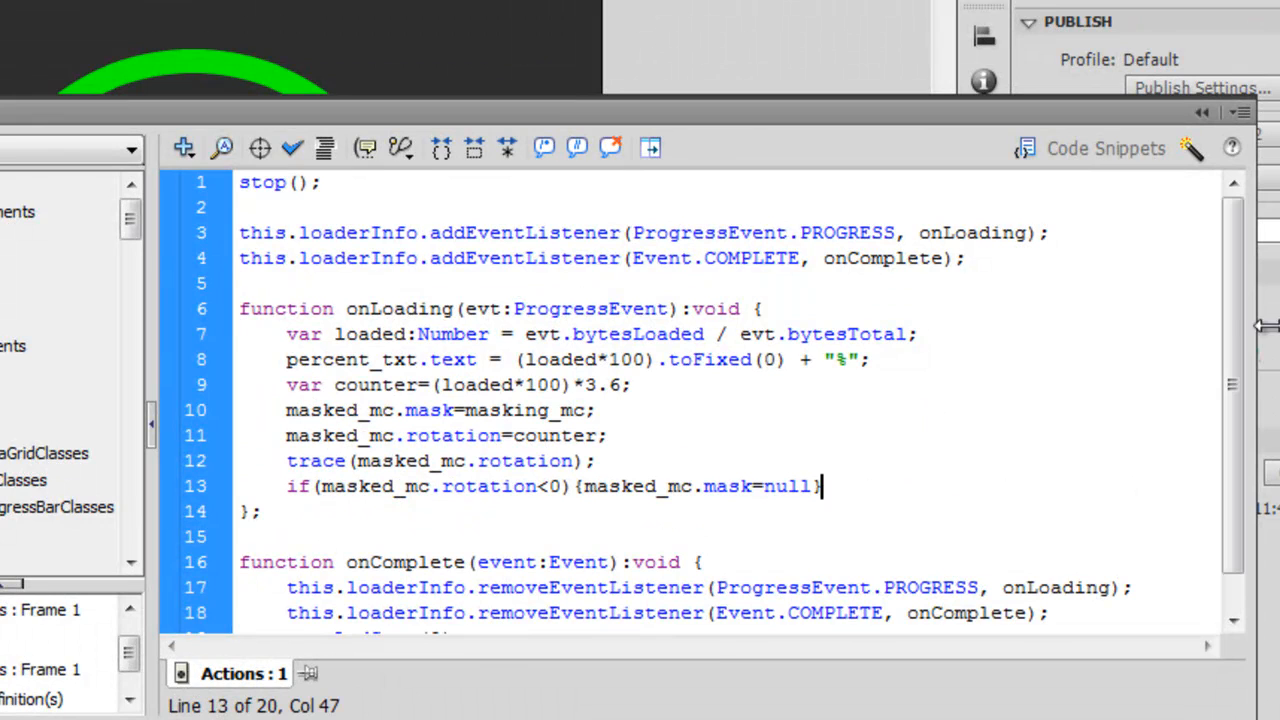
{"action": "scroll", "scroll_direction": "down", "scroll_amount": 3}
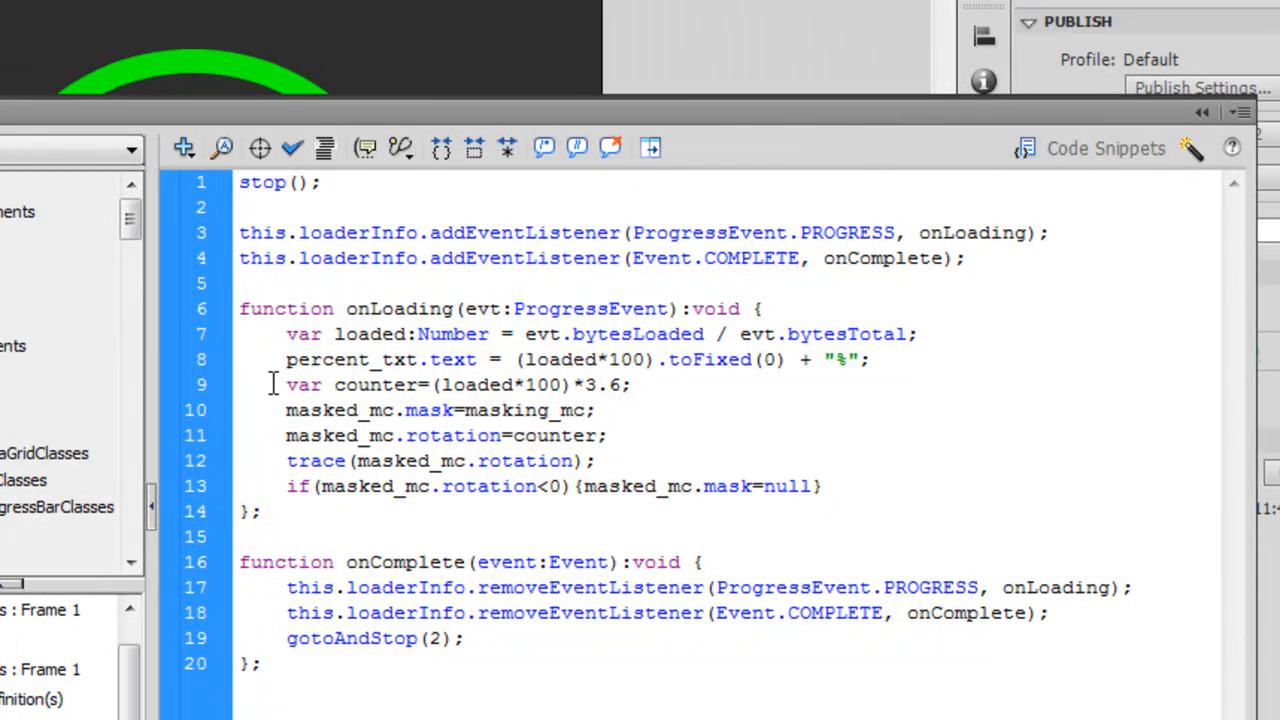
Review the counter line that converts load progress into degrees of masked_mc rotation.
{"action": "left_click_drag", "start_coordinate": [286, 384], "coordinate": [800, 486]}
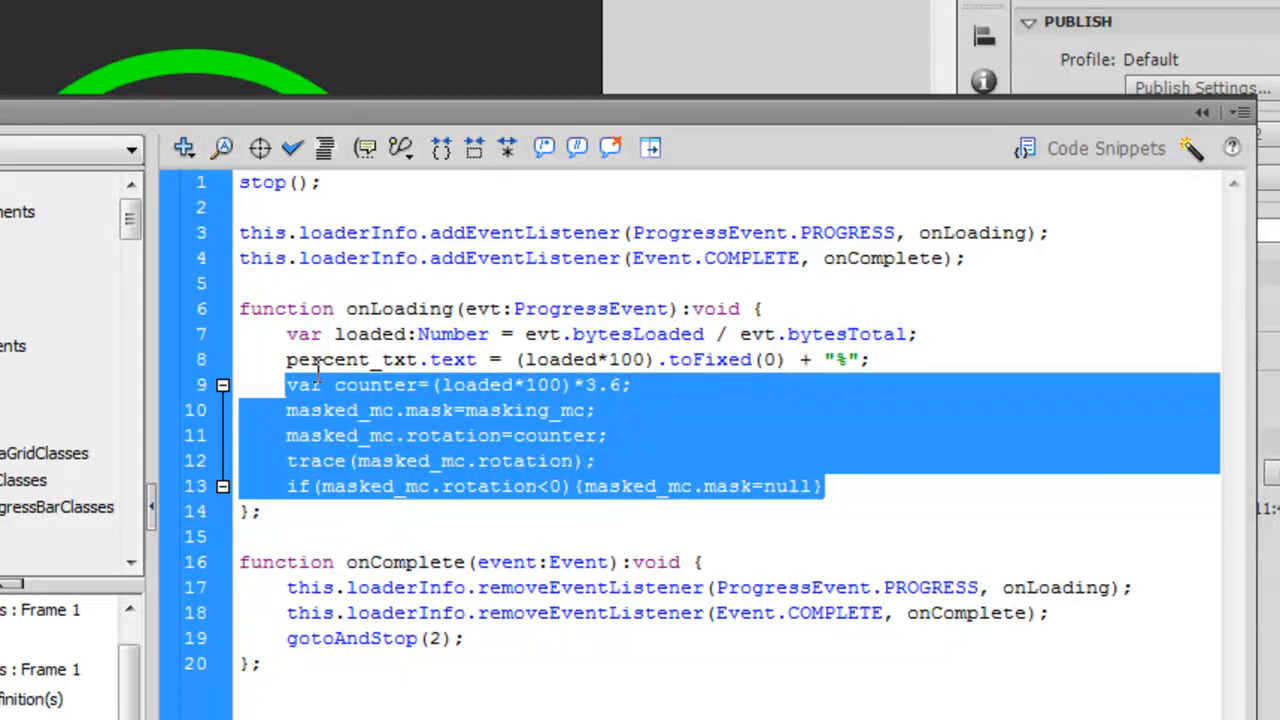
{"action": "mouse_move", "coordinate": [428, 442]}
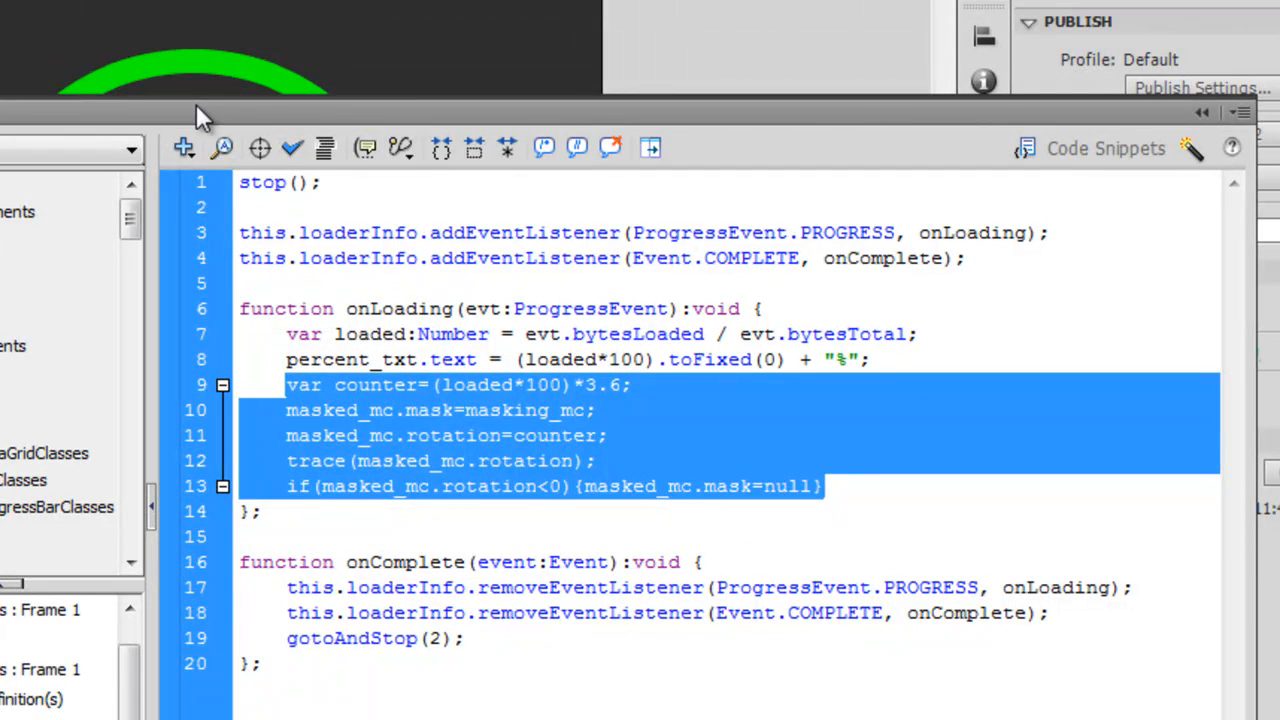
{"action": "left_click", "coordinate": [334, 384]}
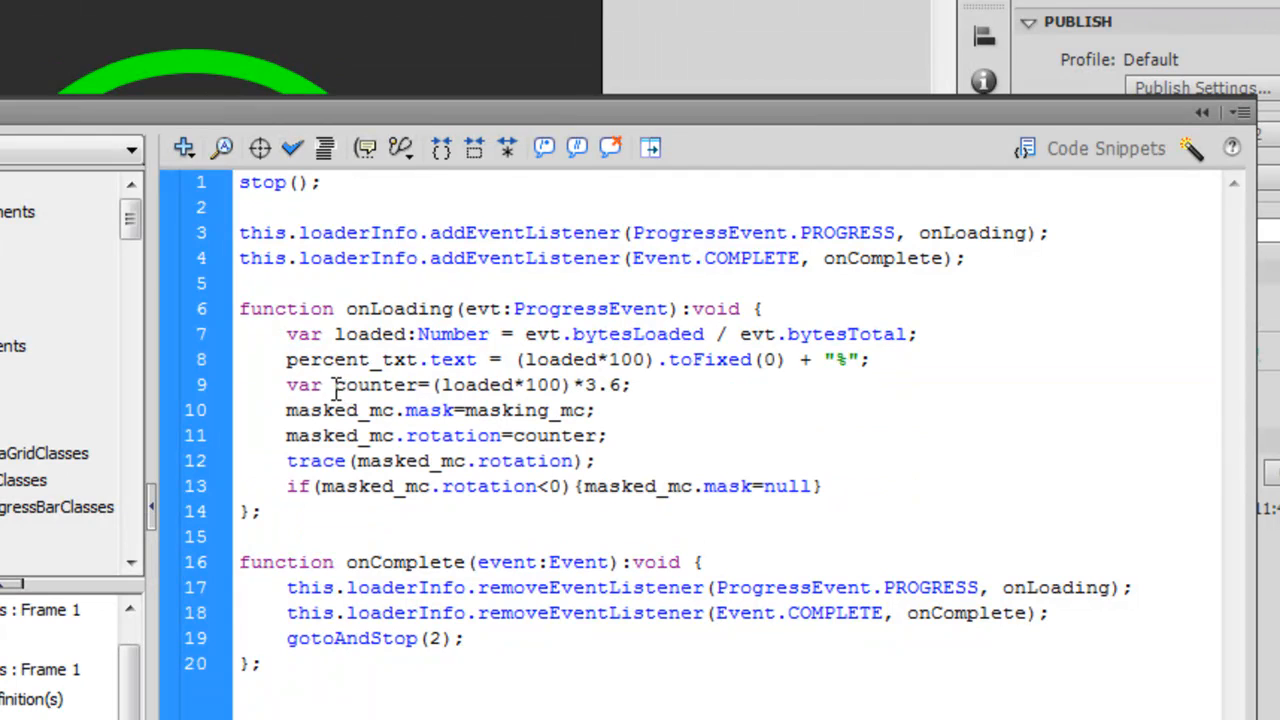
{"action": "double_click", "coordinate": [376, 384]}
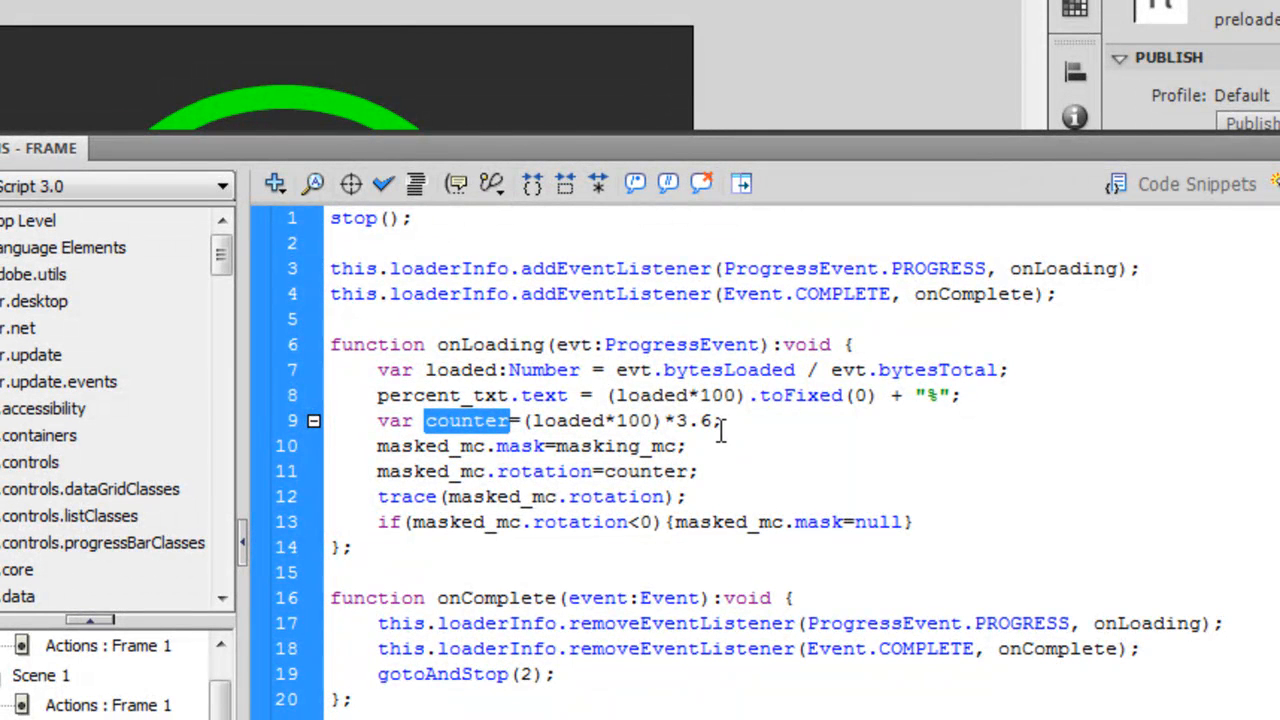
{"action": "mouse_move", "coordinate": [480, 446]}
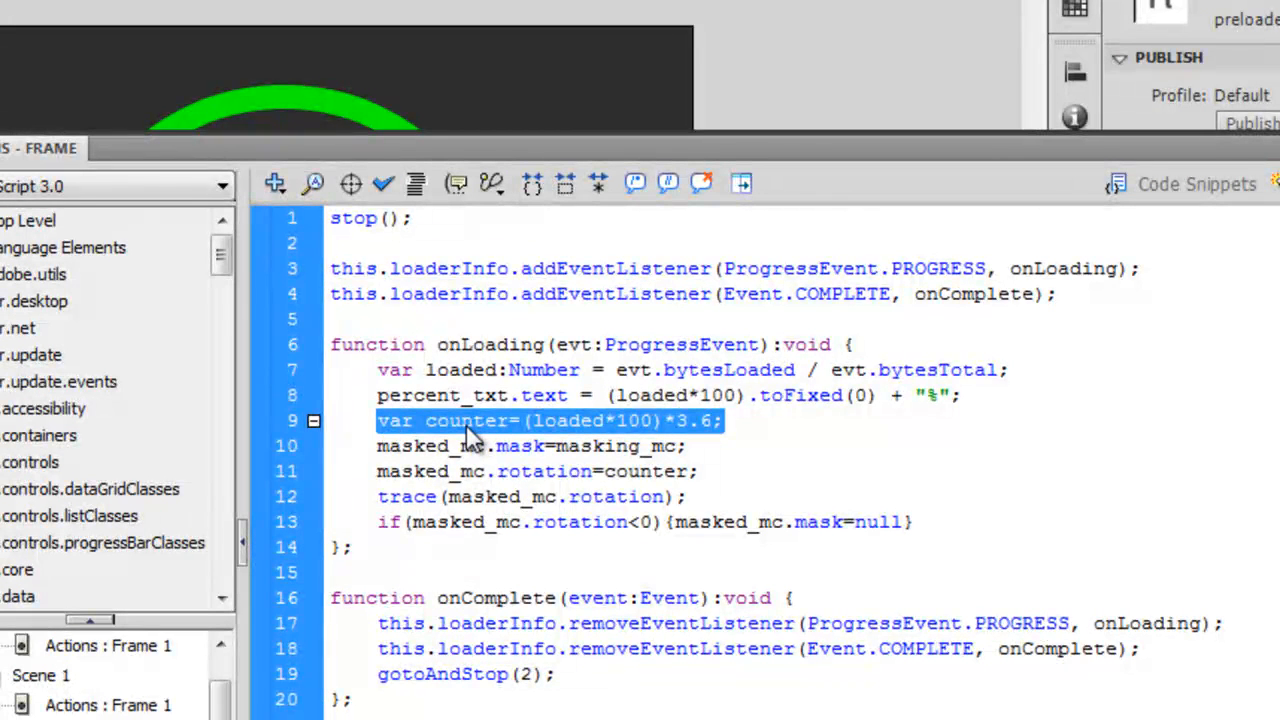
{"action": "left_click", "coordinate": [464, 420]}
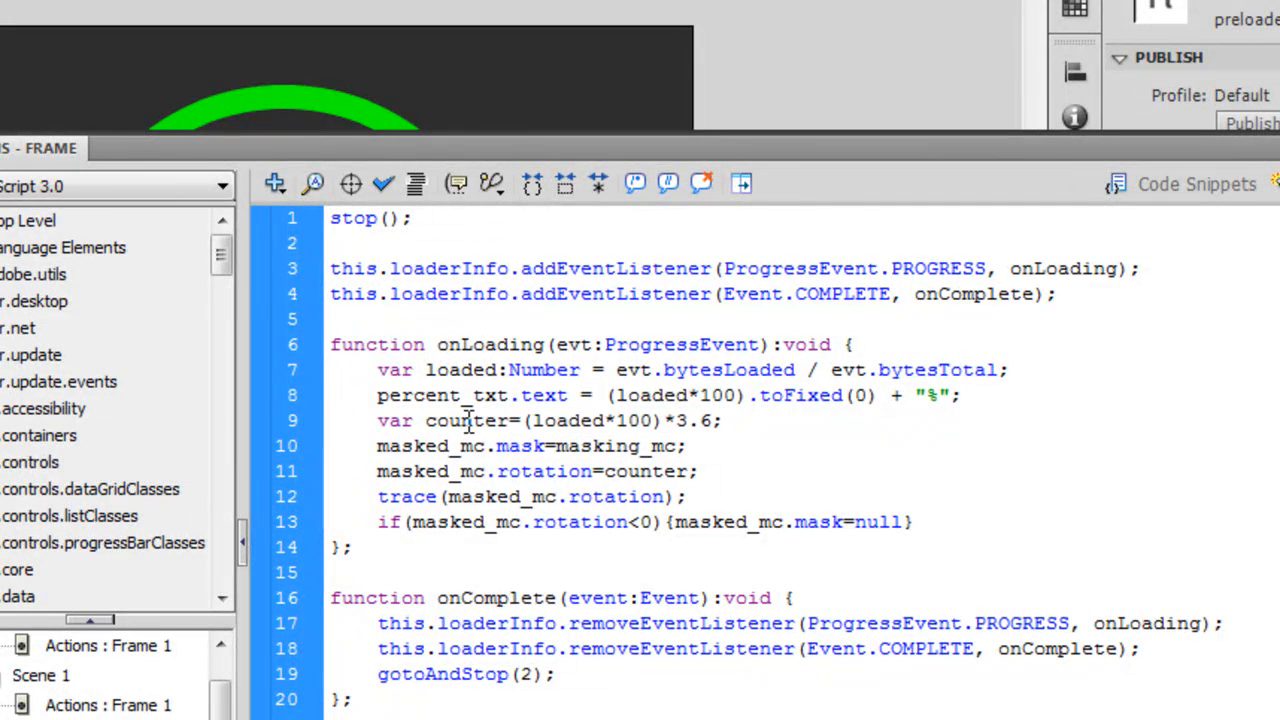
{"action": "mouse_move", "coordinate": [664, 160]}
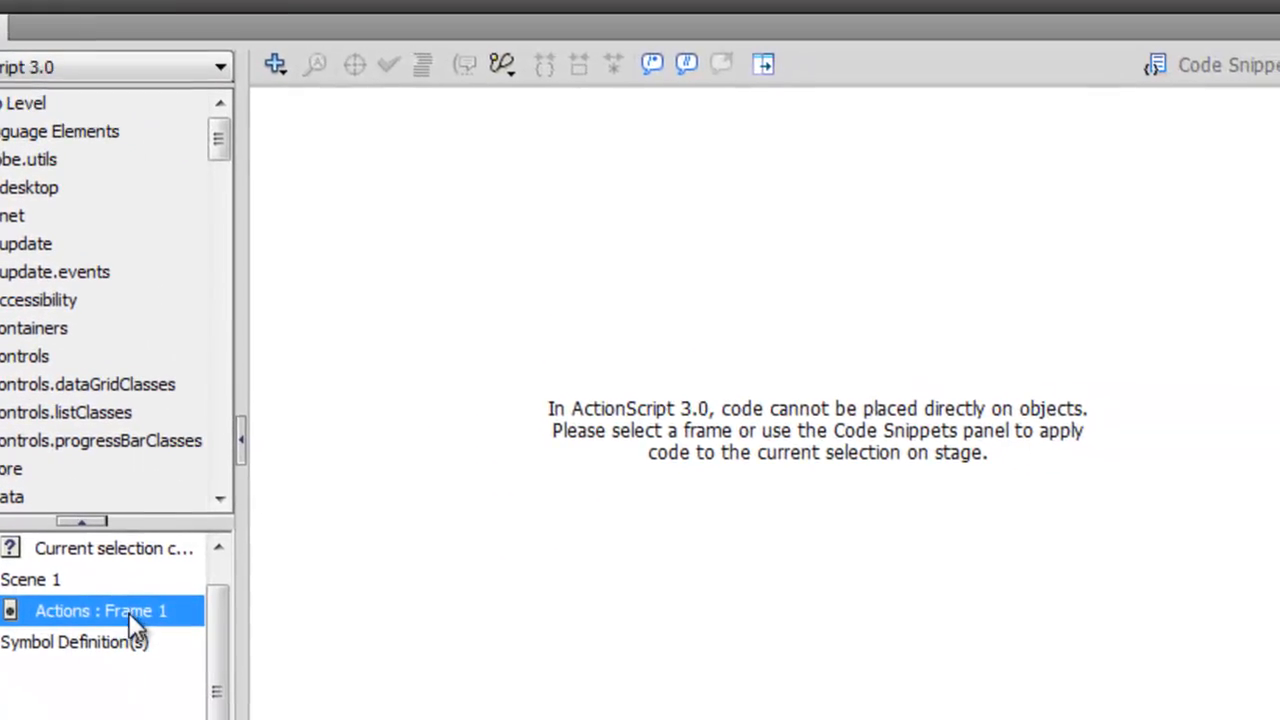
{"action": "left_click", "coordinate": [100, 610]}
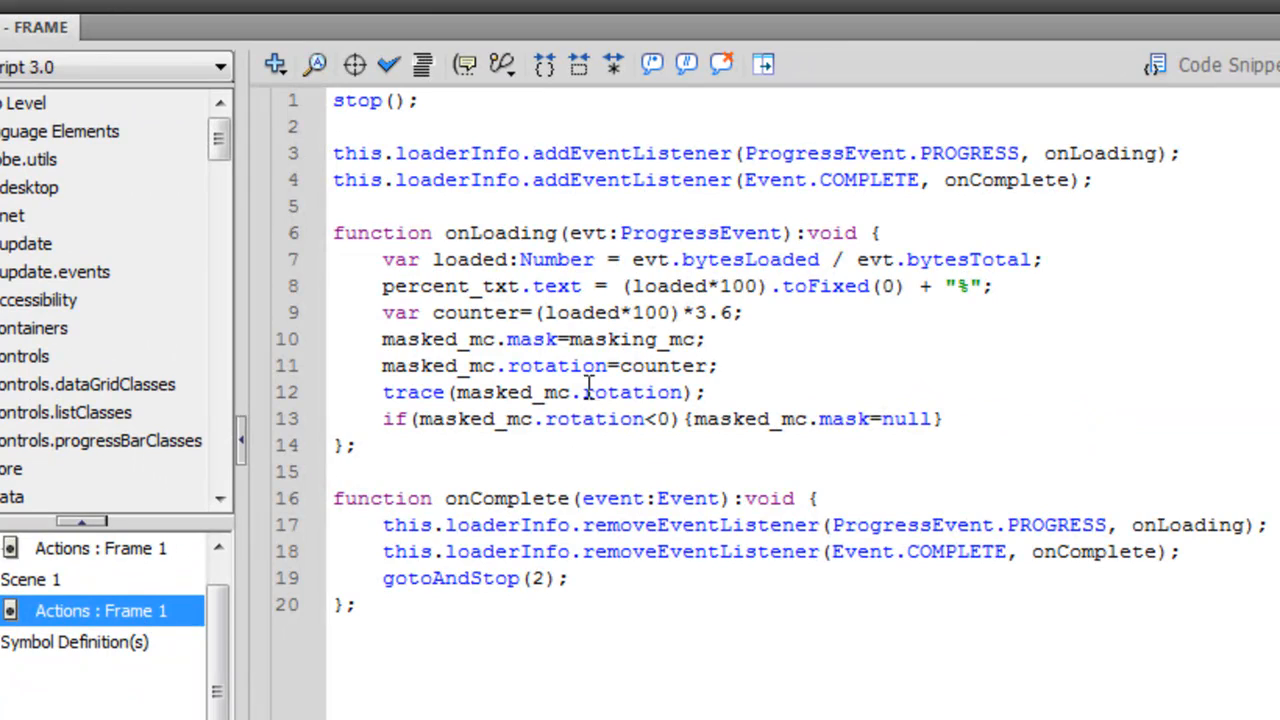
{"action": "mouse_move", "coordinate": [476, 364]}
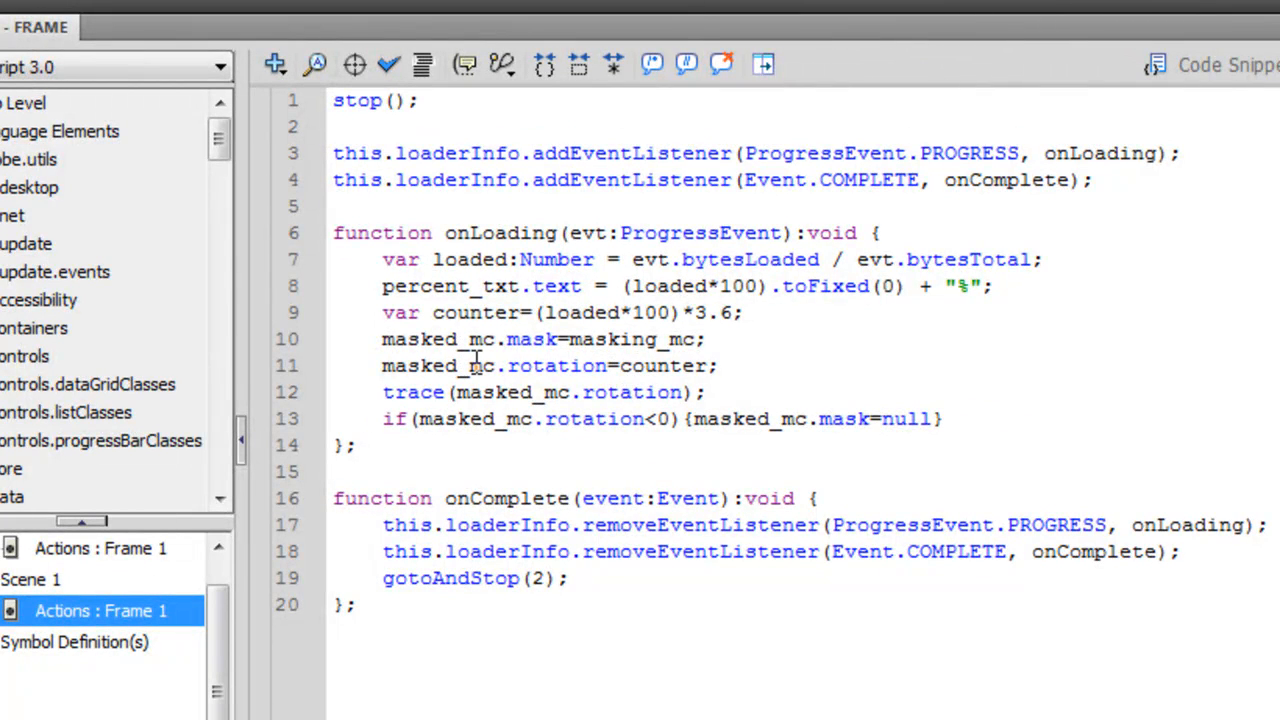
{"action": "double_click", "coordinate": [660, 364]}
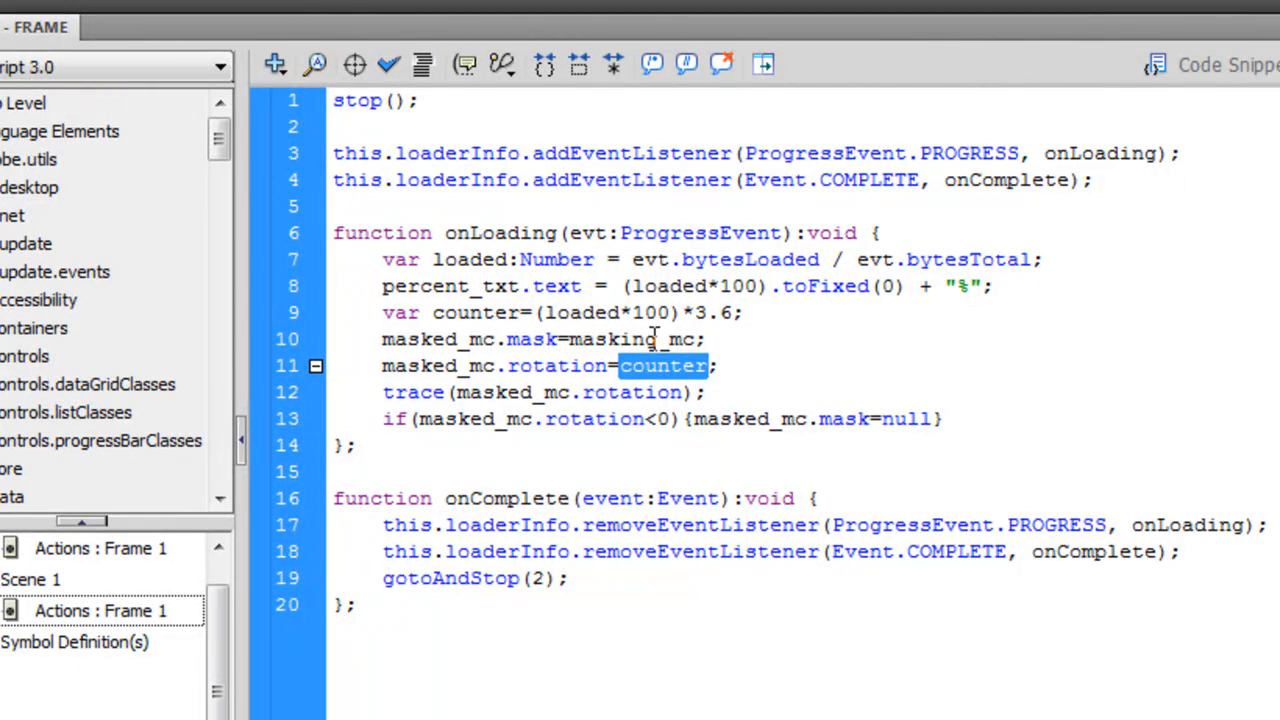
{"action": "mouse_move", "coordinate": [728, 312]}
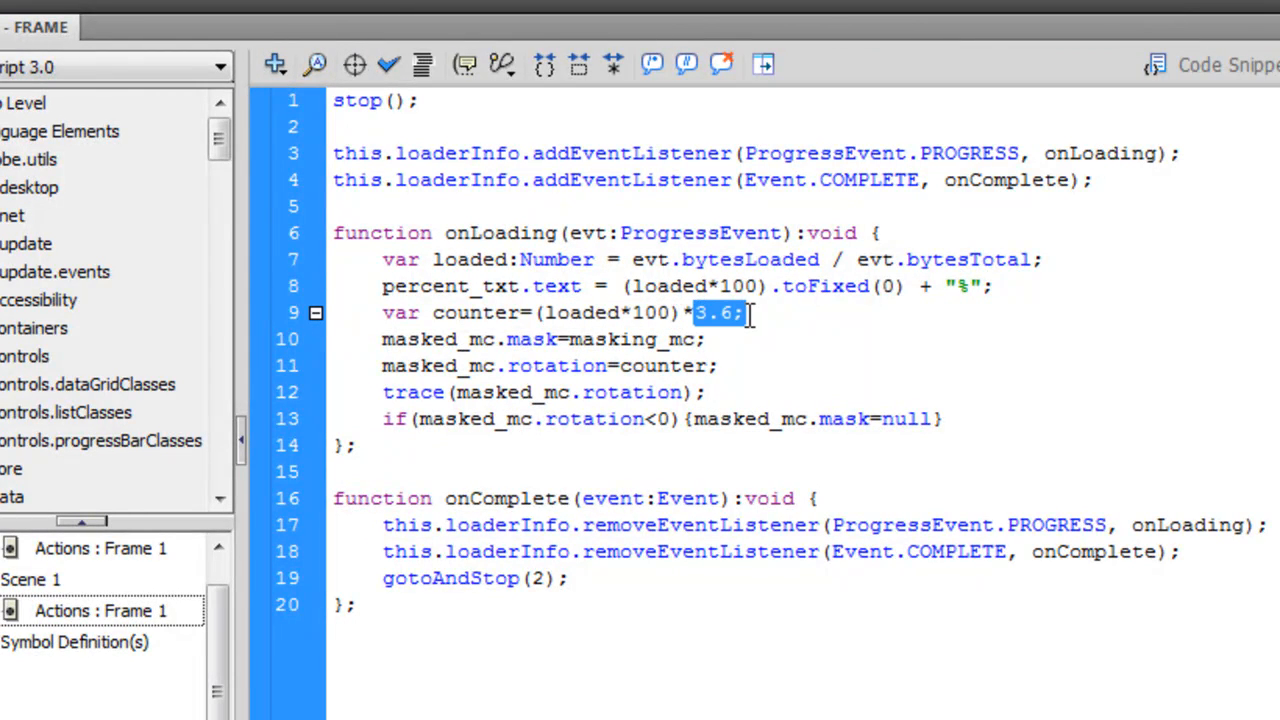
{"action": "mouse_move", "coordinate": [500, 312]}
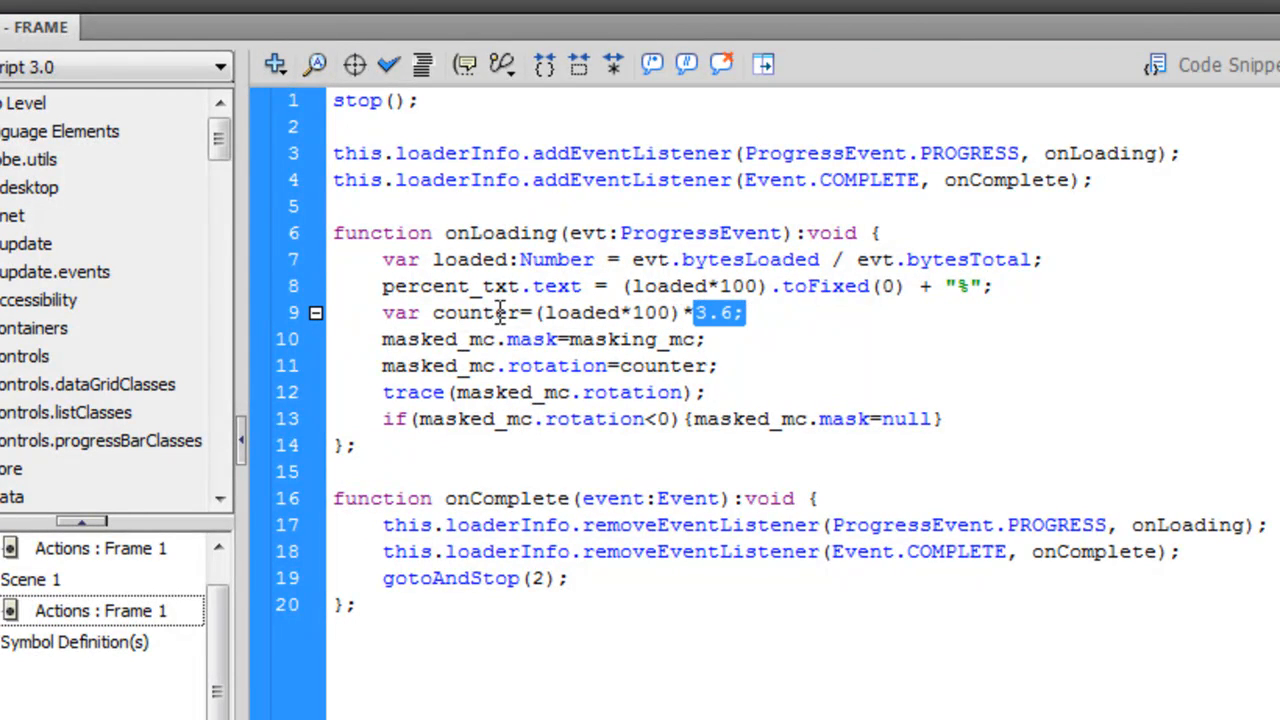
{"action": "mouse_move", "coordinate": [428, 366]}
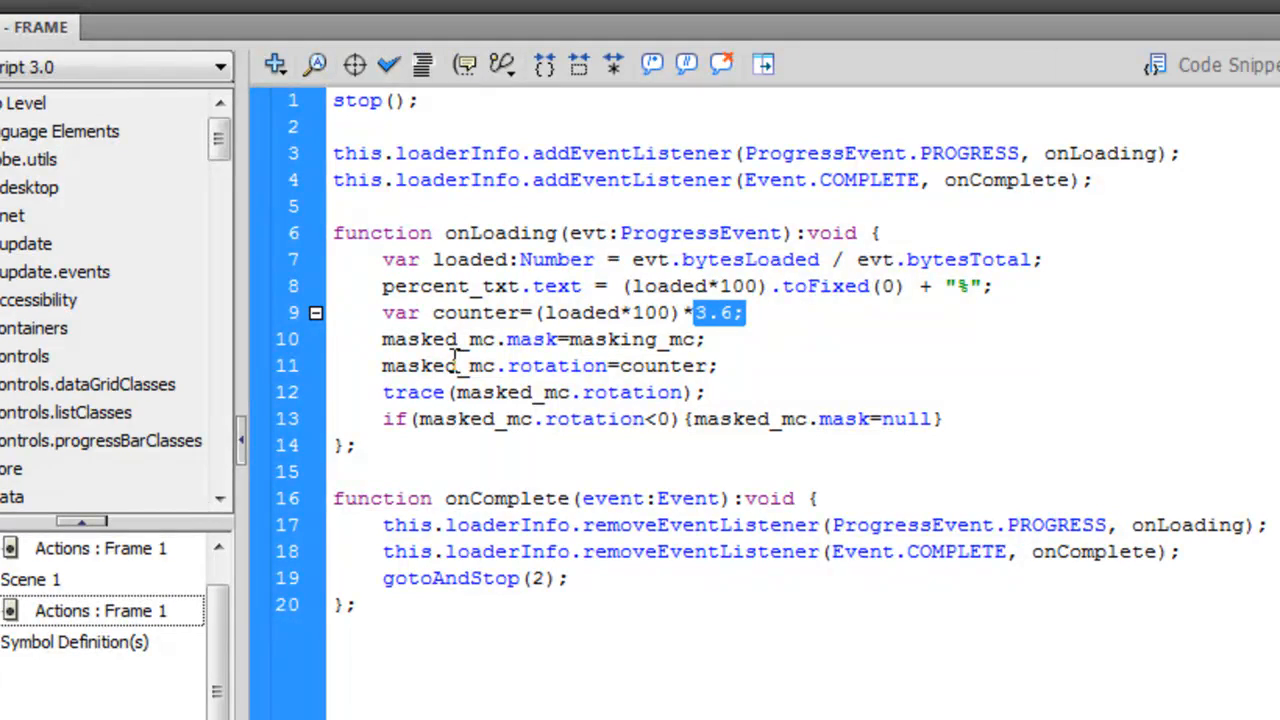
{"action": "mouse_move", "coordinate": [660, 370]}
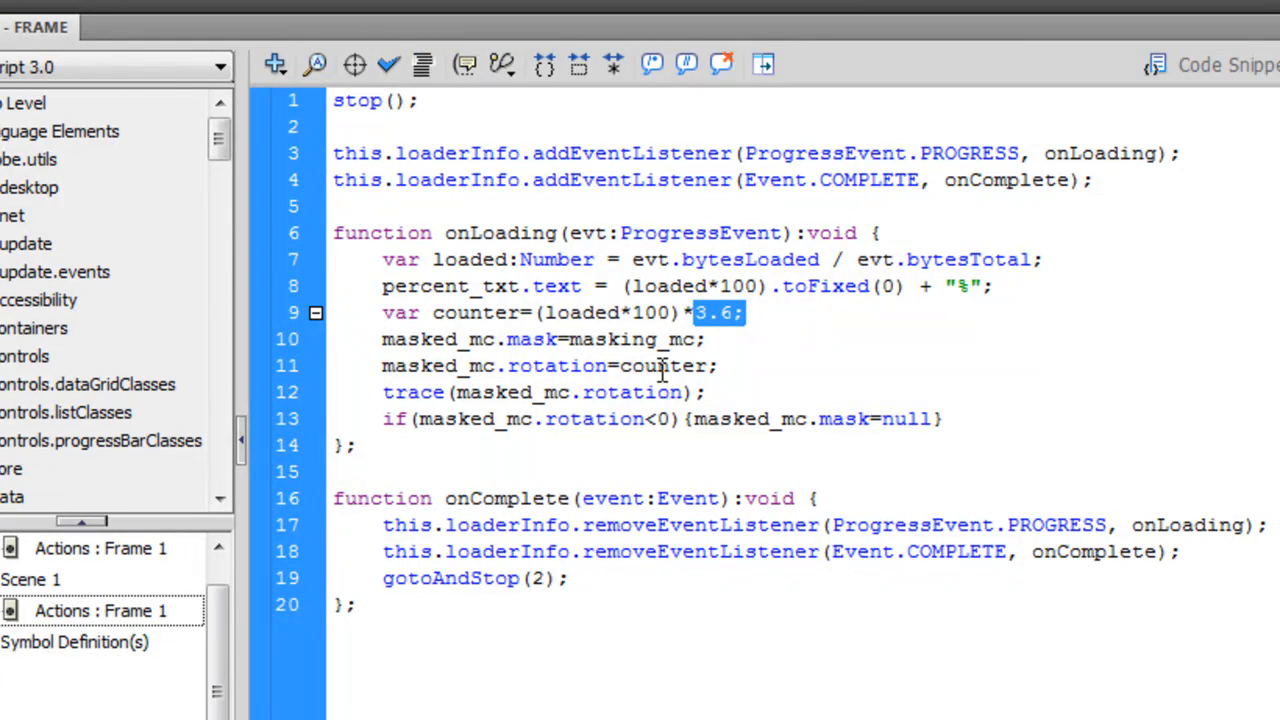
{"action": "double_click", "coordinate": [476, 312]}
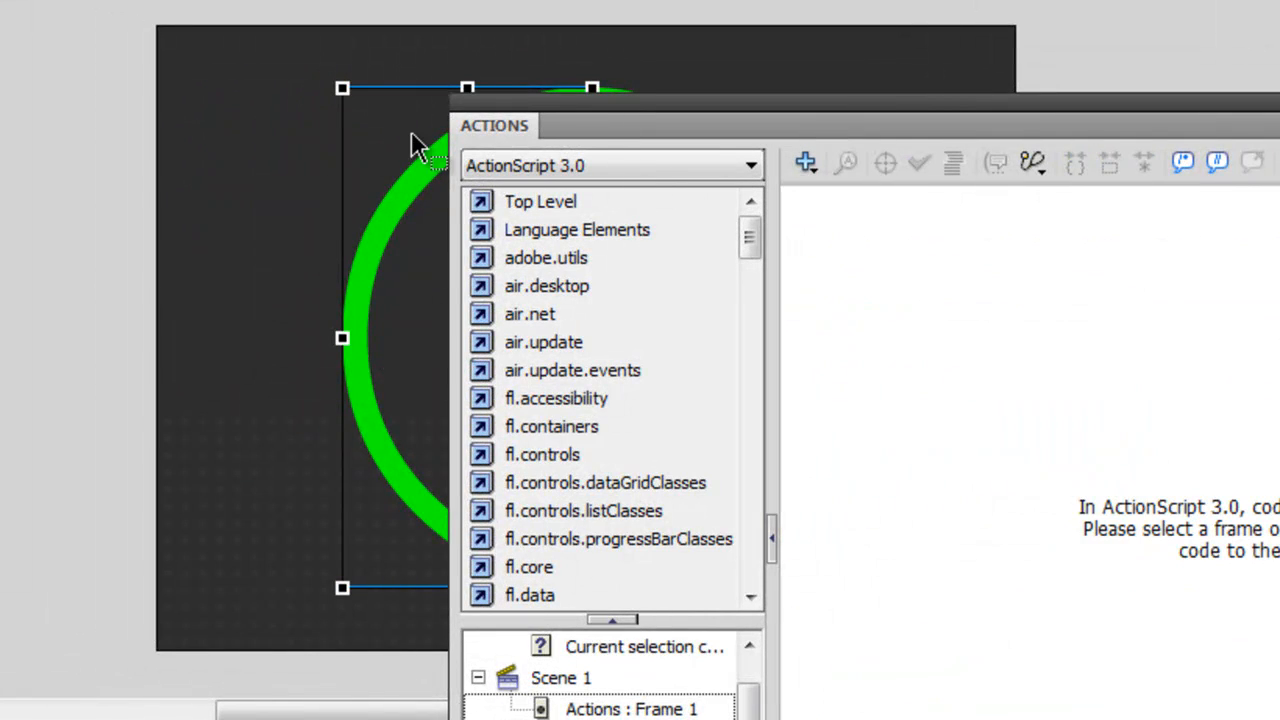
{"action": "mouse_move", "coordinate": [900, 584]}
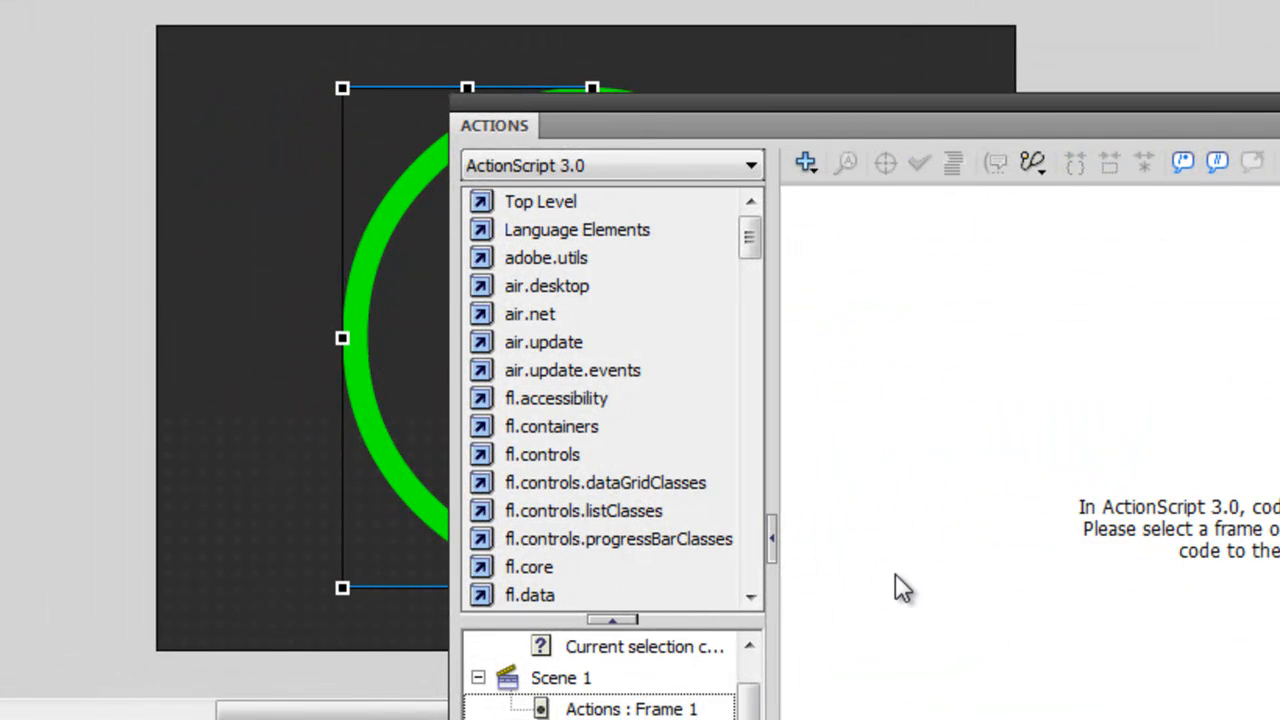
{"action": "mouse_move", "coordinate": [744, 696]}
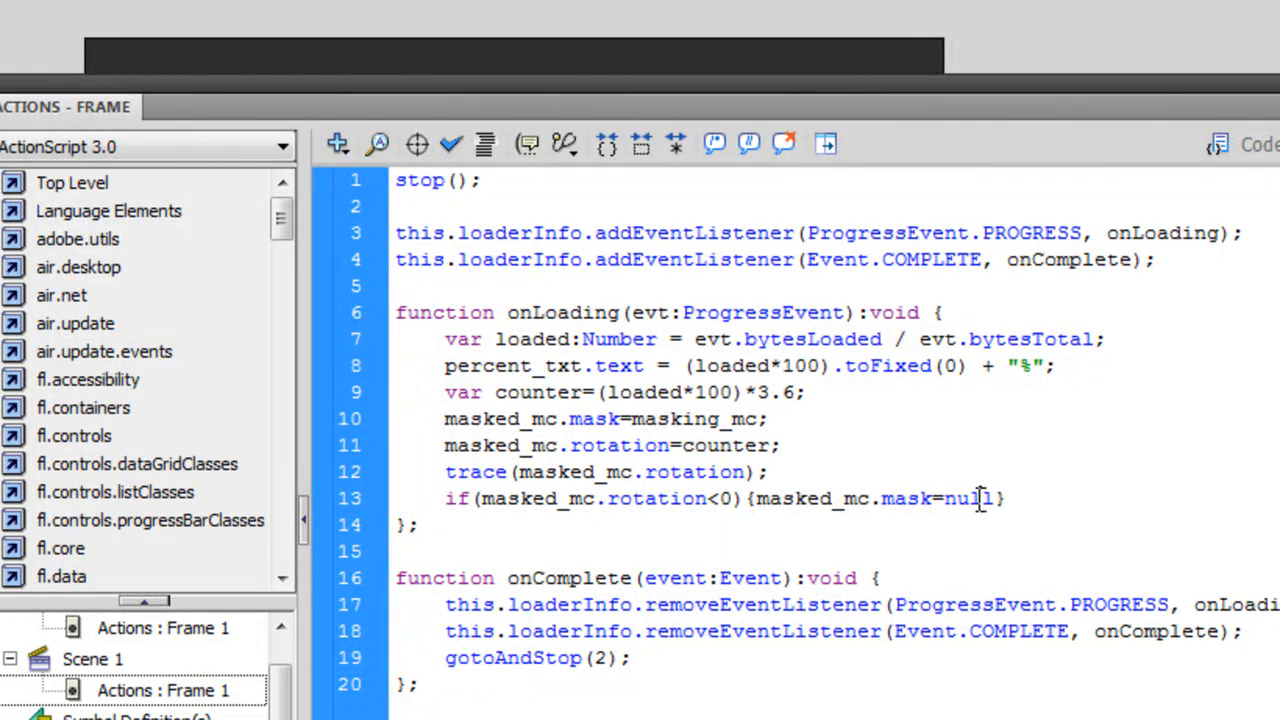
{"action": "mouse_move", "coordinate": [716, 364]}
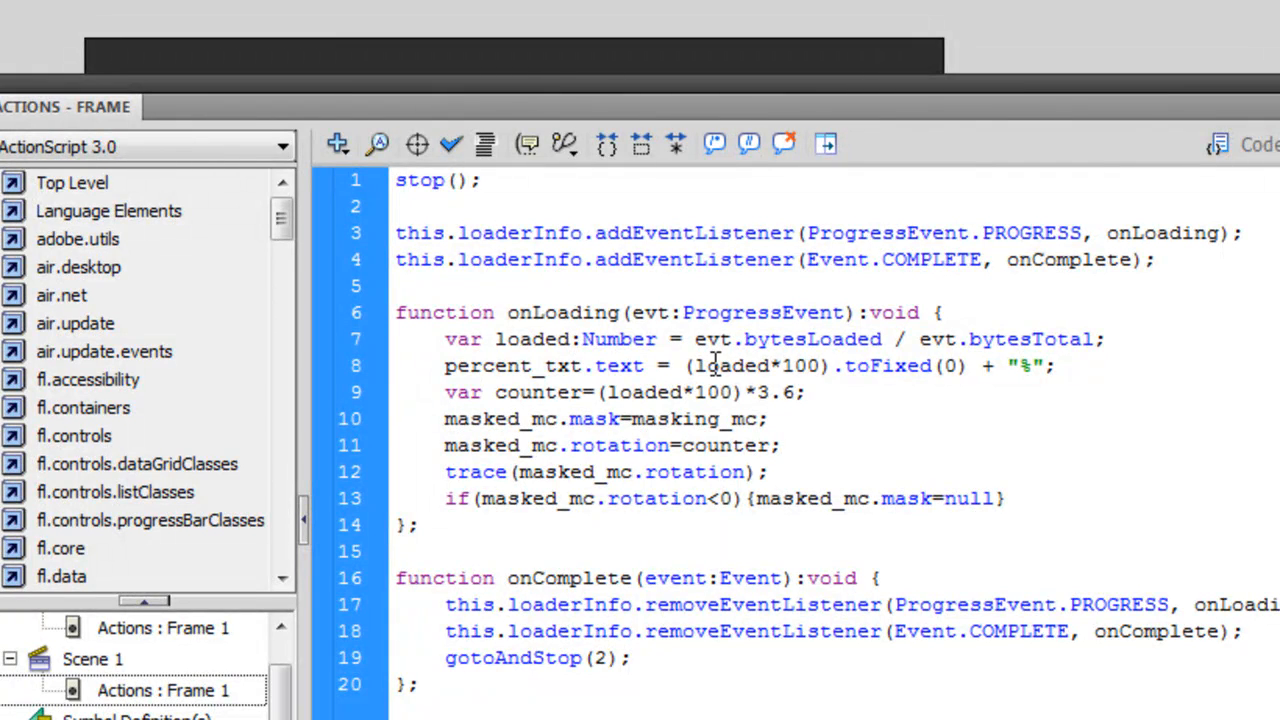
{"action": "double_click", "coordinate": [760, 364]}
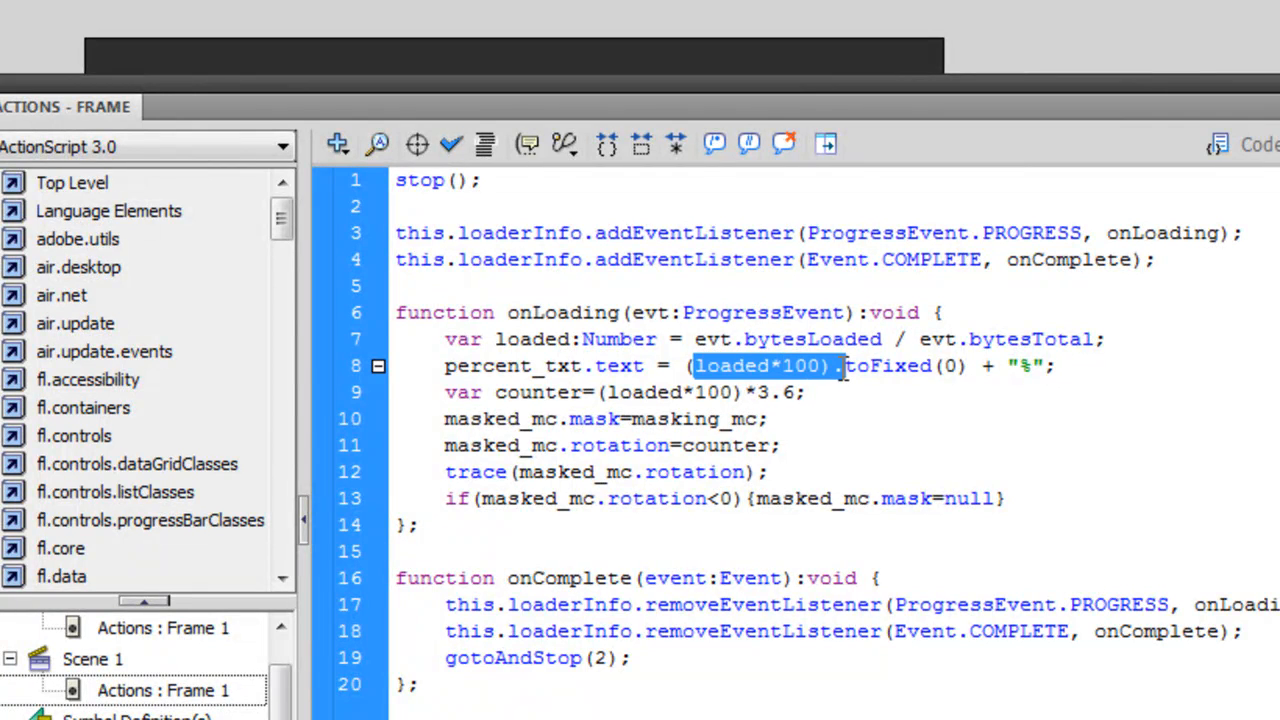
{"action": "mouse_move", "coordinate": [844, 378]}
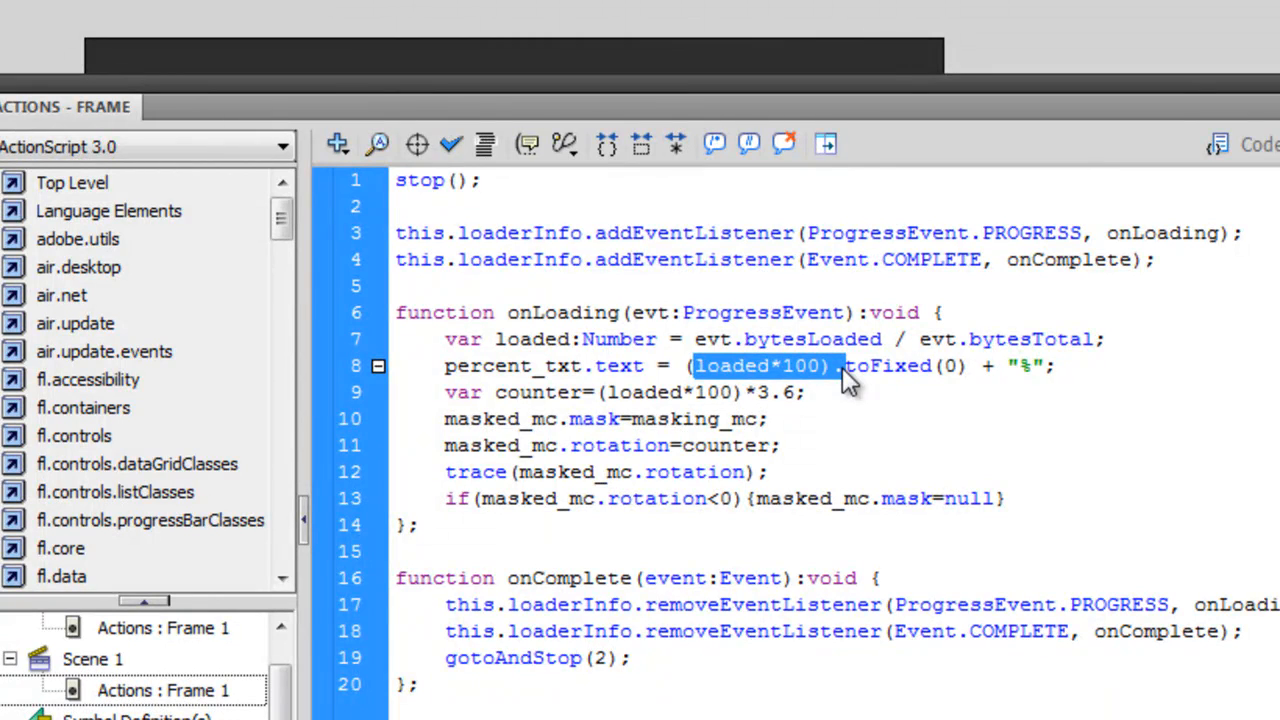
{"action": "mouse_move", "coordinate": [924, 490]}
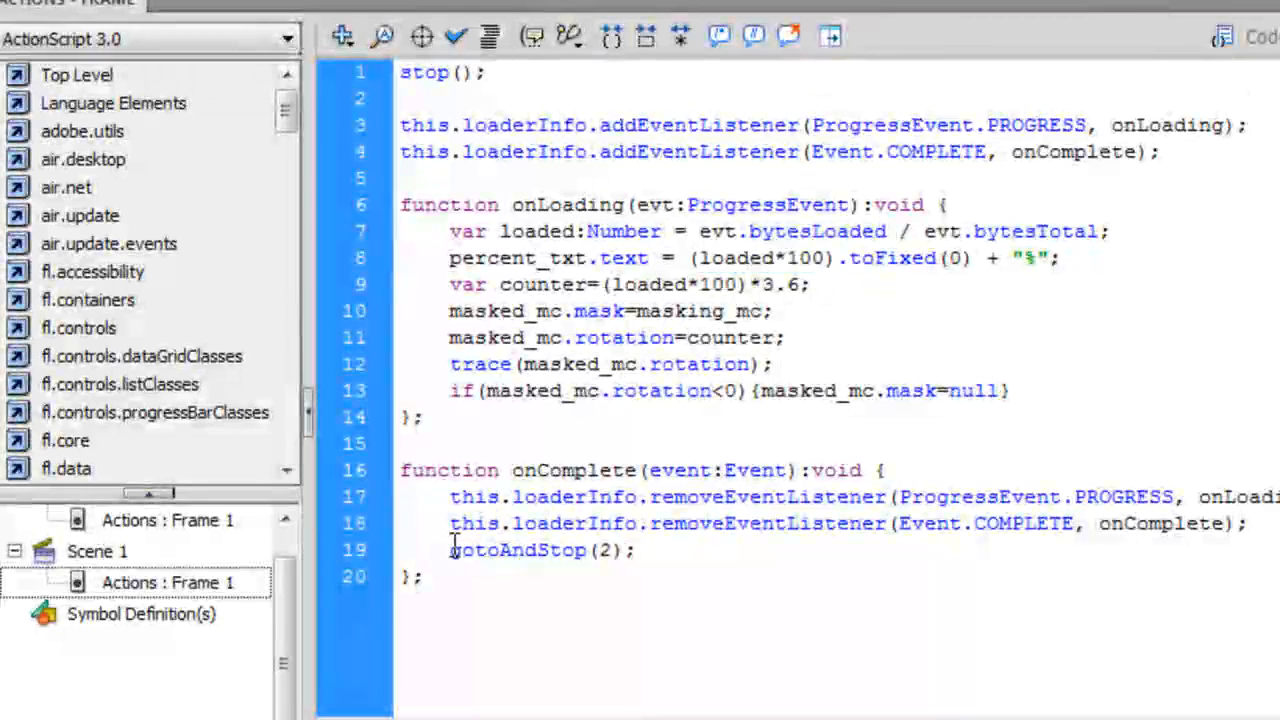
{"action": "double_click", "coordinate": [516, 548]}
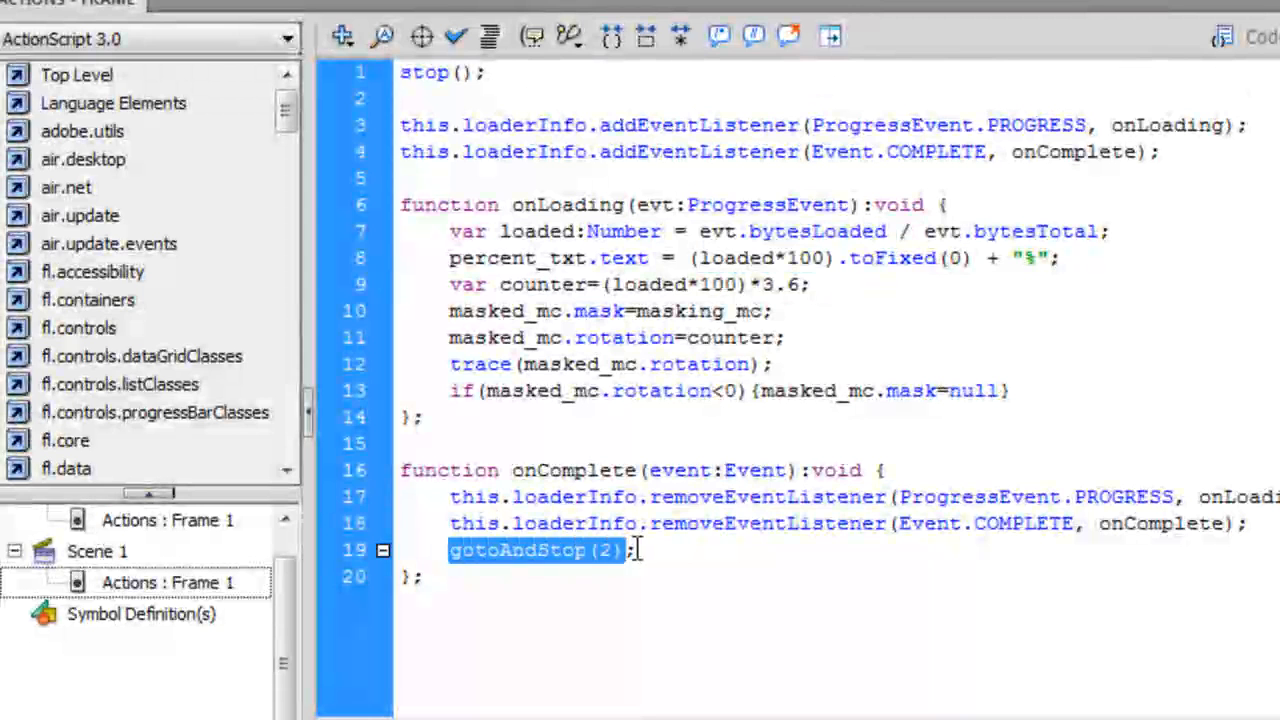
{"action": "mouse_move", "coordinate": [630, 570]}
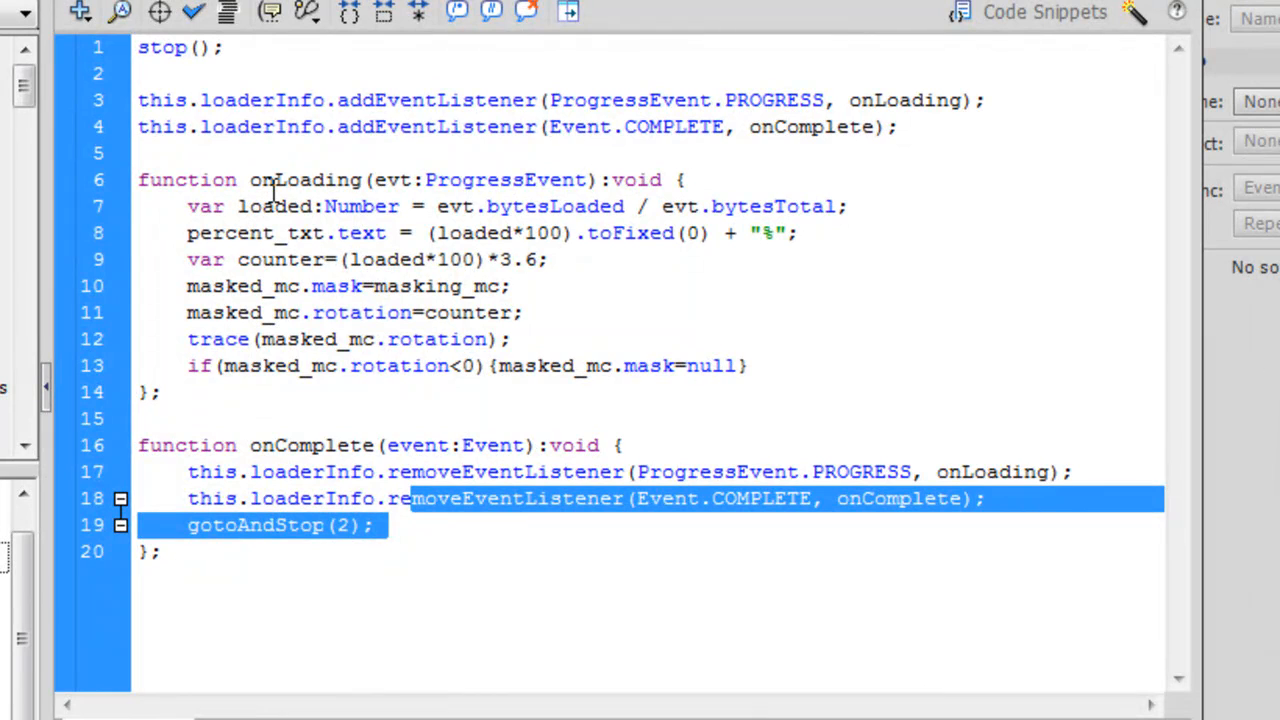
{"action": "mouse_move", "coordinate": [388, 312]}
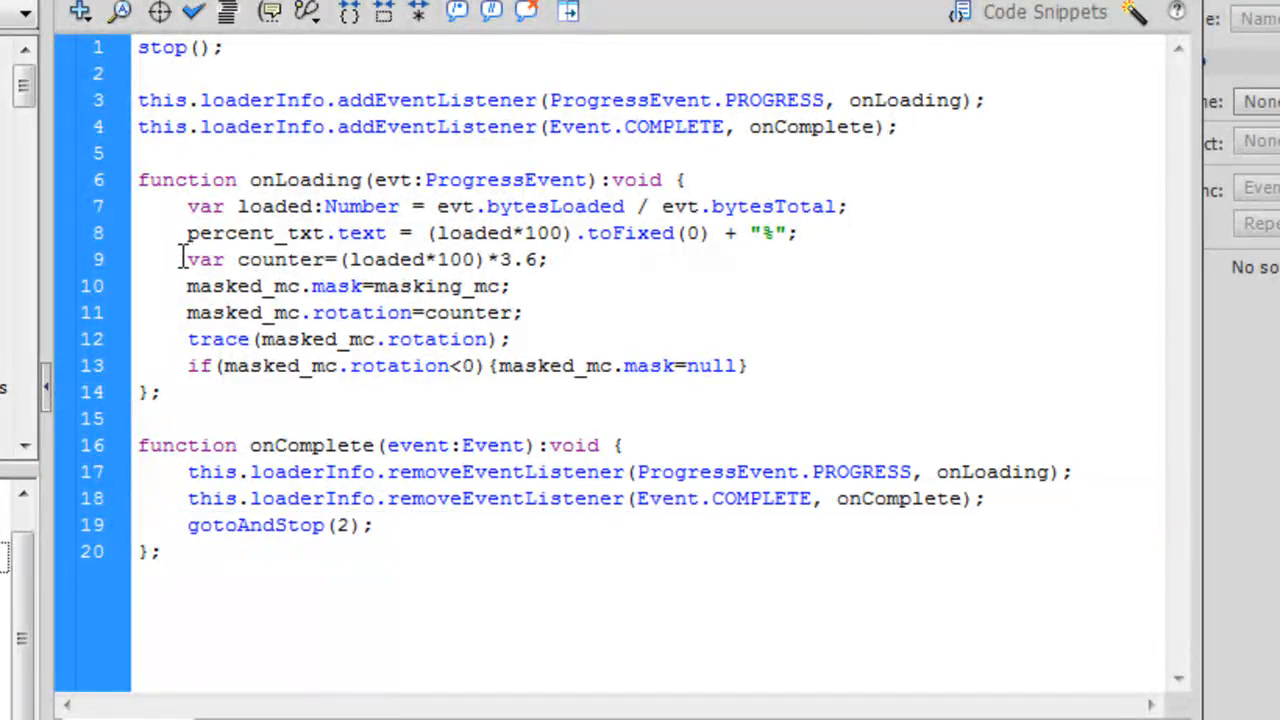
{"action": "left_click_drag", "start_coordinate": [188, 260], "coordinate": [510, 340]}
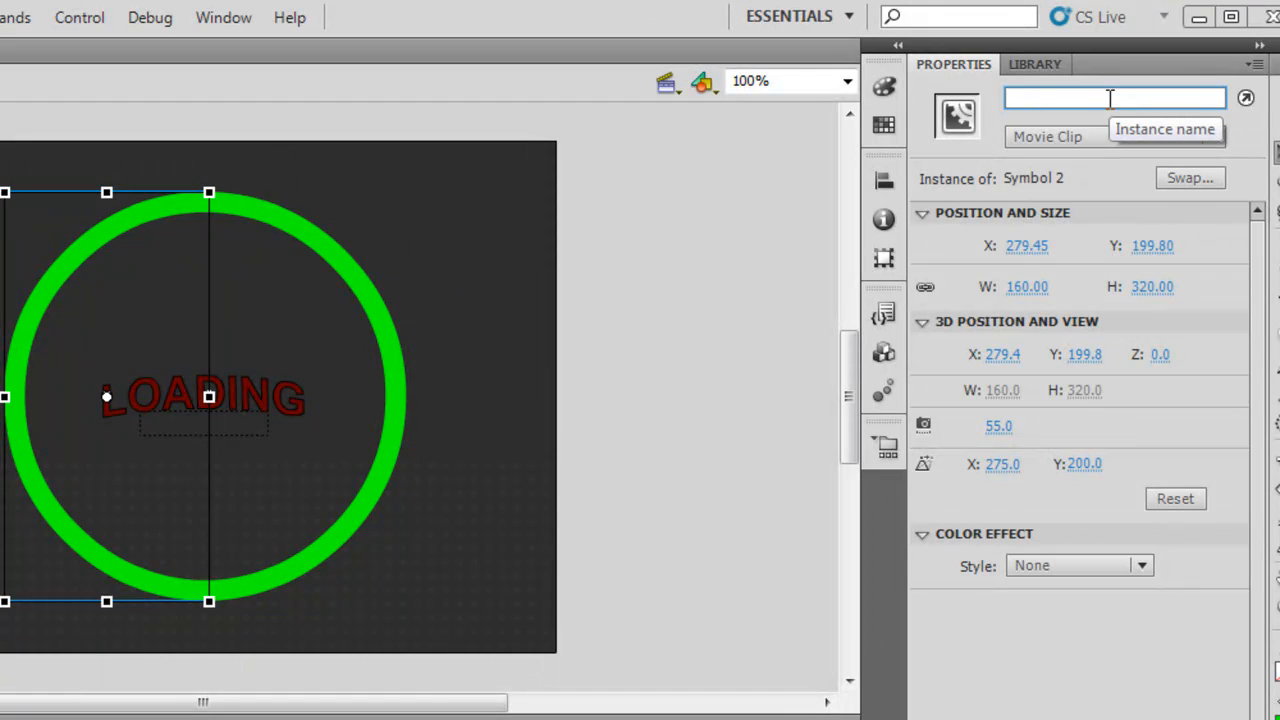
Give the two half-ring clips the instance names 'masked' and 'mask'.
{"action": "type", "text": "masked"}
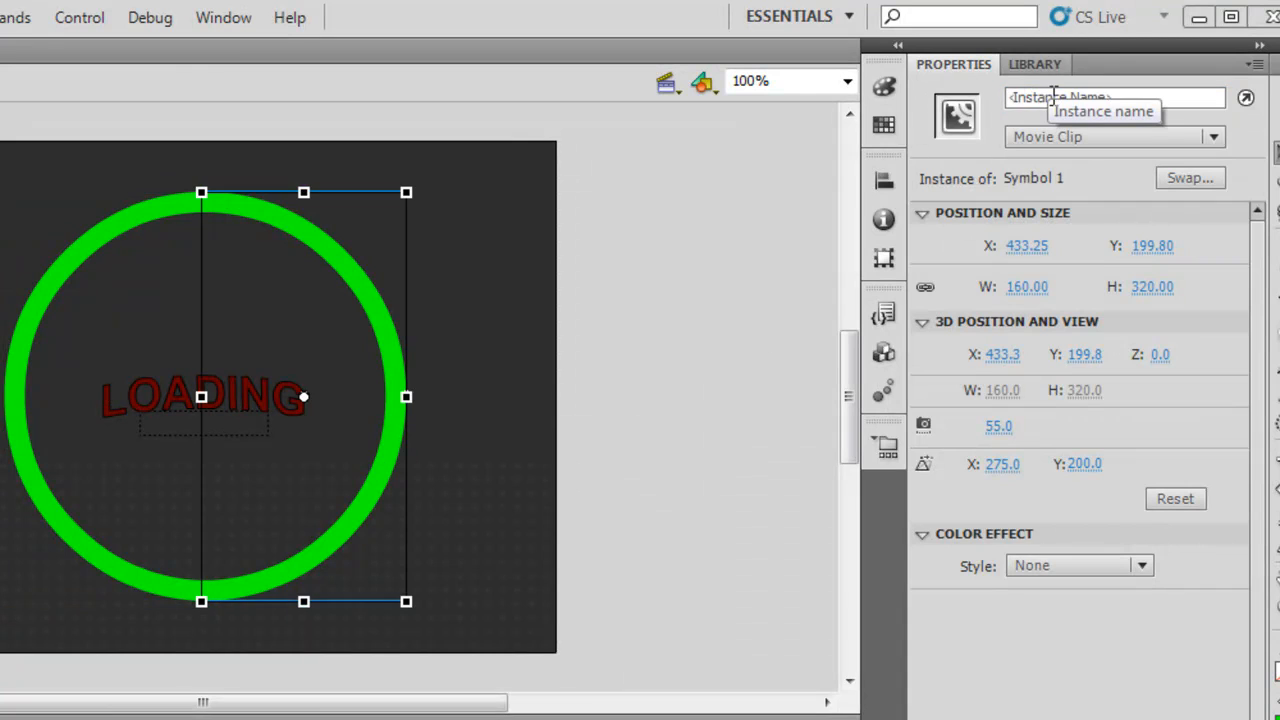
{"action": "type", "text": "mask"}
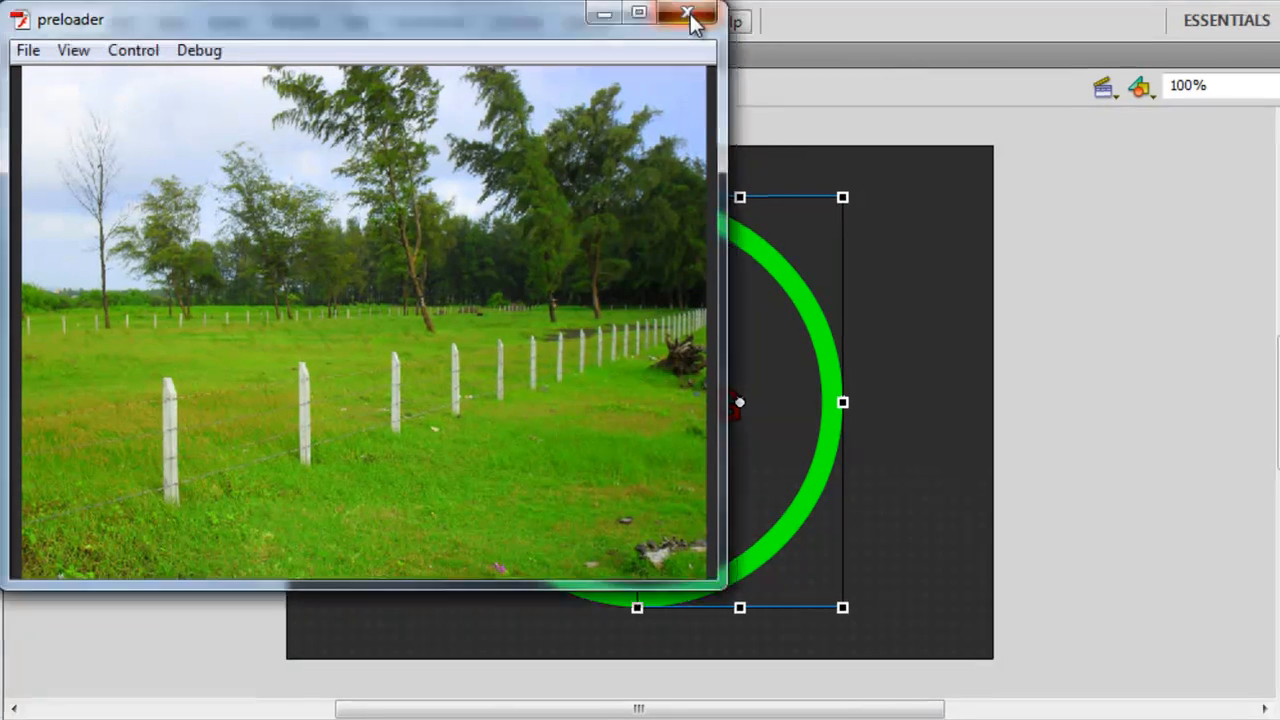
{"action": "left_click", "coordinate": [688, 16]}
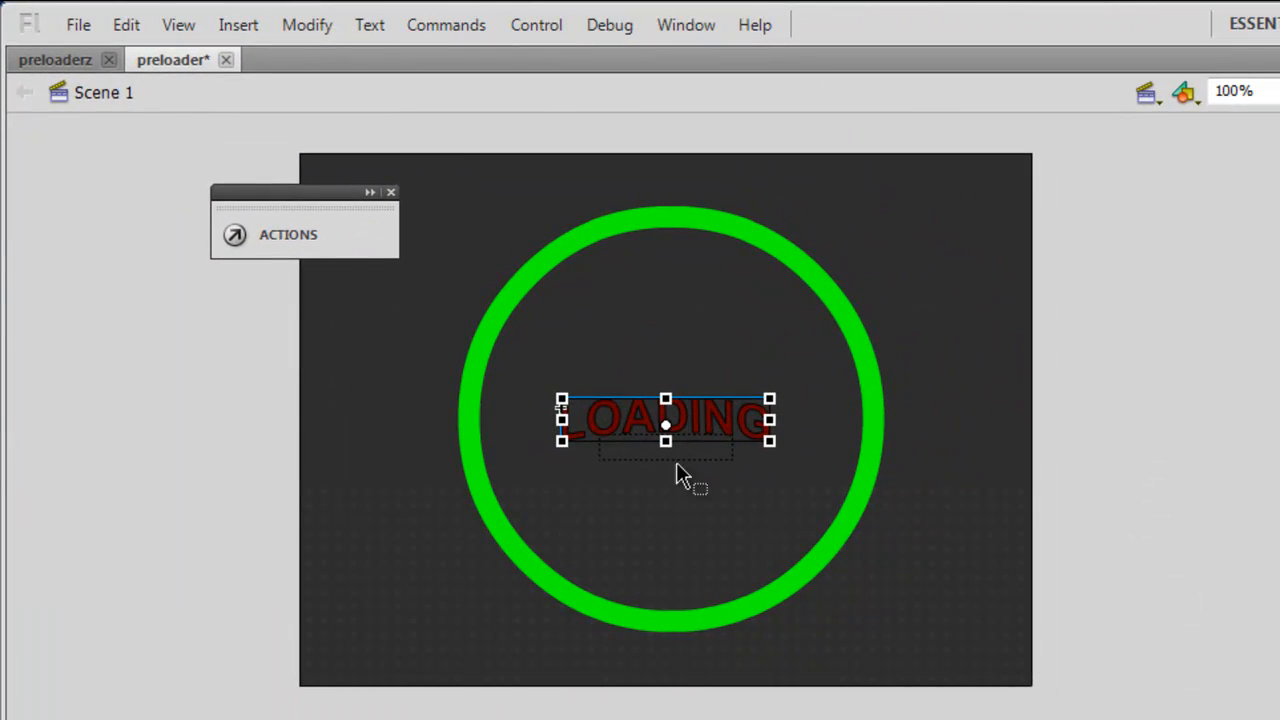
{"action": "mouse_move", "coordinate": [730, 424]}
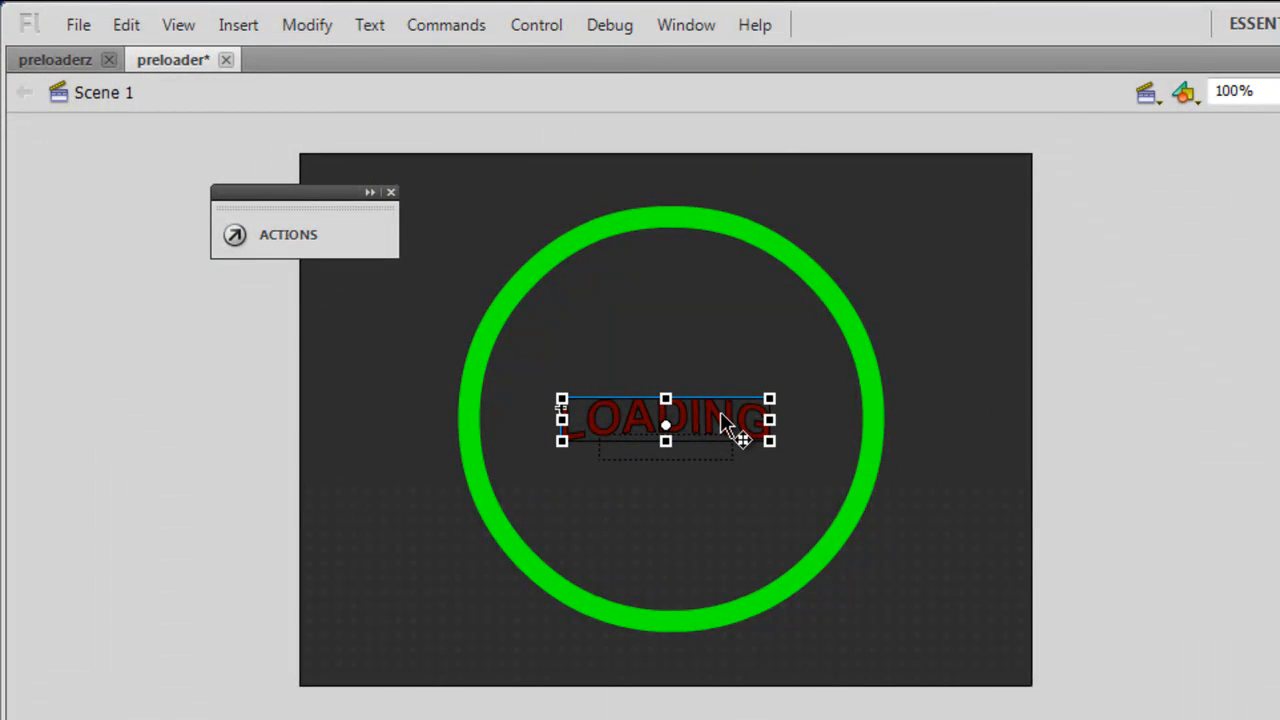
Edit the LOADING text field to recolour it green.
{"action": "double_click", "coordinate": [664, 418]}
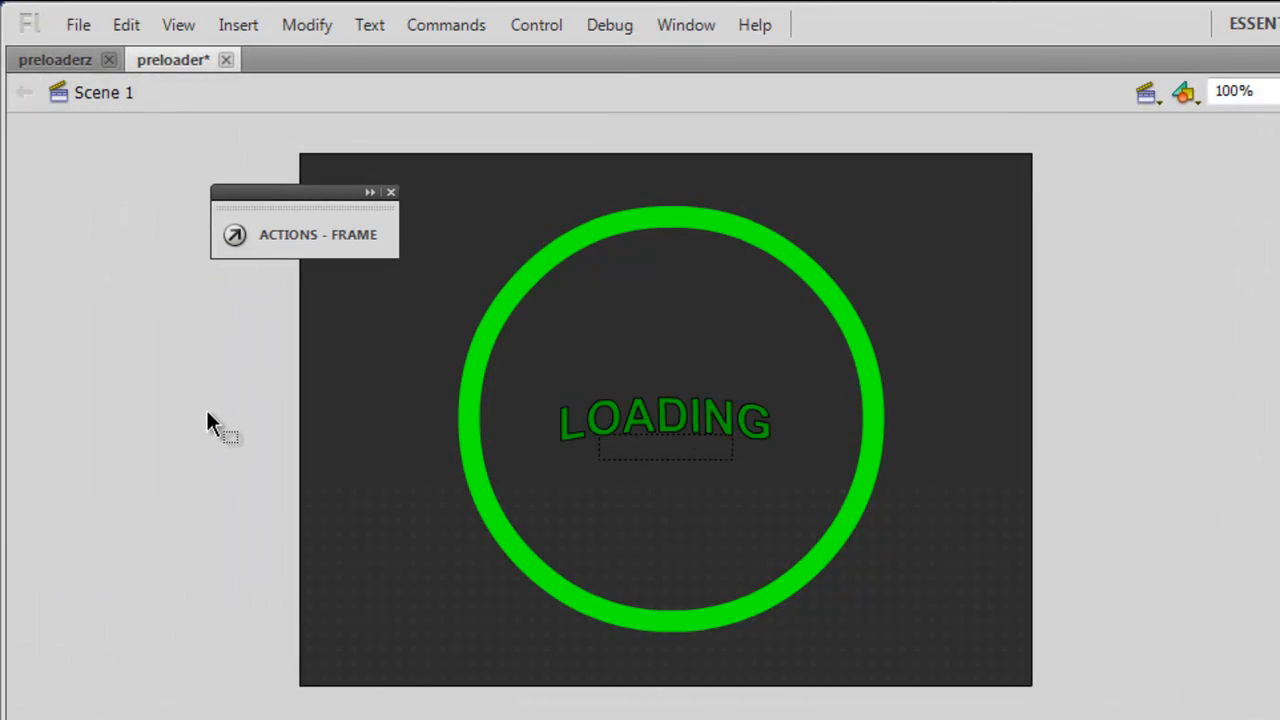
{"action": "mouse_move", "coordinate": [704, 430]}
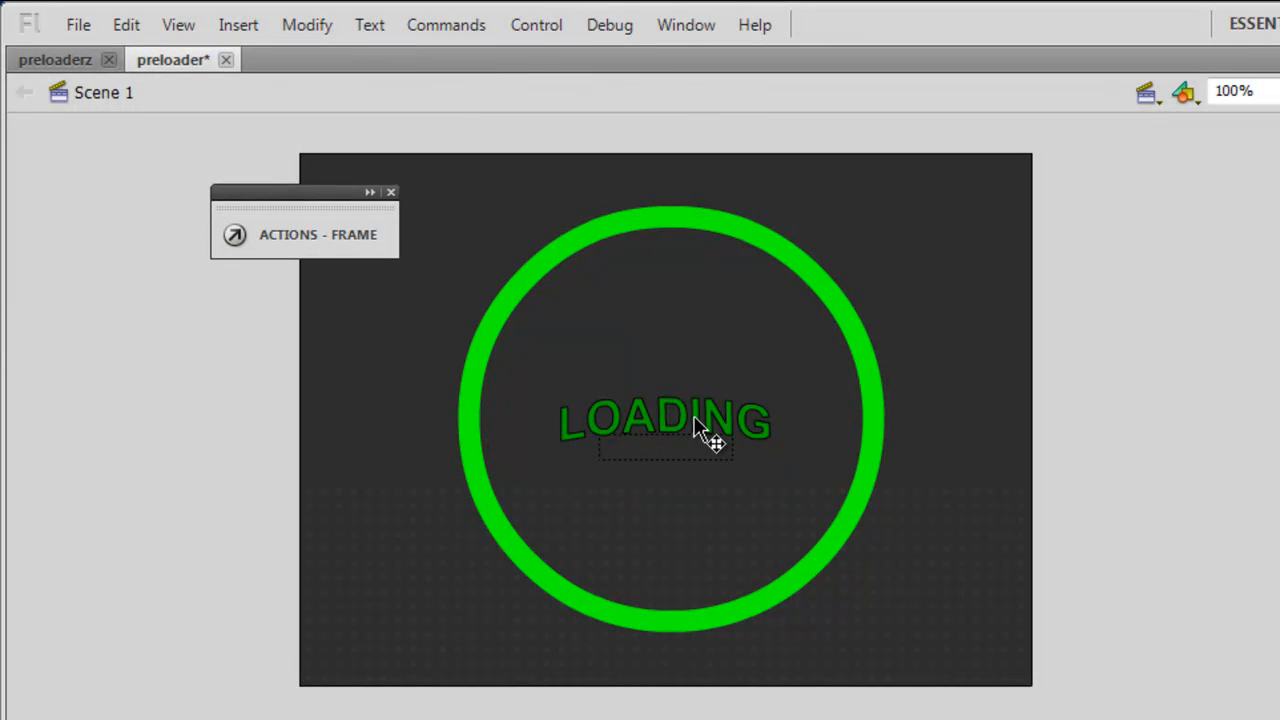